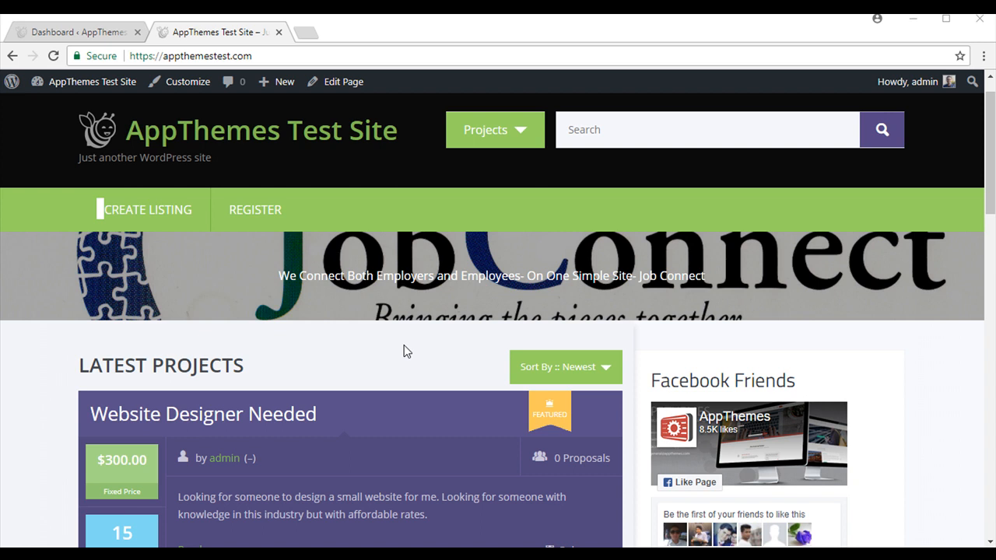
pyautogui.moveTo(382, 370)
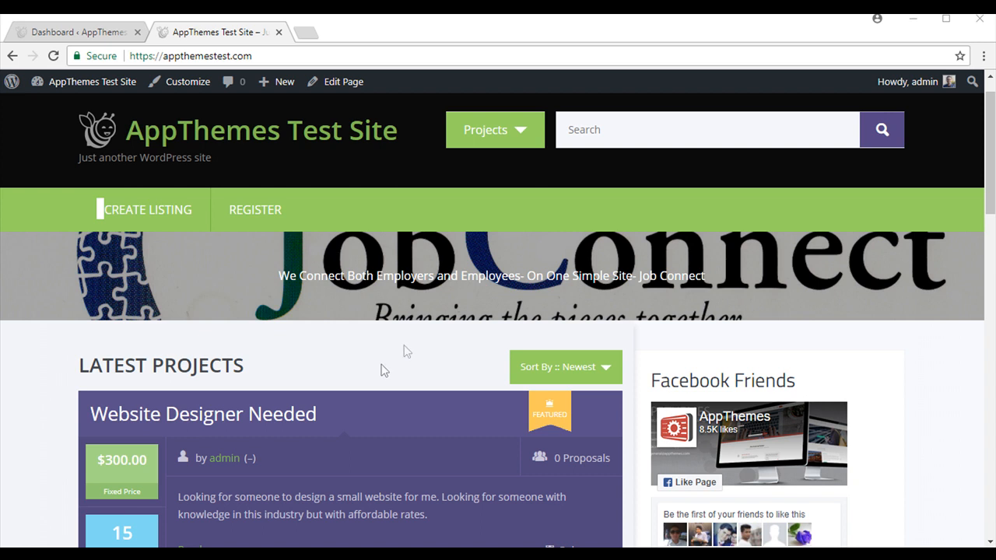
pyautogui.moveTo(97, 393)
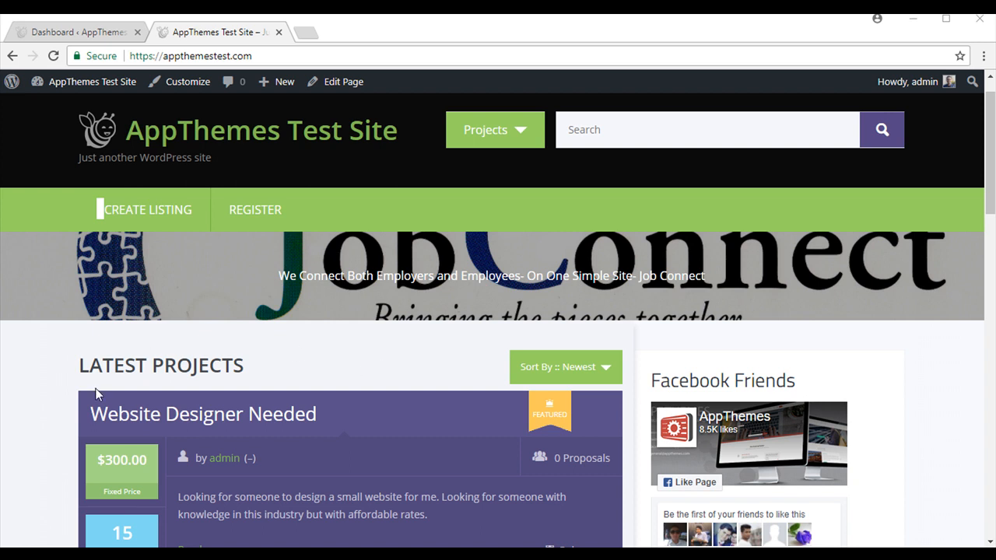
pyautogui.moveTo(598, 433)
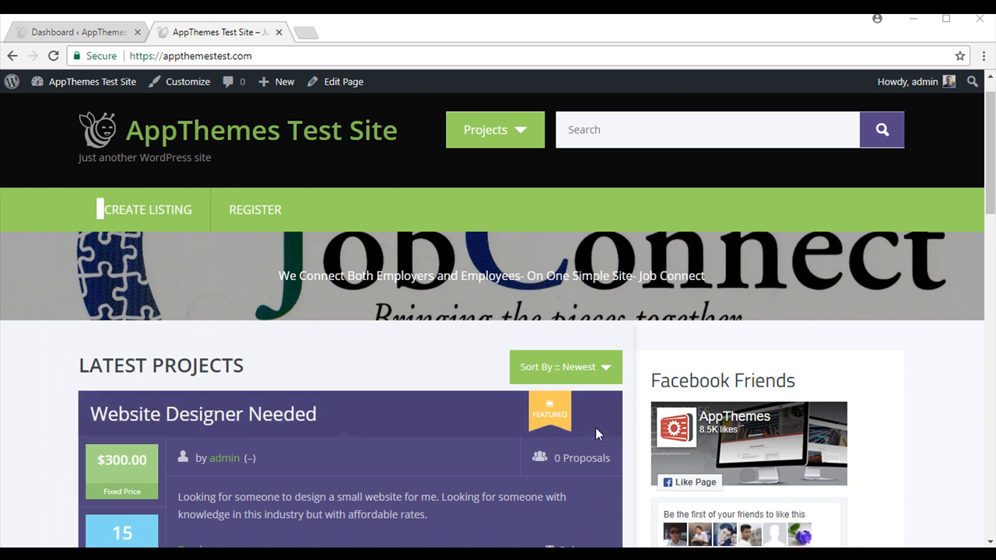
pyautogui.moveTo(255, 210)
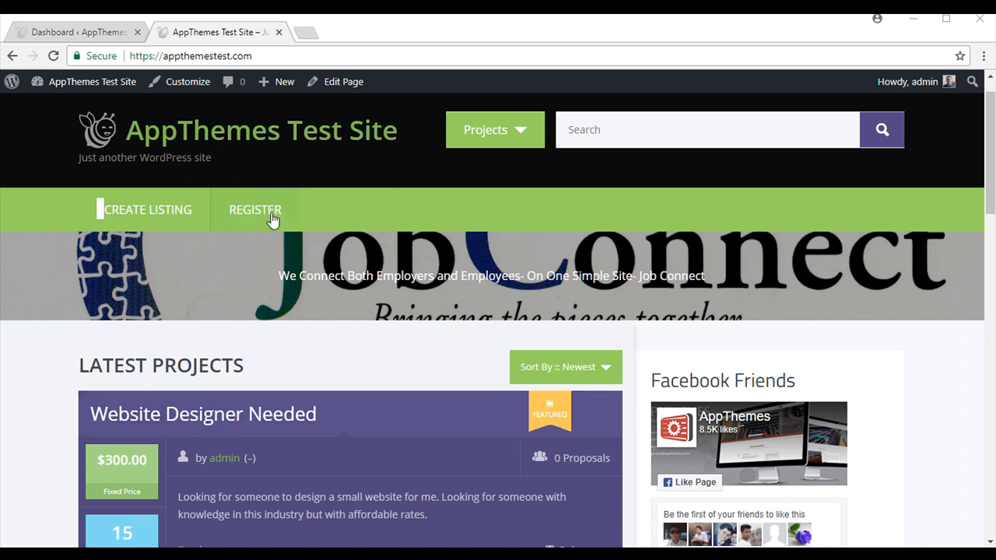
# Step: Switch to the Dashboard browser tab to show the WordPress admin area
pyautogui.click(74, 32)
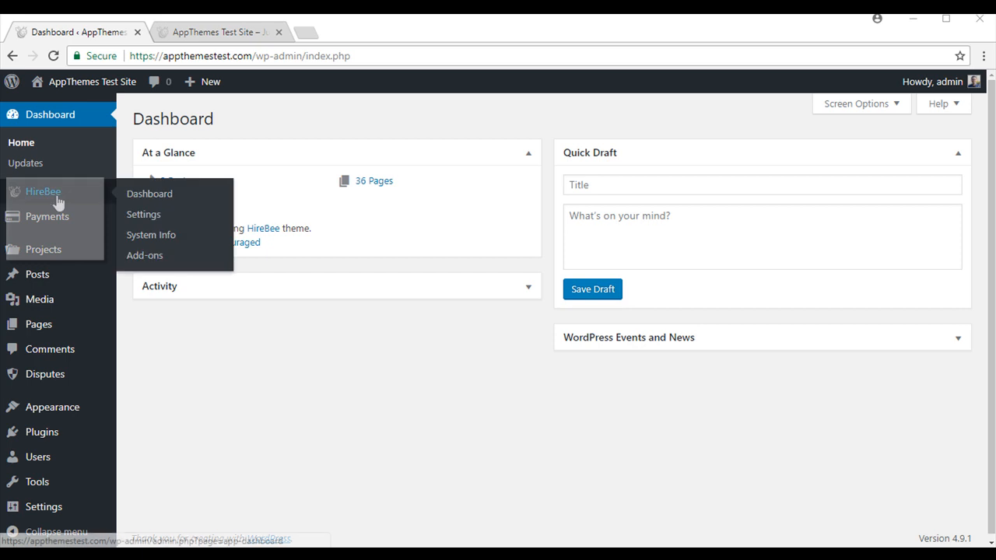
pyautogui.moveTo(44, 249)
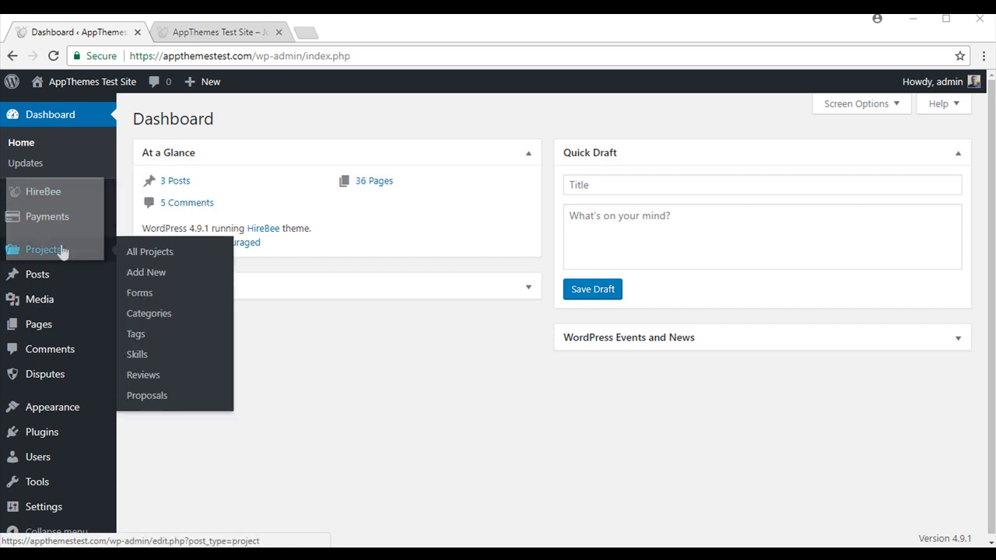
pyautogui.moveTo(78, 250)
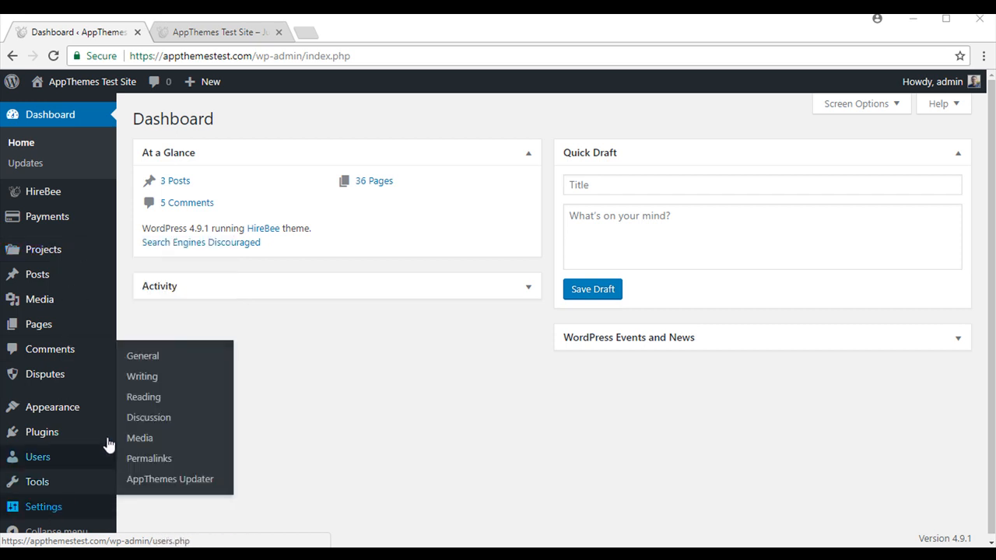
# Step: Open Settings > General and save it with 'Anyone can register' checked
pyautogui.click(142, 356)
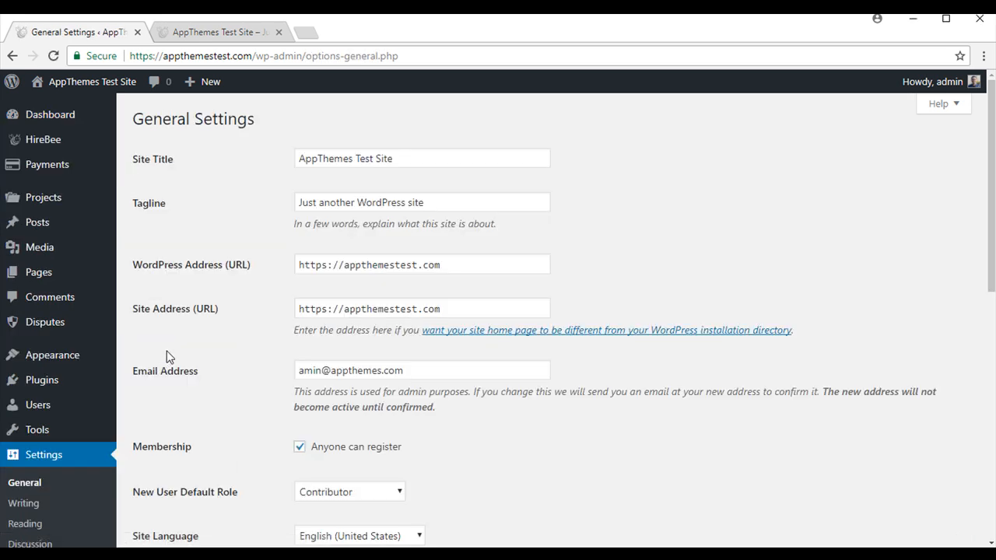
pyautogui.moveTo(188, 406)
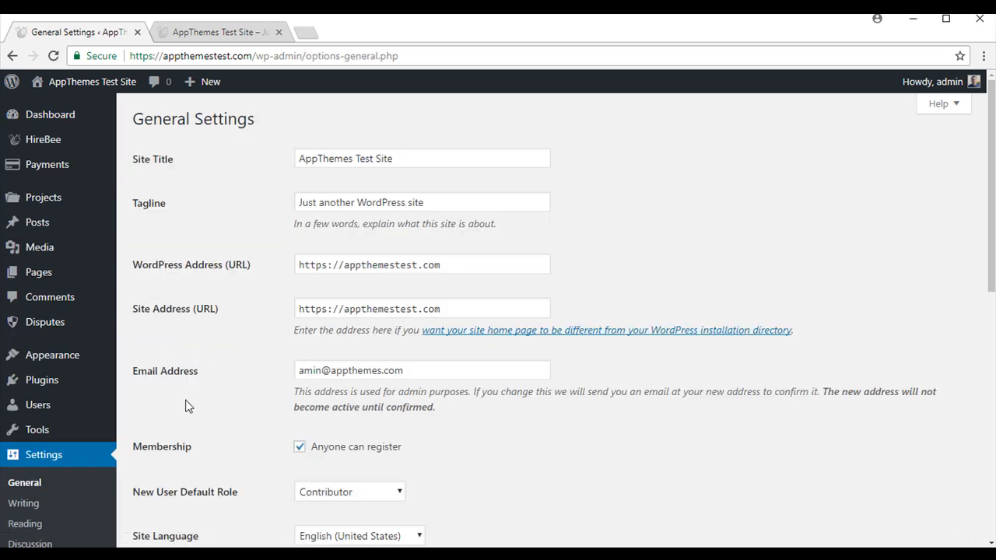
pyautogui.scroll(-3)
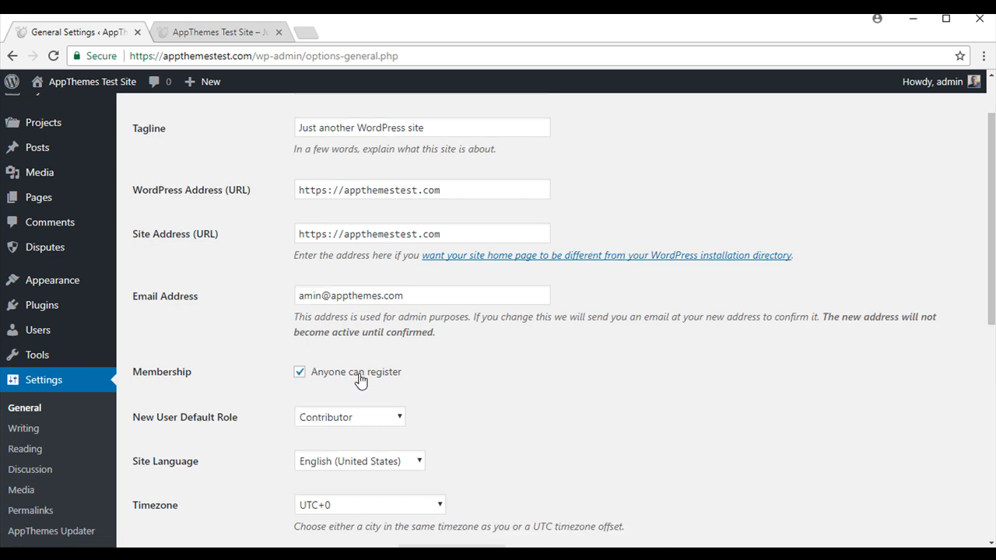
pyautogui.scroll(-3)
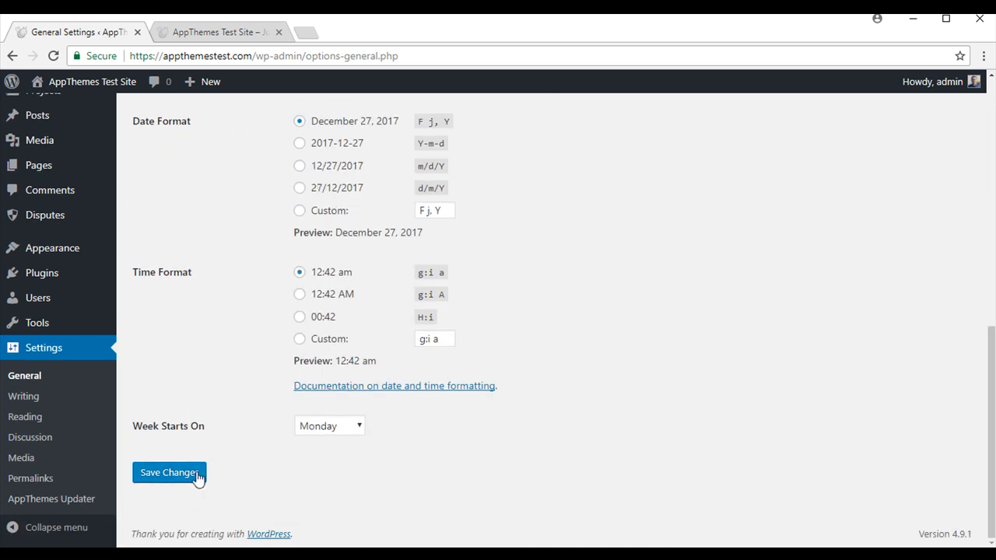
pyautogui.click(168, 472)
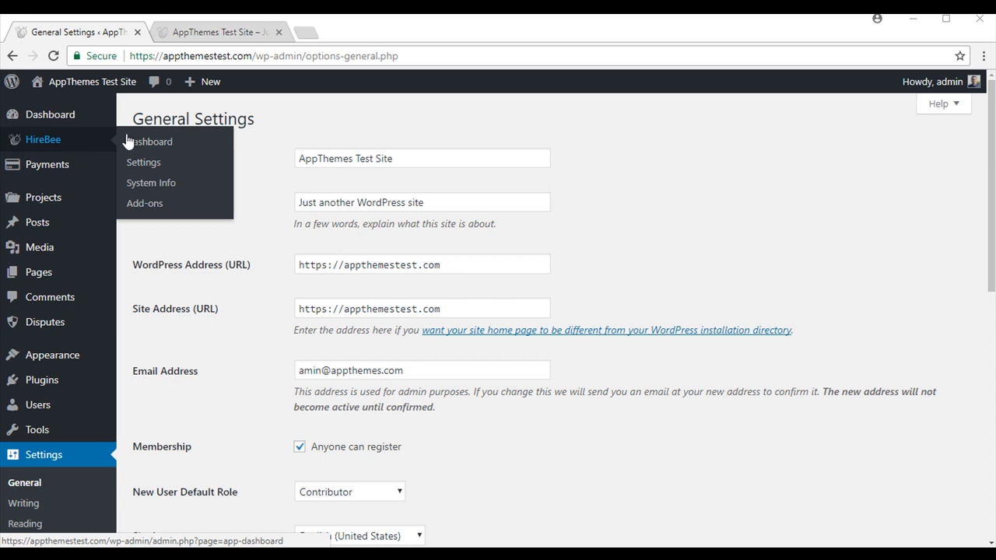
# Step: Tick 'Share Roles Capabilities' on the HireBee Settings General tab and save
pyautogui.click(143, 161)
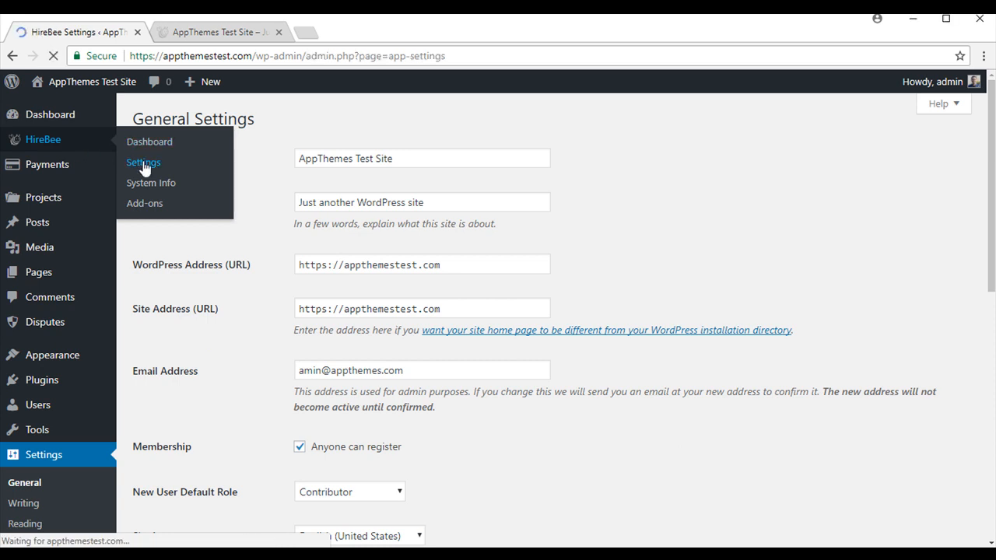
pyautogui.click(143, 162)
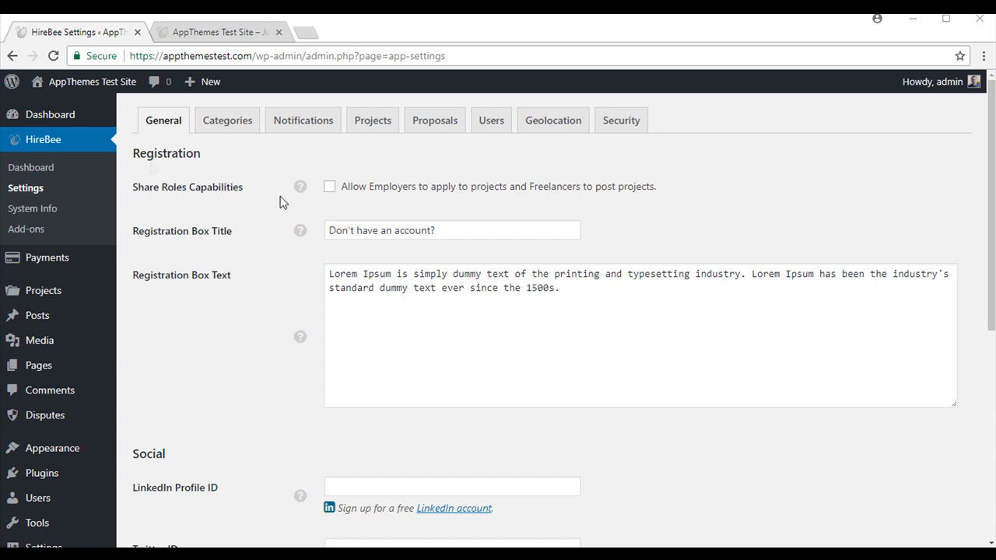
pyautogui.moveTo(331, 193)
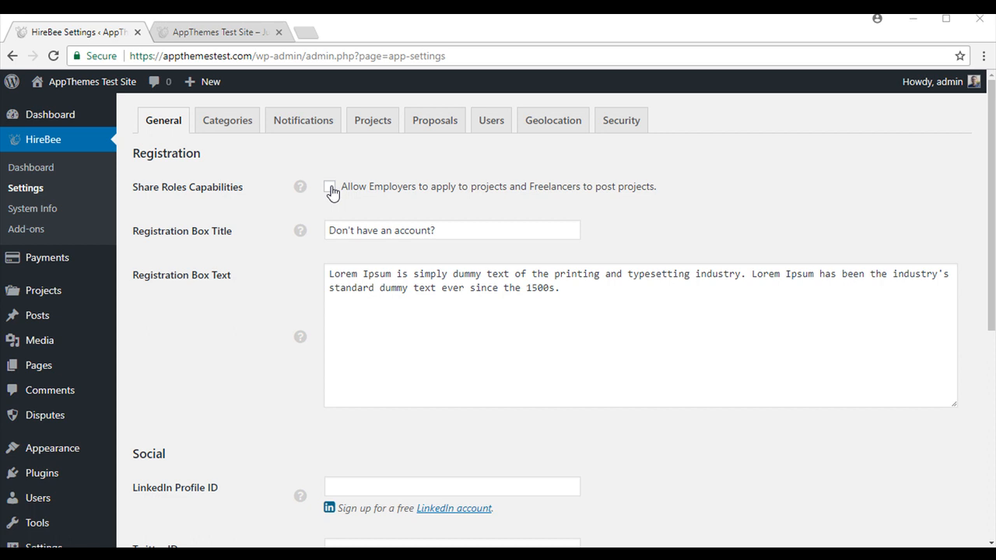
pyautogui.click(330, 188)
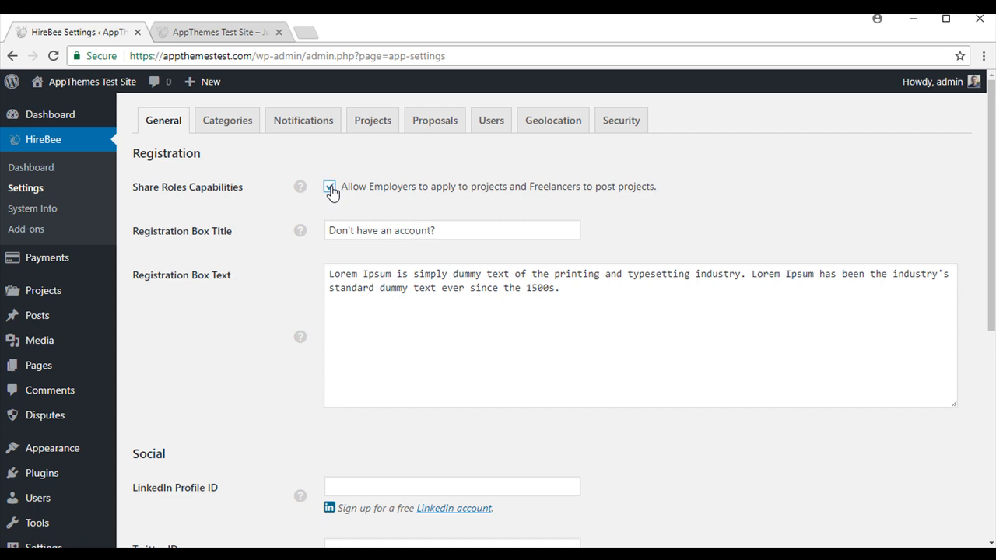
pyautogui.scroll(-3)
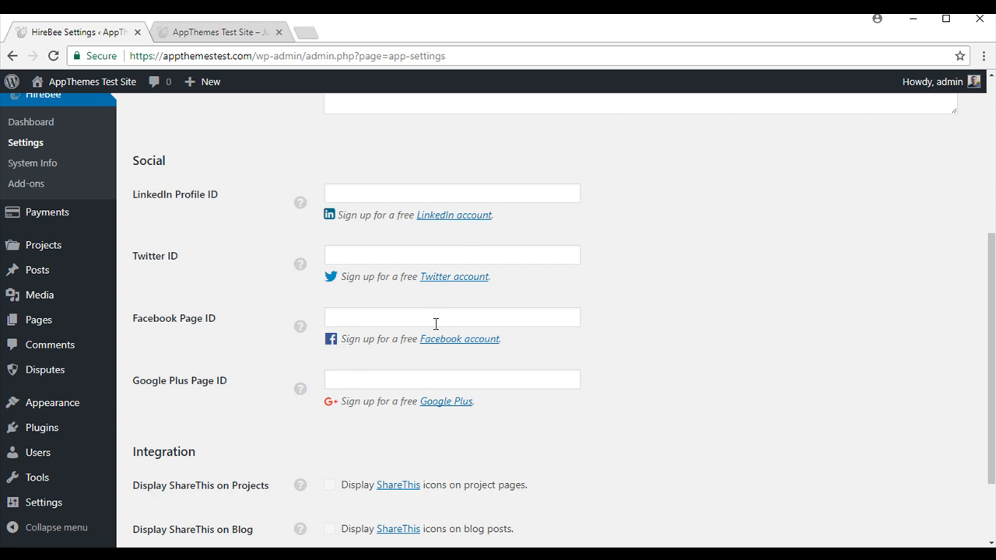
pyautogui.click(451, 379)
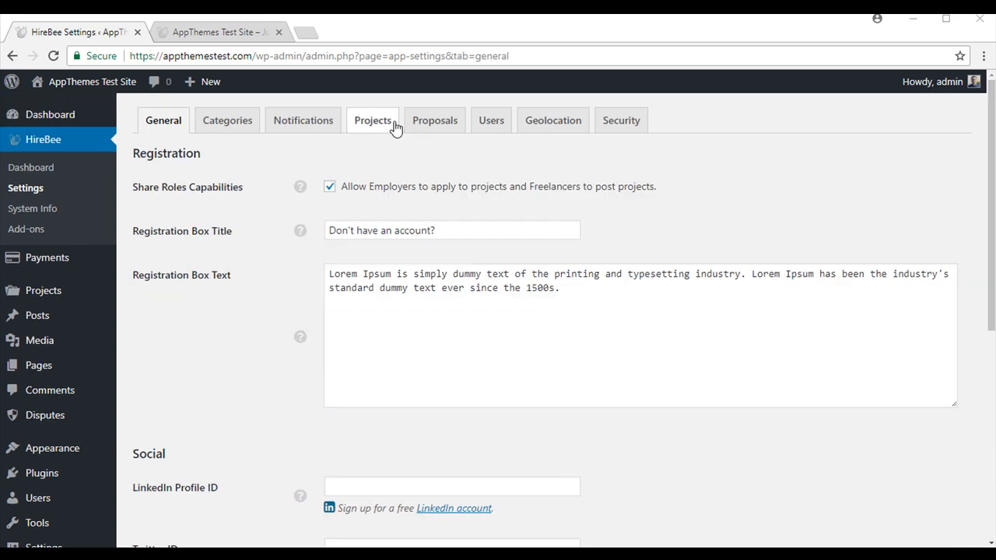
# Step: Tick 'Moderate new/relisted projects' on the Projects tab and scroll through the project options
pyautogui.click(373, 120)
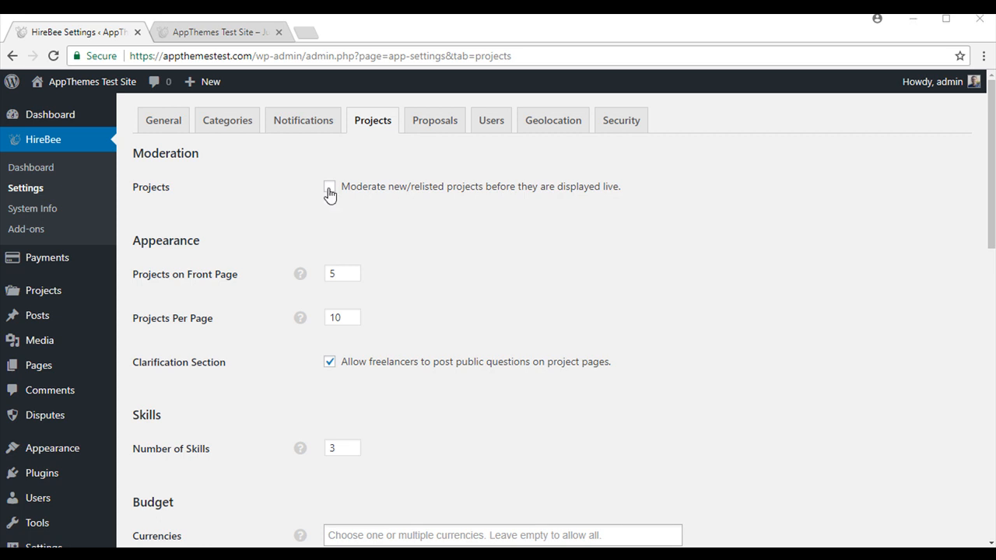
pyautogui.click(329, 186)
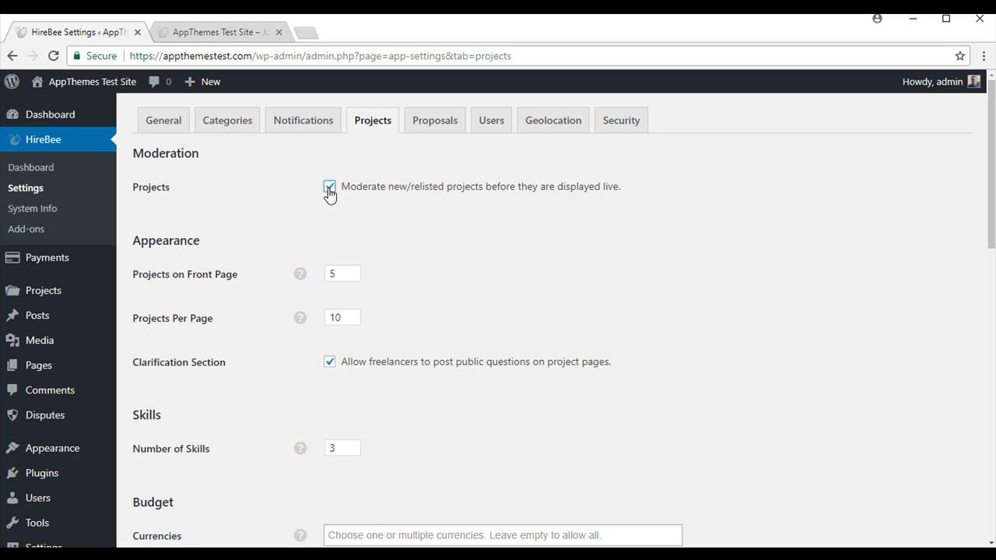
pyautogui.click(329, 186)
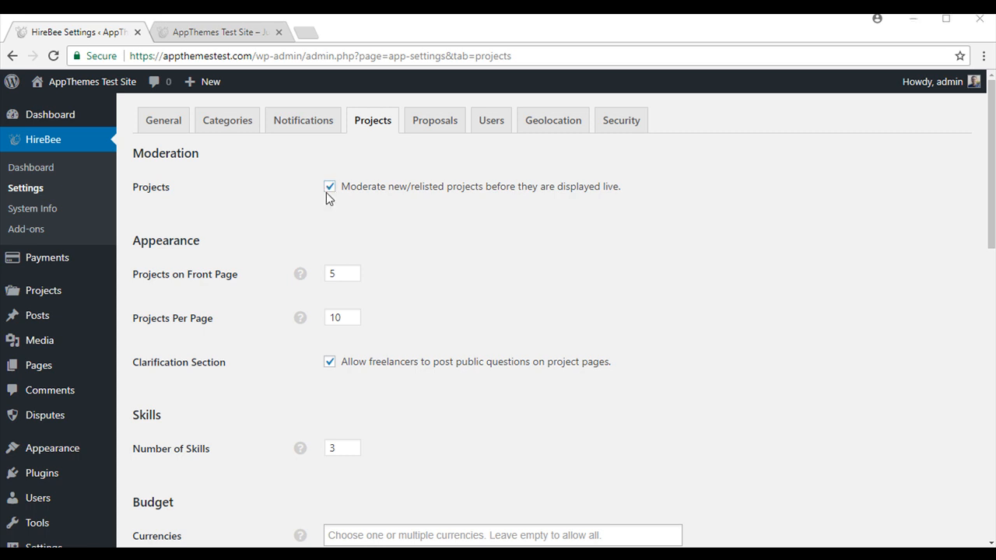
pyautogui.scroll(-3)
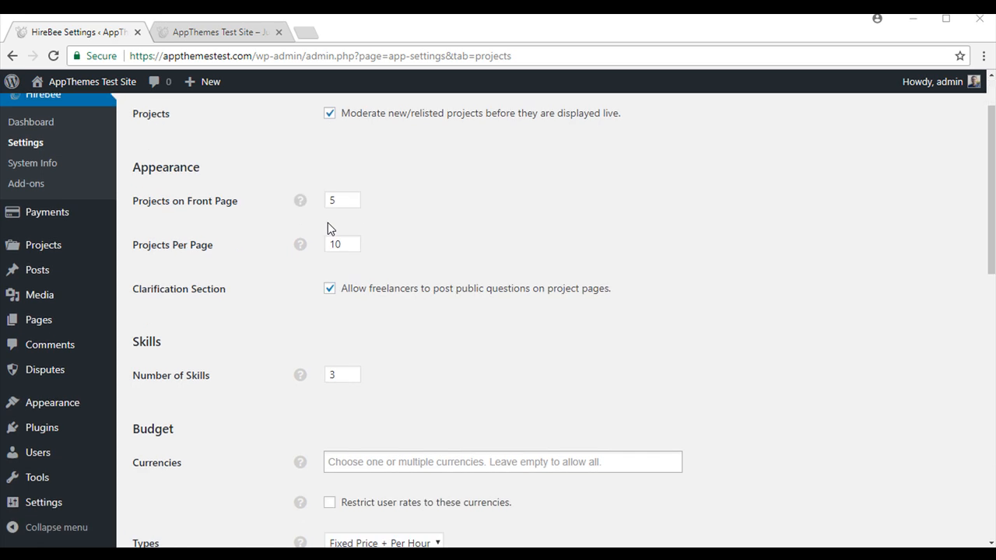
pyautogui.moveTo(404, 236)
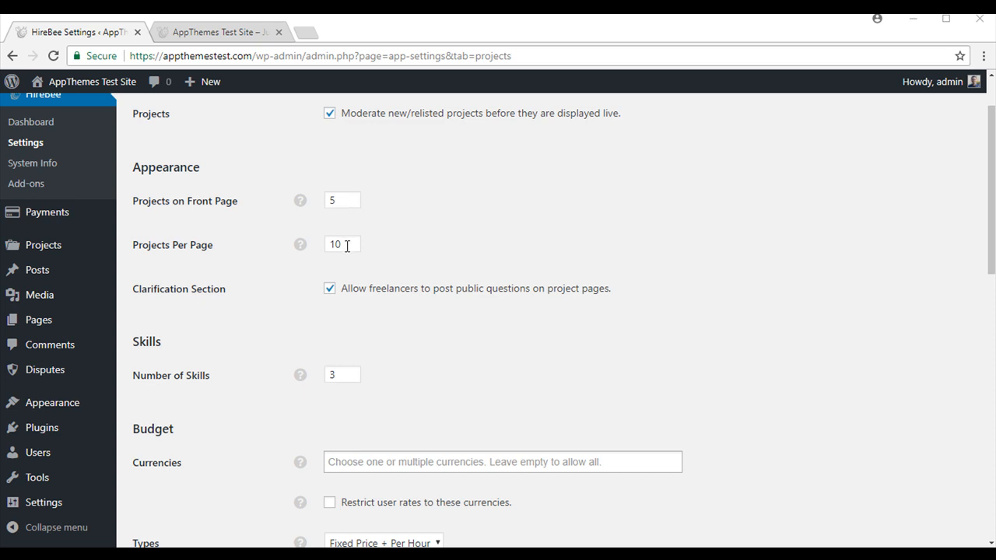
pyautogui.scroll(-3)
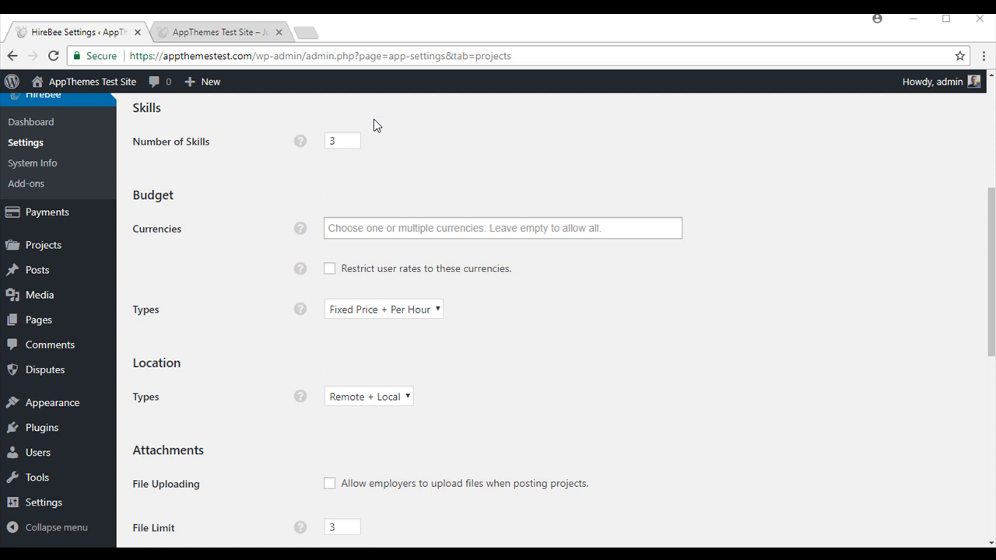
pyautogui.moveTo(376, 152)
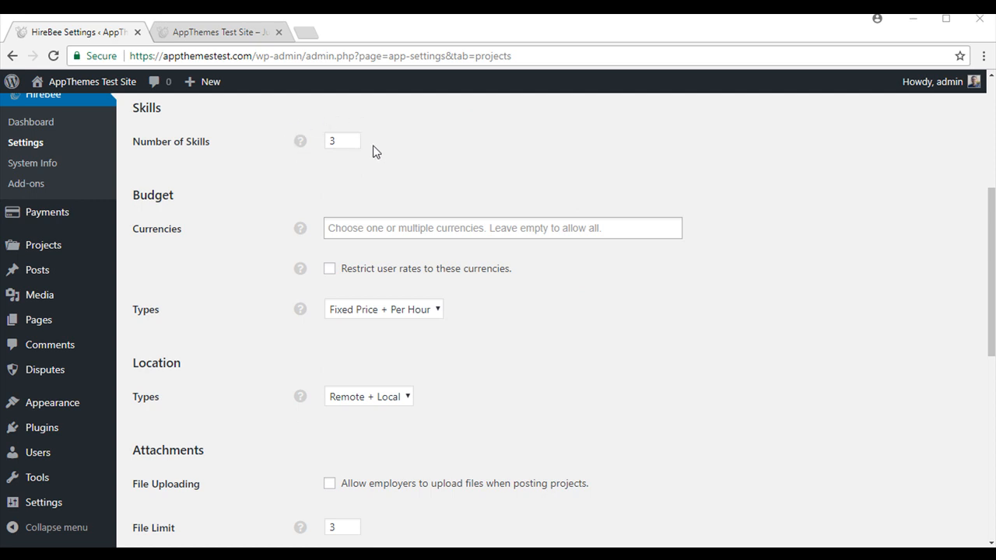
pyautogui.moveTo(376, 149)
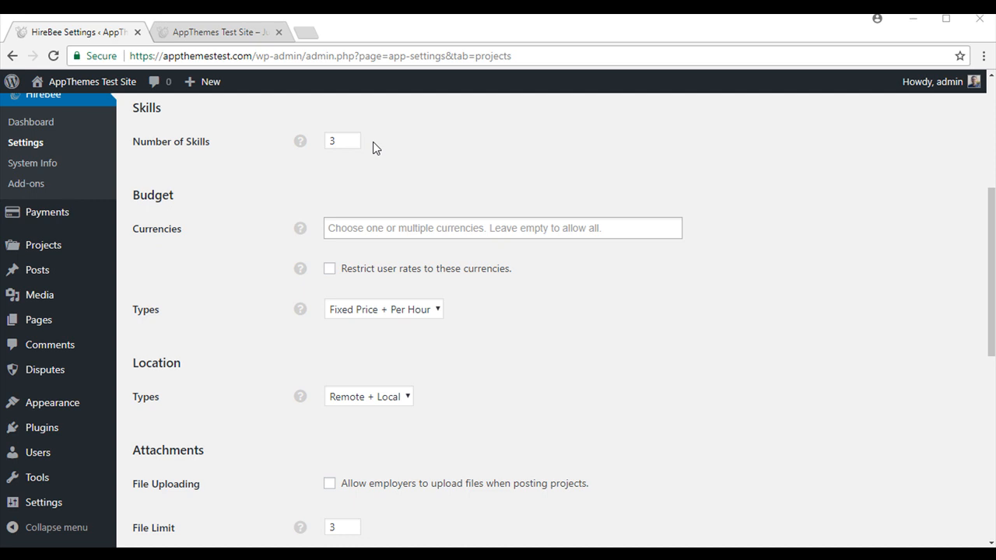
pyautogui.scroll(-3)
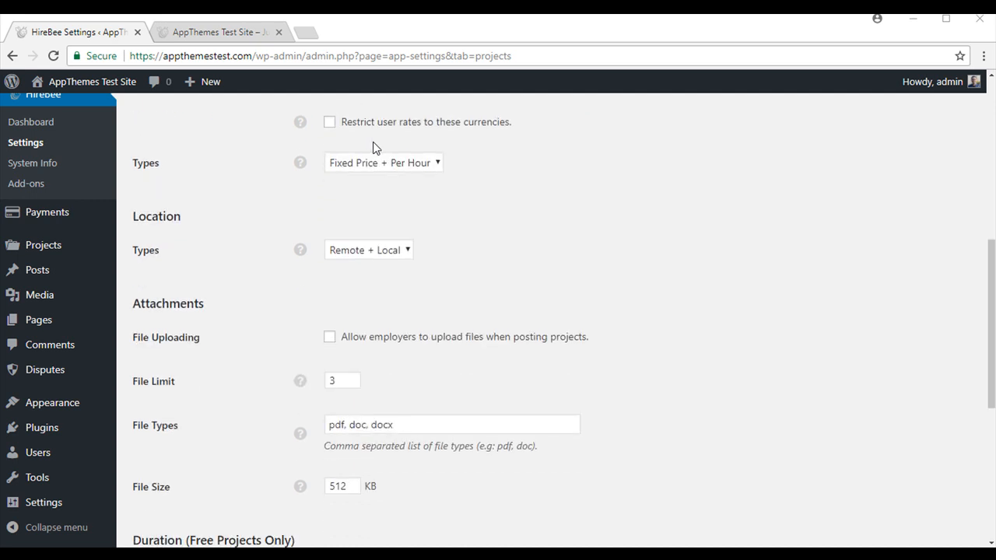
pyautogui.scroll(-3)
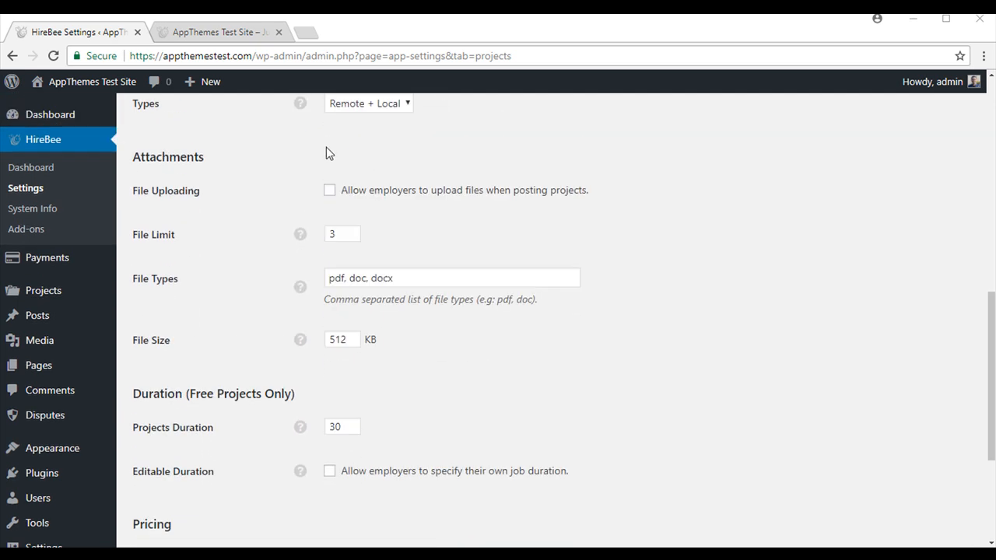
pyautogui.moveTo(230, 377)
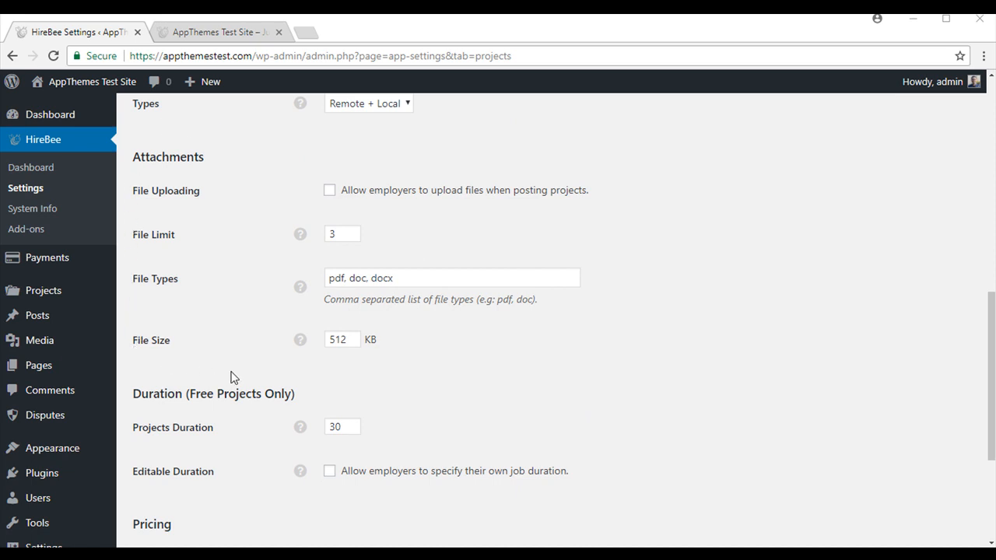
pyautogui.moveTo(566, 270)
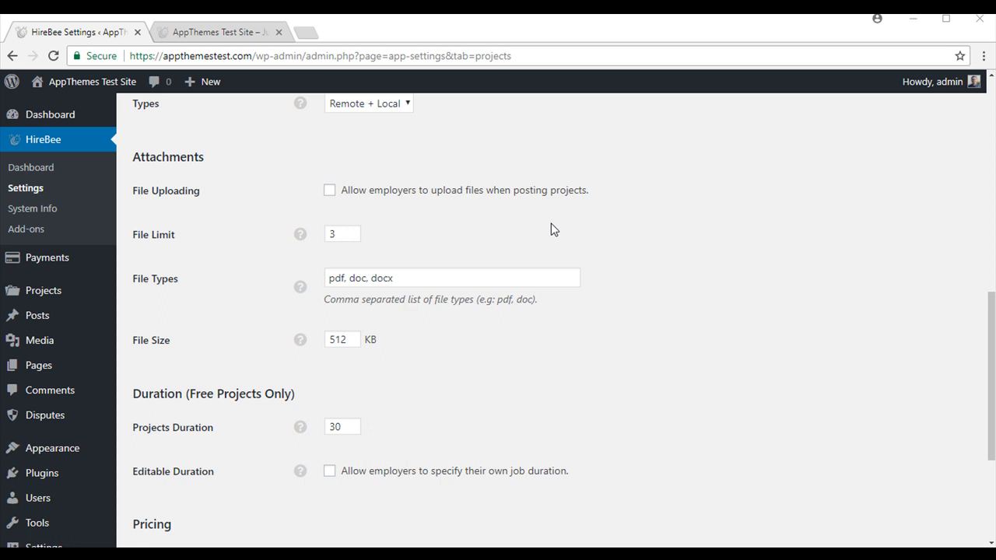
# Step: Tick 'Charge for Projects/Addons' on the Projects tab and save the settings
pyautogui.scroll(-3)
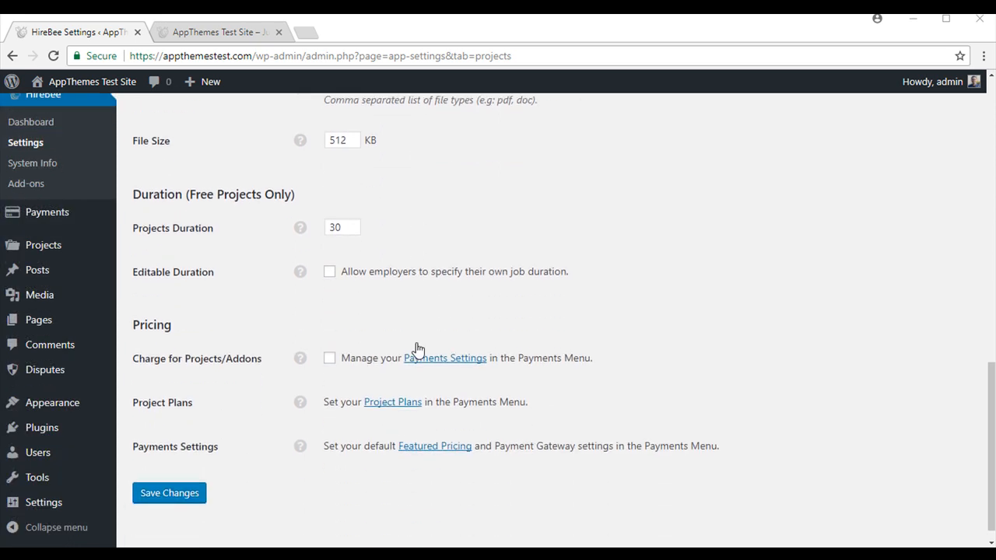
pyautogui.scroll(-3)
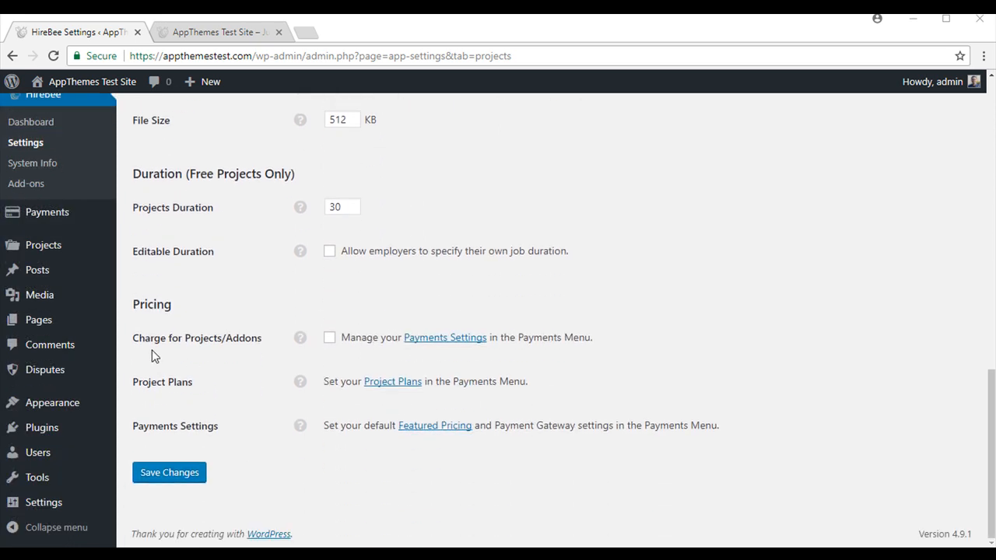
pyautogui.moveTo(263, 350)
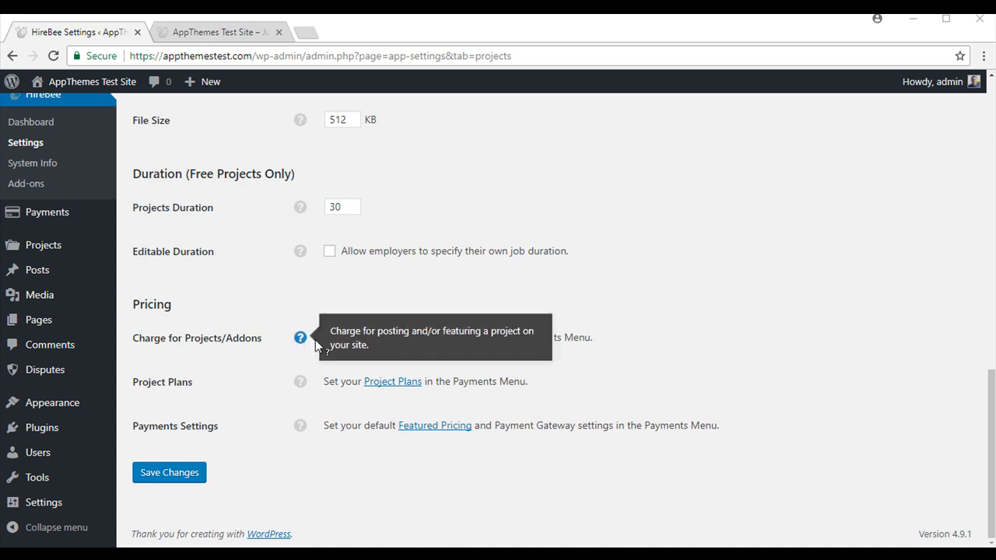
pyautogui.click(329, 337)
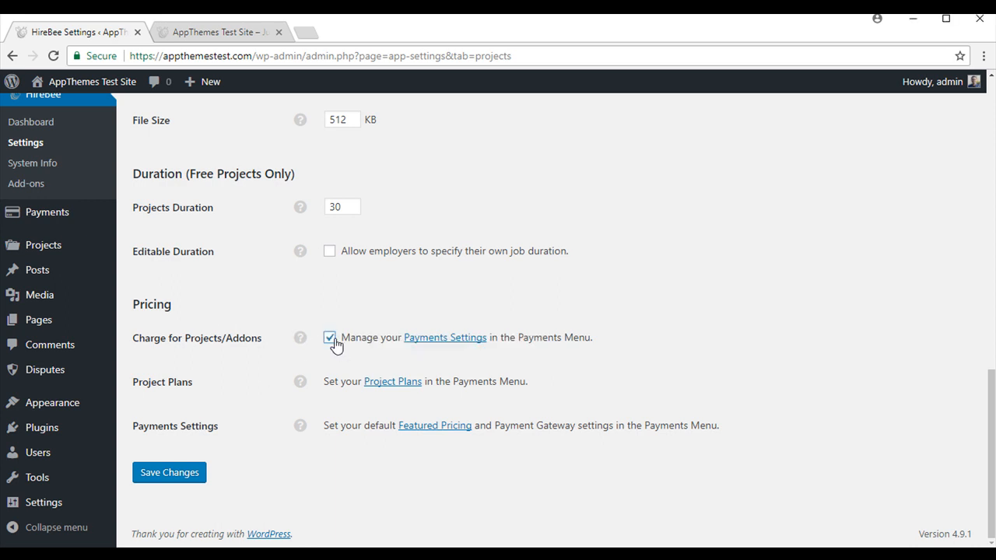
pyautogui.click(168, 472)
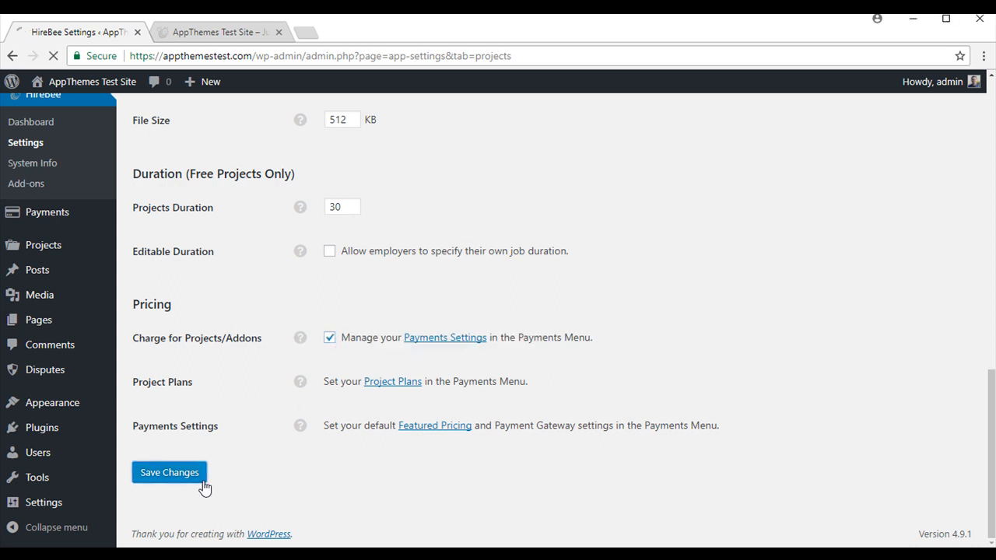
pyautogui.click(169, 472)
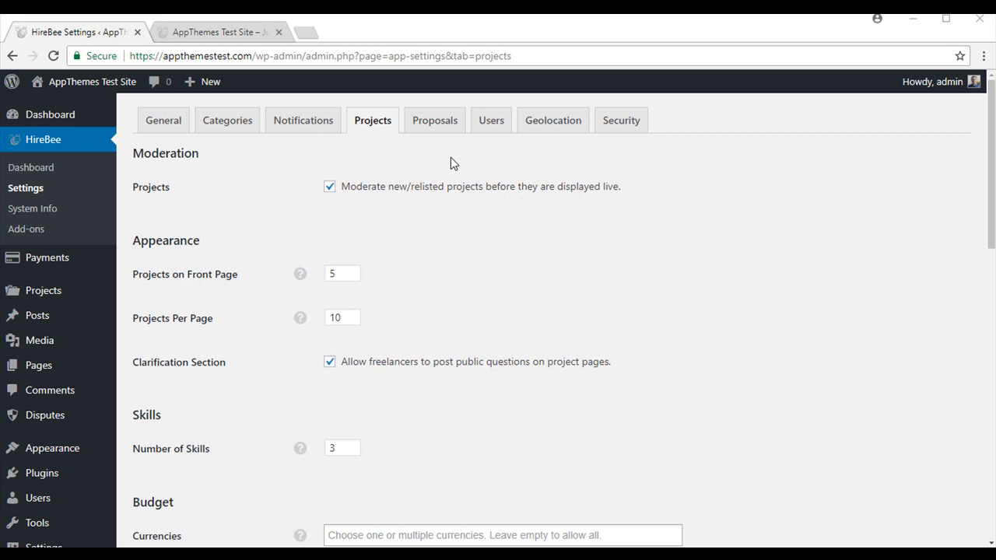
pyautogui.click(491, 120)
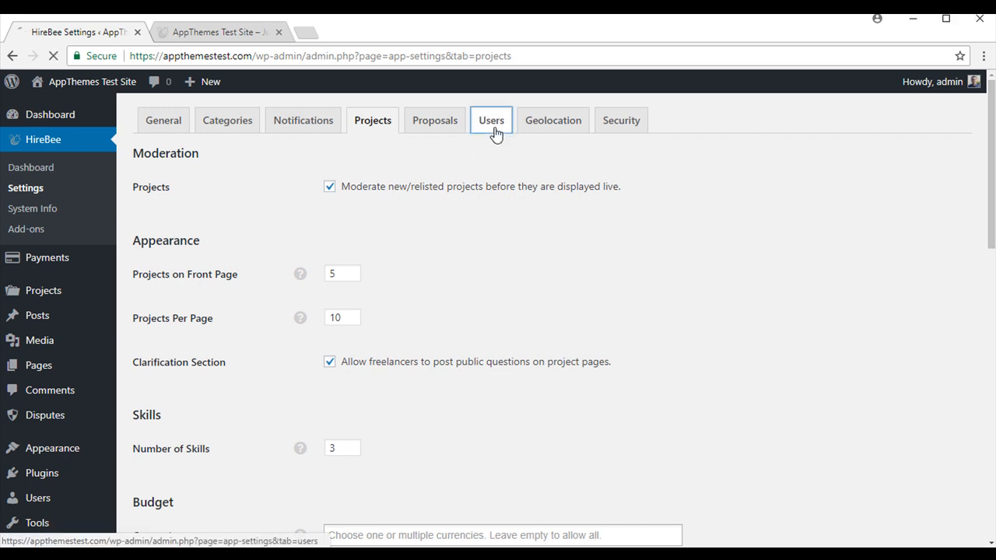
# Step: Tick 'Allow users to upload custom avatars' on the Users tab and save
pyautogui.click(491, 120)
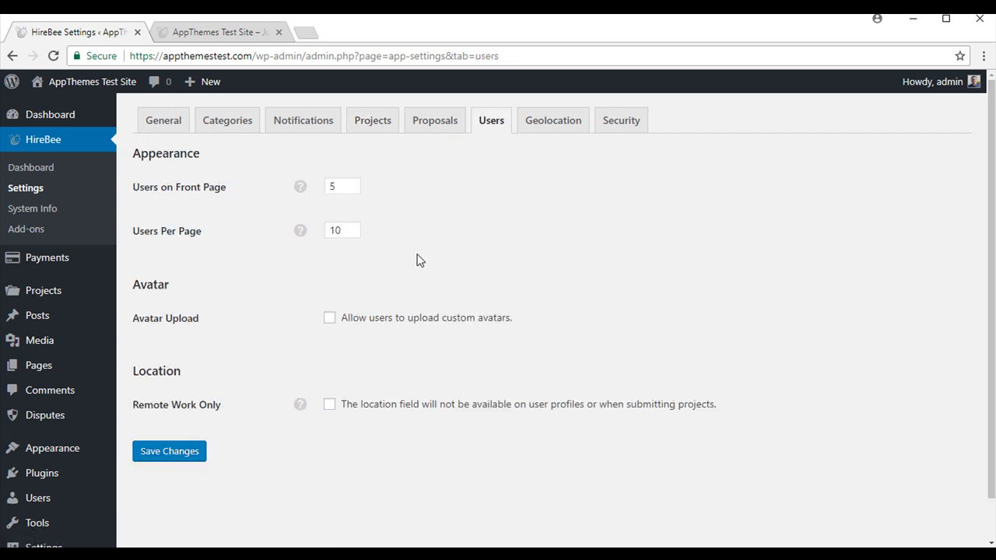
pyautogui.moveTo(422, 249)
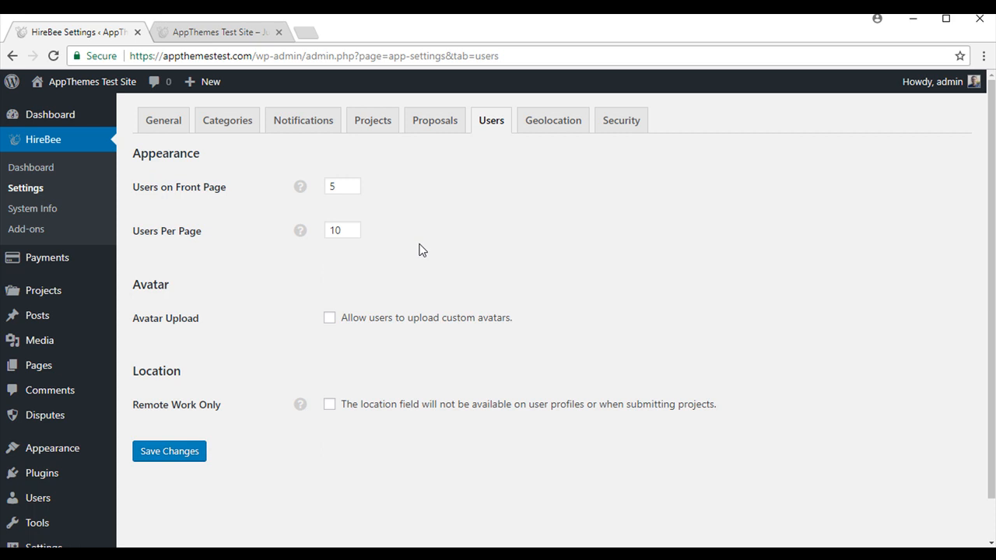
pyautogui.moveTo(163, 202)
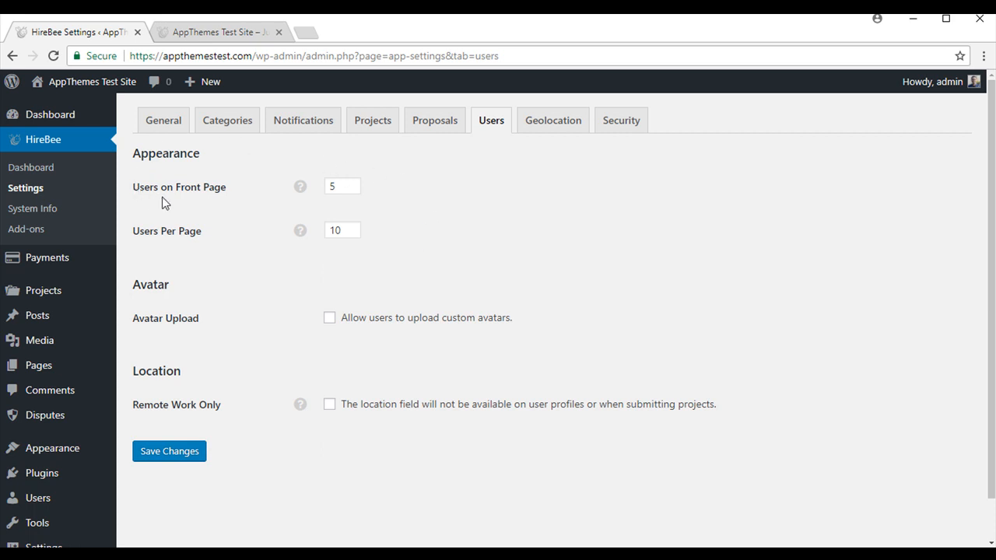
pyautogui.moveTo(225, 201)
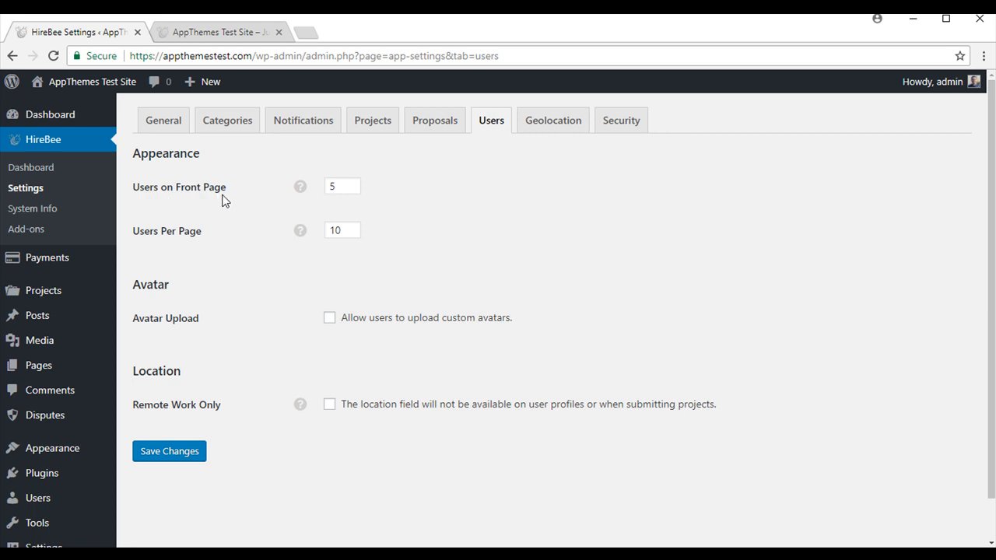
pyautogui.moveTo(241, 200)
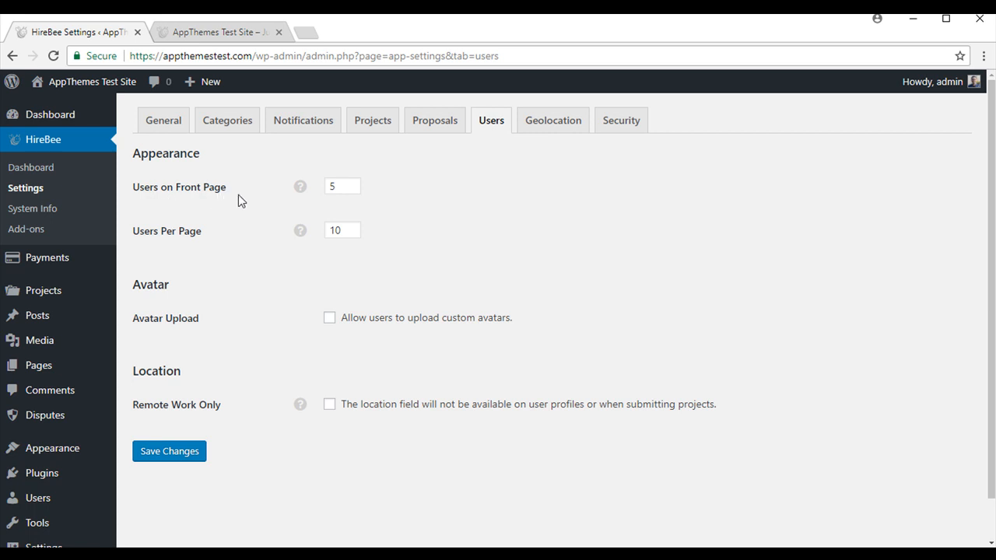
pyautogui.moveTo(149, 243)
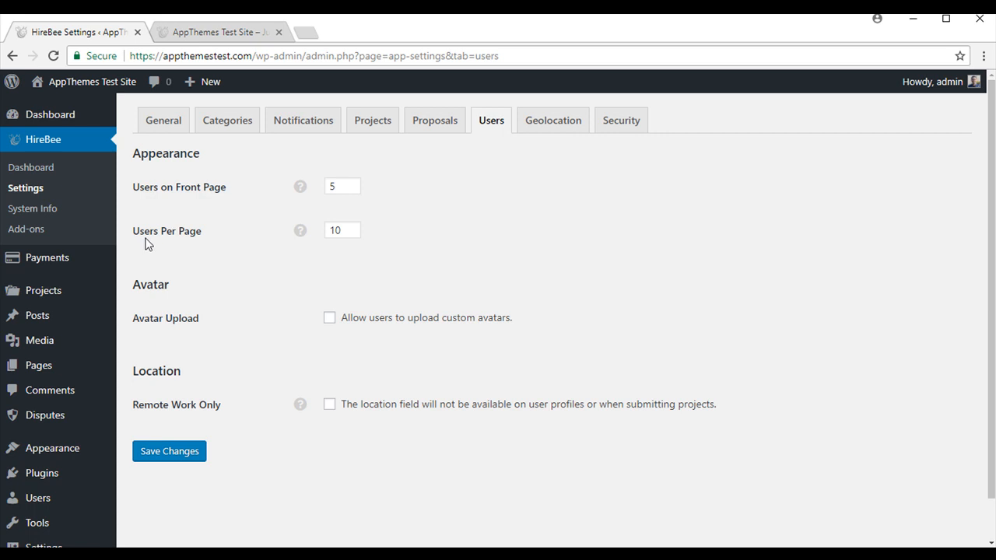
pyautogui.moveTo(315, 246)
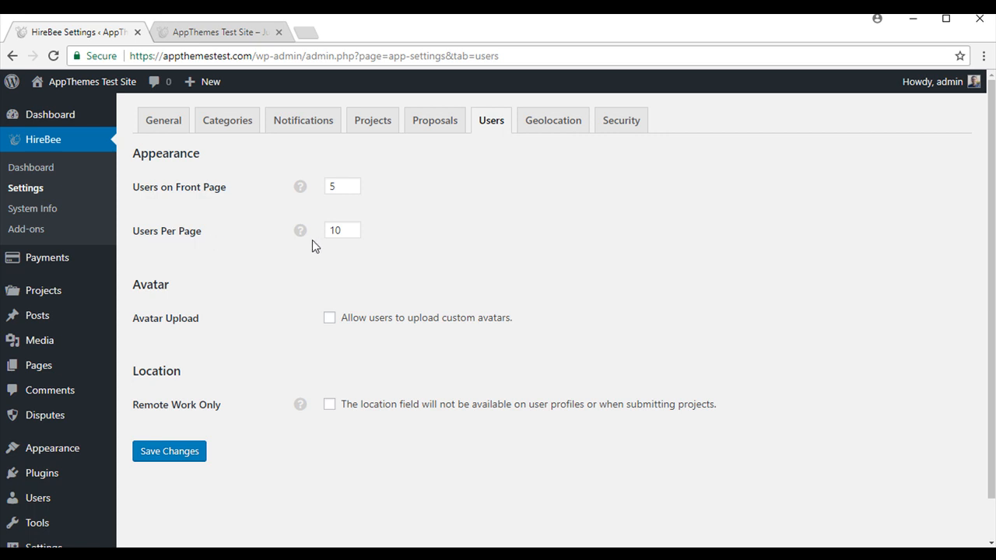
pyautogui.moveTo(286, 310)
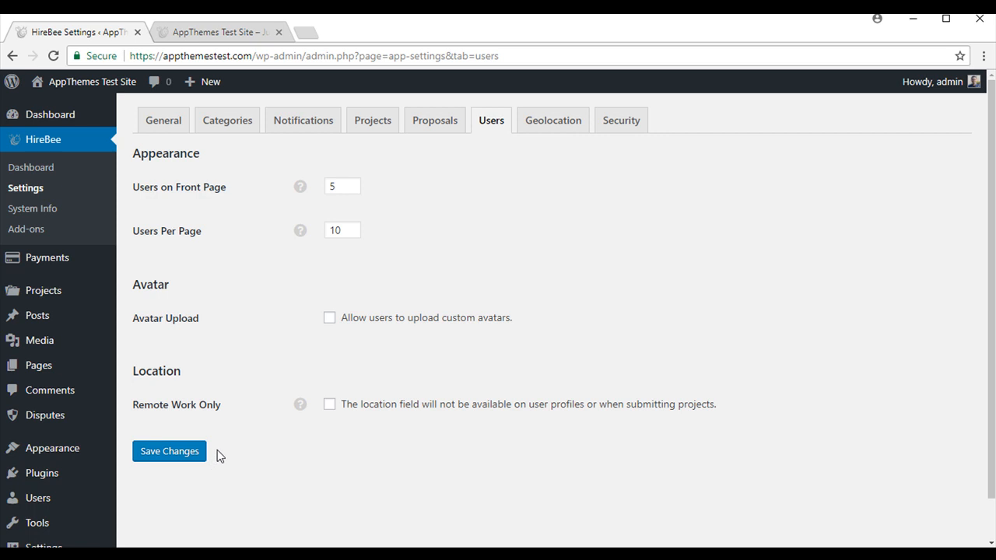
pyautogui.moveTo(381, 330)
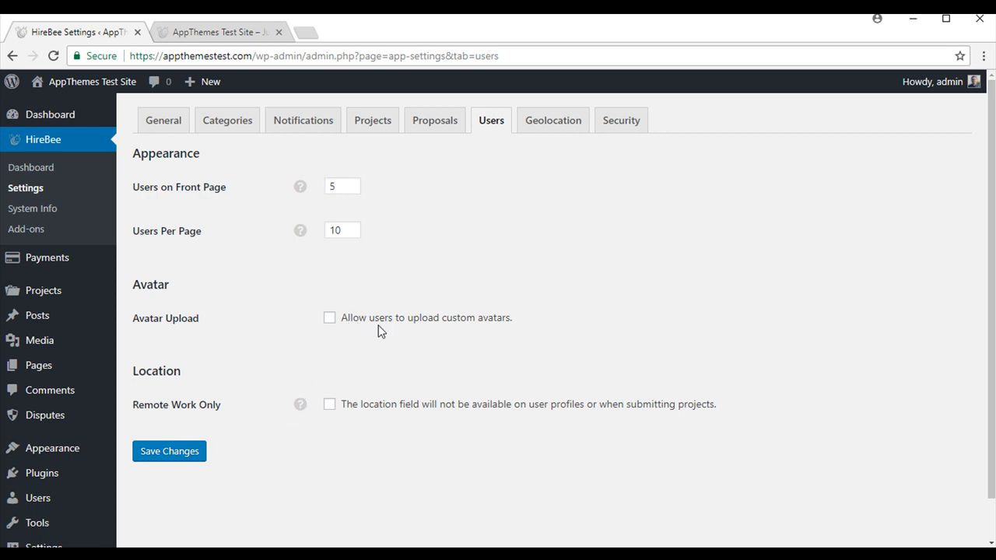
pyautogui.moveTo(327, 325)
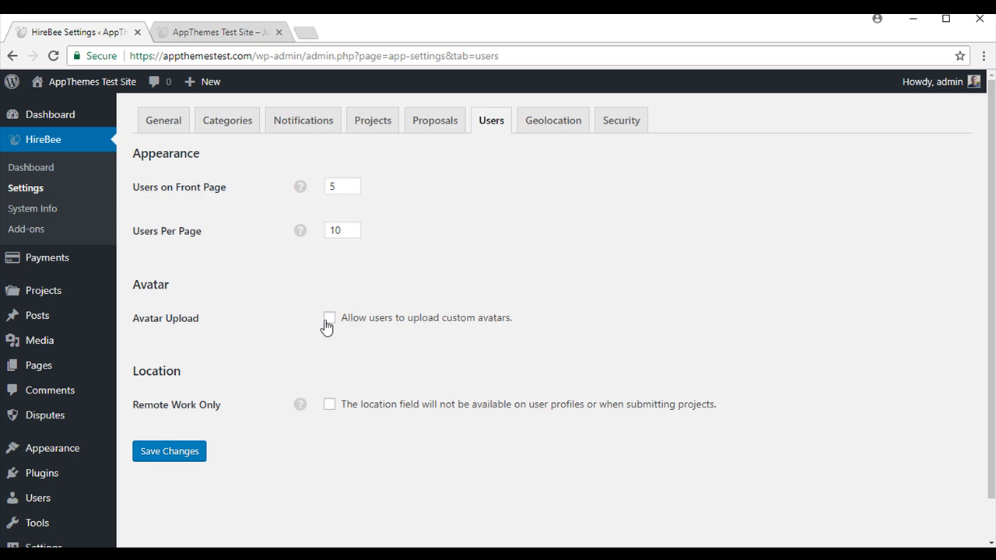
pyautogui.click(329, 317)
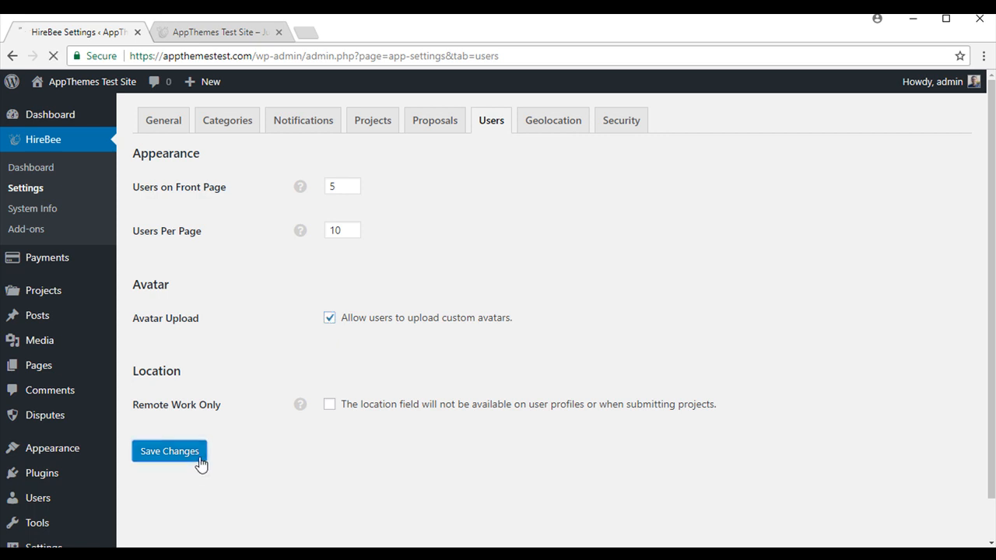
pyautogui.click(169, 451)
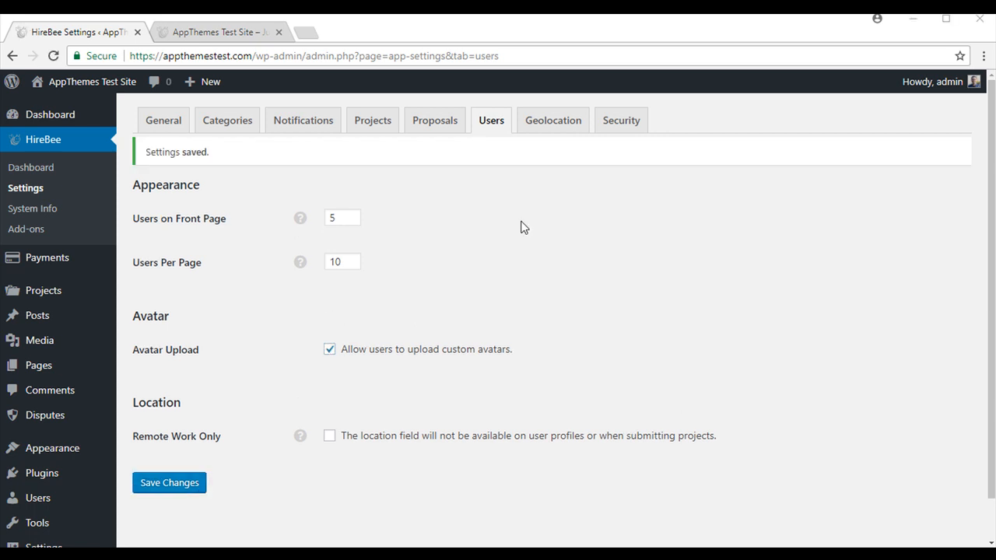
pyautogui.click(553, 119)
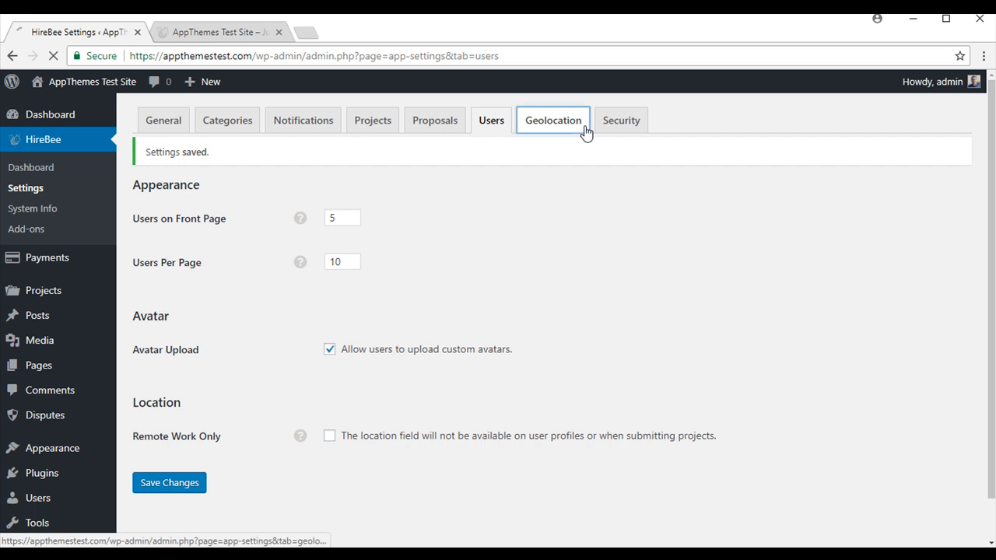
# Step: Save the Geolocation tab unchanged, keeping default language and location options
pyautogui.click(552, 120)
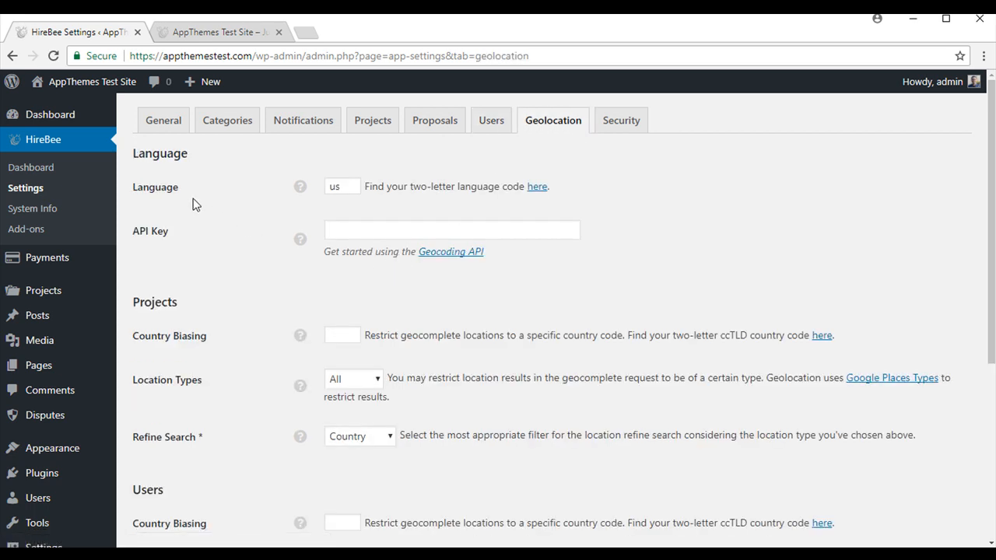
pyautogui.moveTo(230, 231)
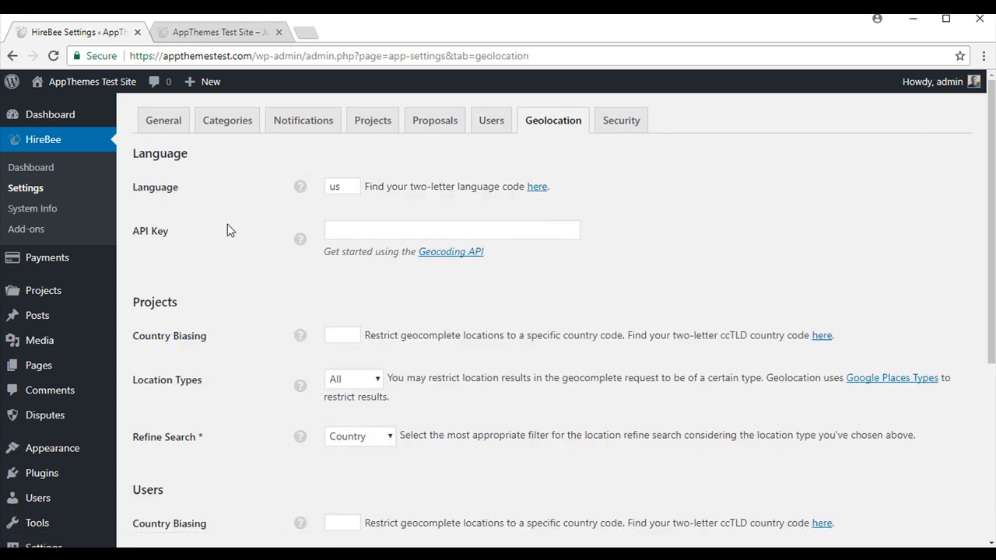
pyautogui.moveTo(331, 259)
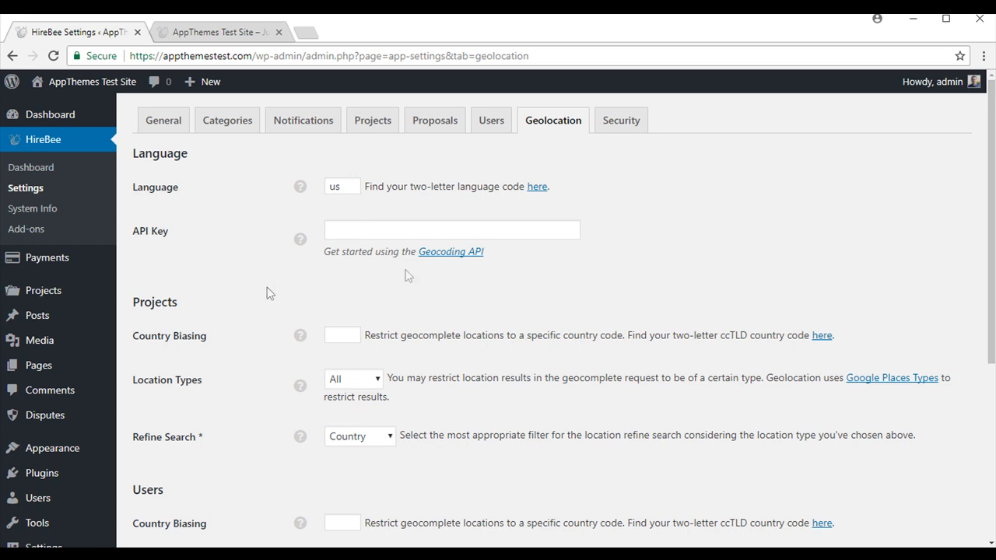
pyautogui.moveTo(408, 276)
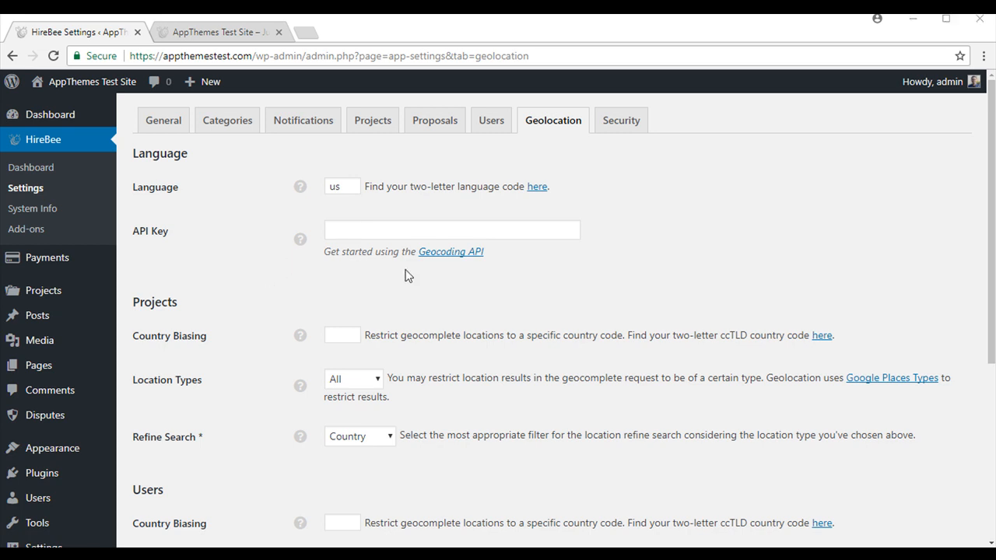
pyautogui.moveTo(348, 286)
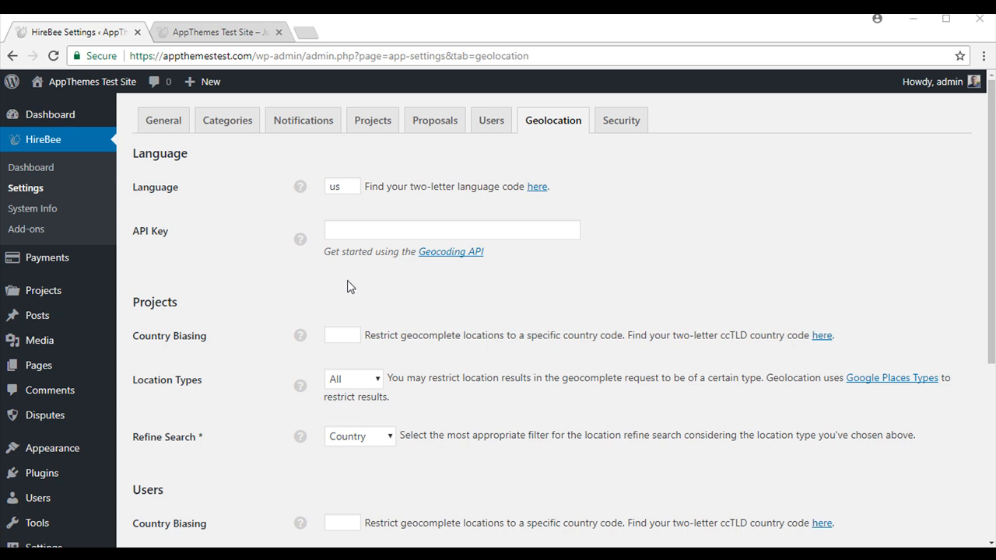
pyautogui.scroll(-3)
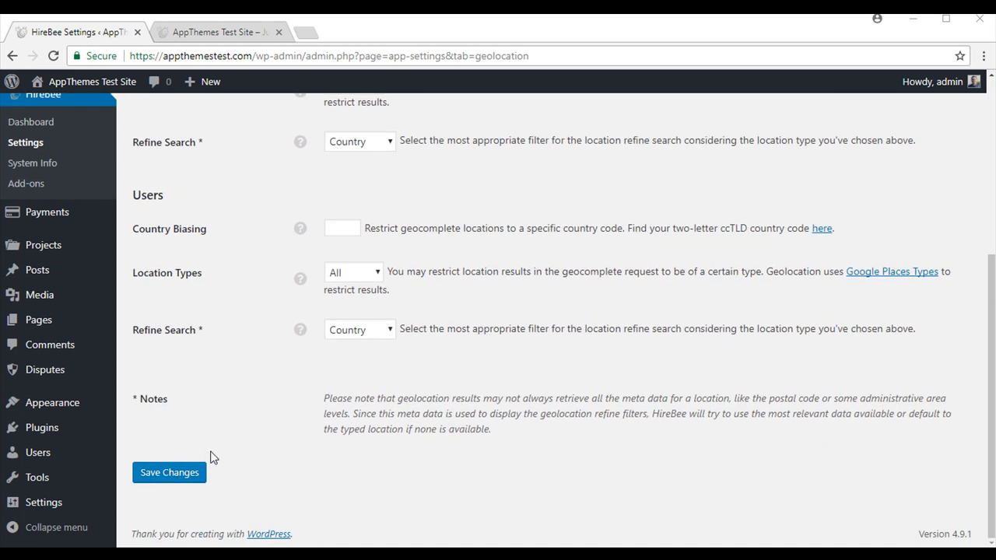
pyautogui.click(169, 472)
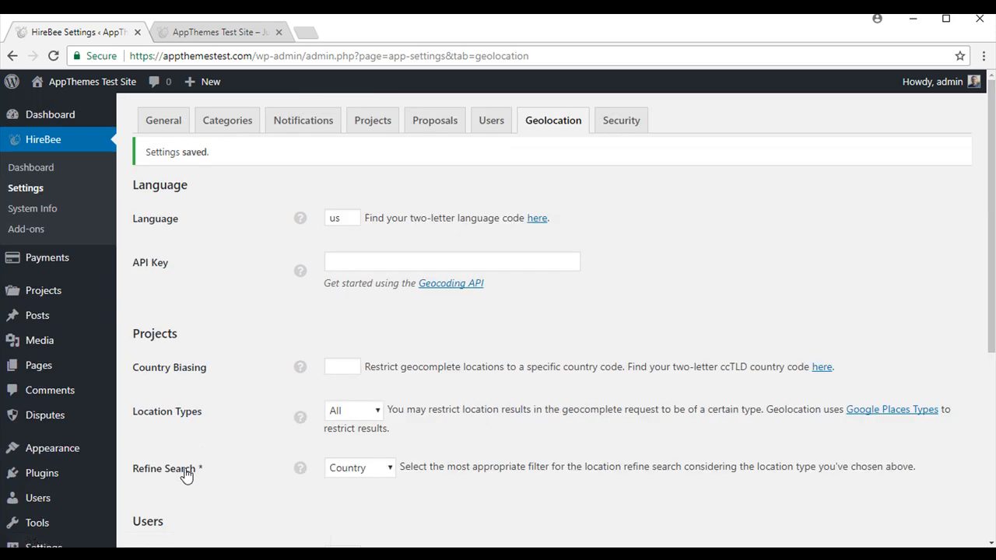
pyautogui.moveTo(522, 110)
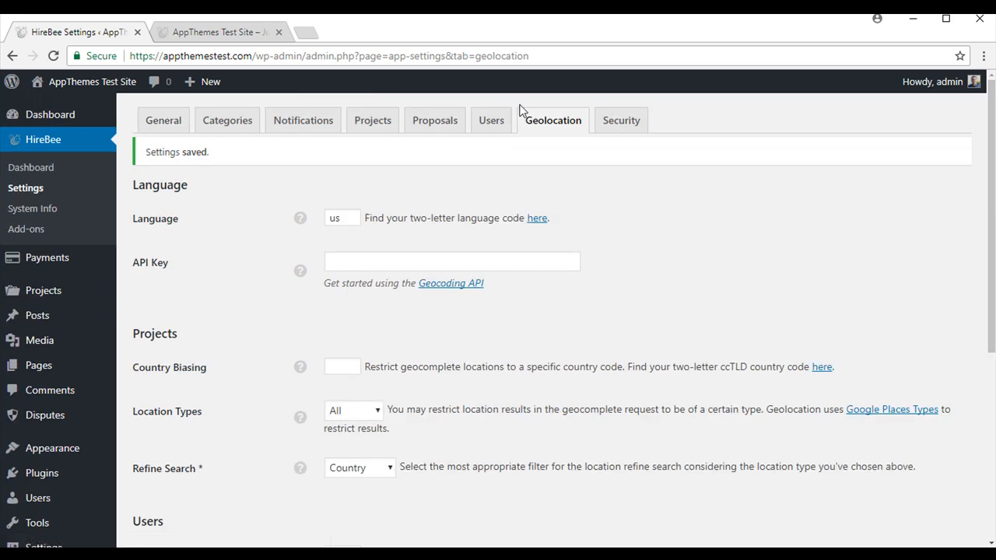
pyautogui.moveTo(46, 257)
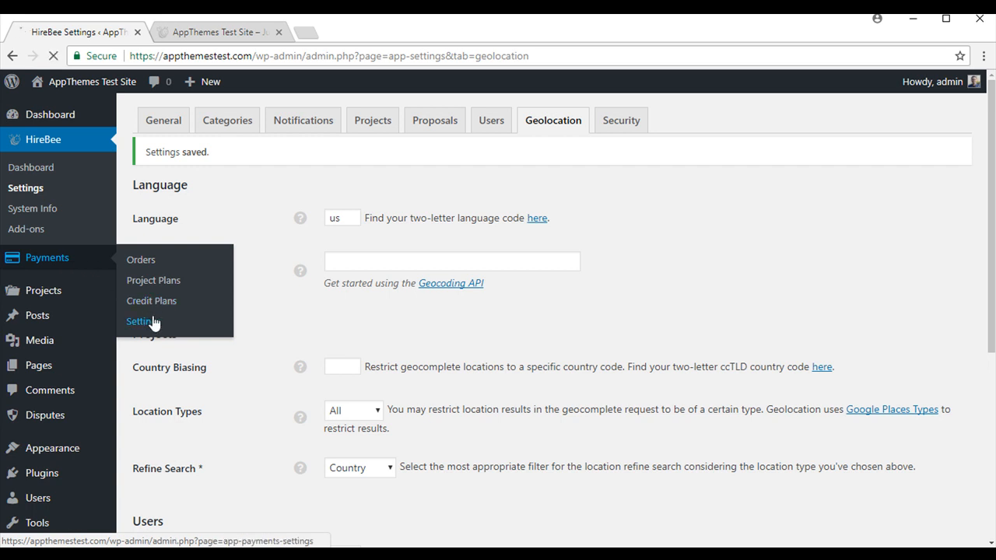
# Step: In Payments settings keep US Dollar currency, enter a 15% tax rate, and save
pyautogui.click(140, 321)
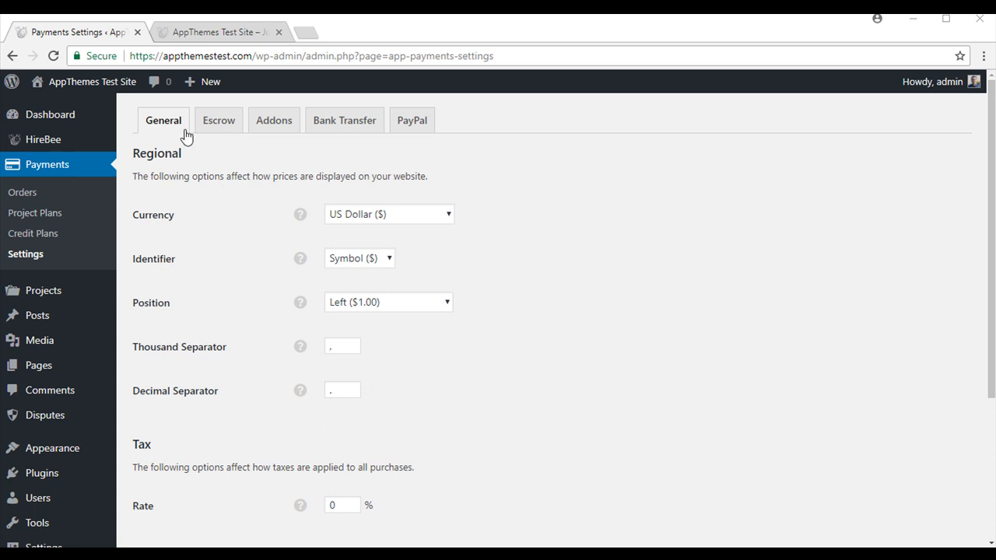
pyautogui.moveTo(237, 228)
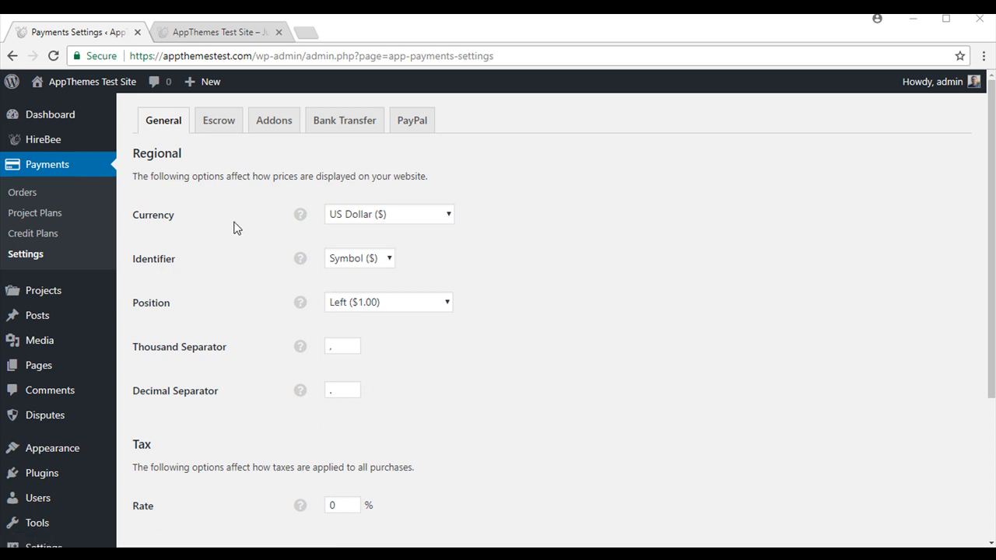
pyautogui.click(388, 214)
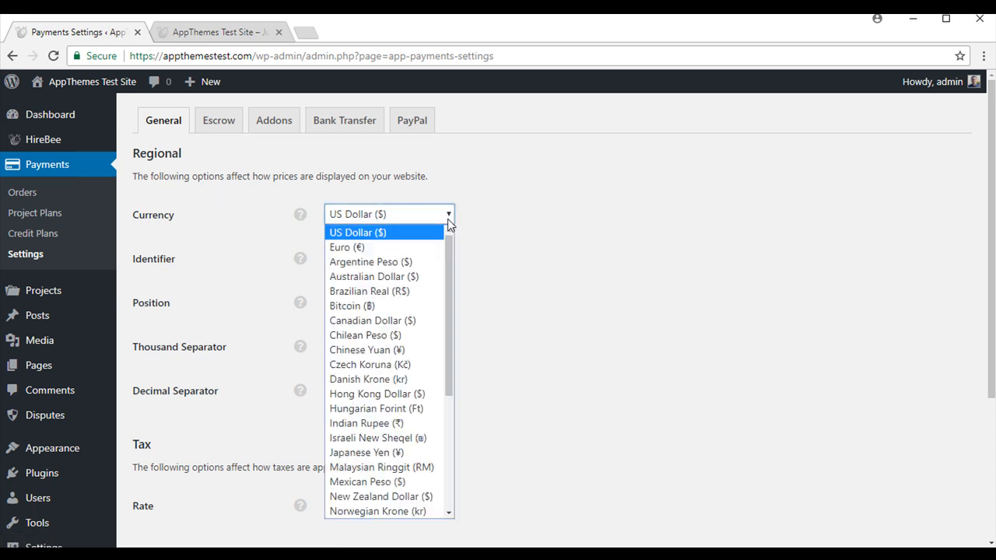
pyautogui.click(357, 232)
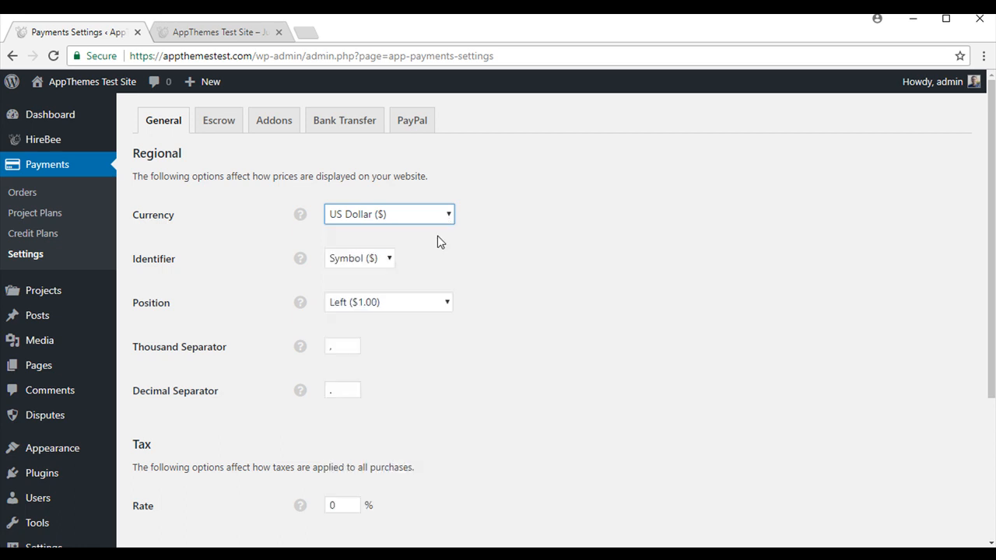
pyautogui.moveTo(383, 234)
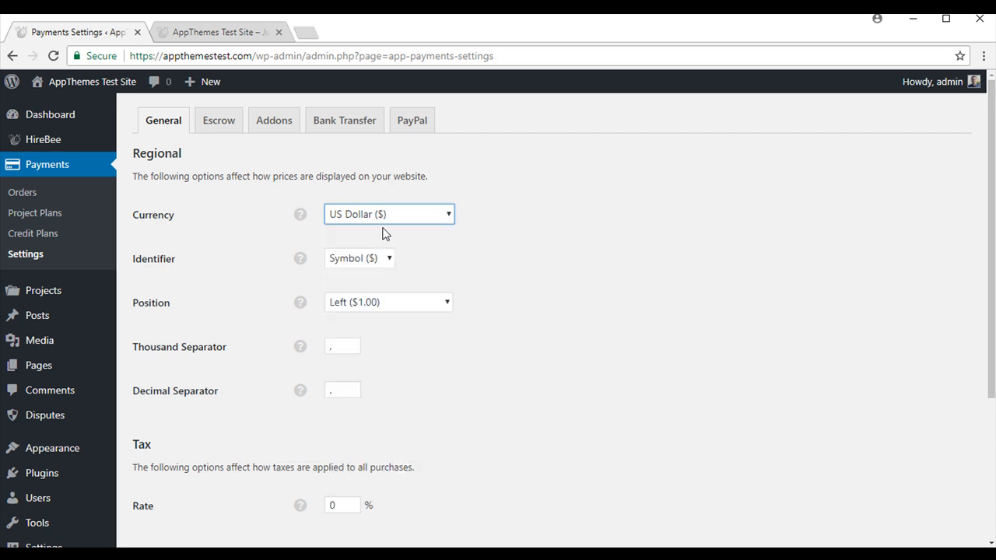
pyautogui.moveTo(481, 273)
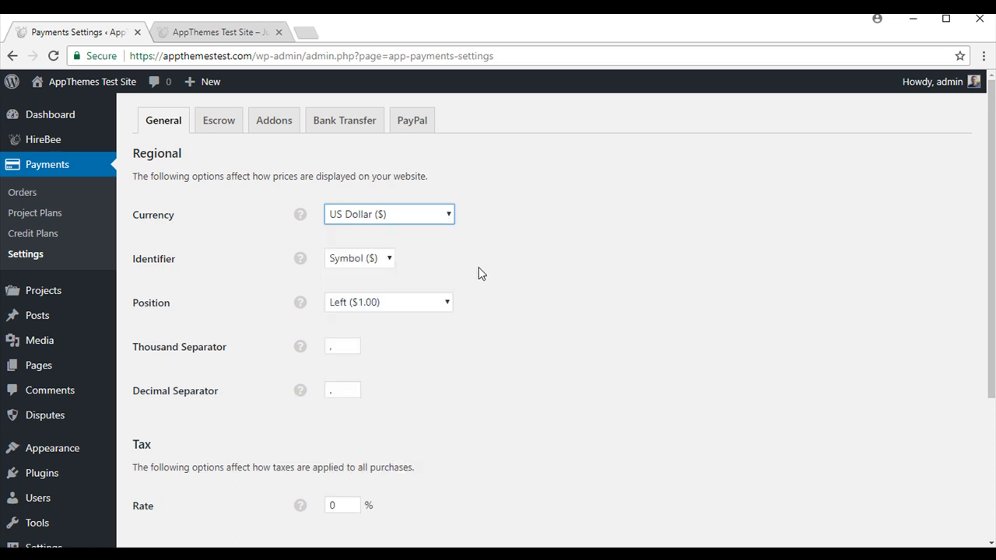
pyautogui.scroll(-3)
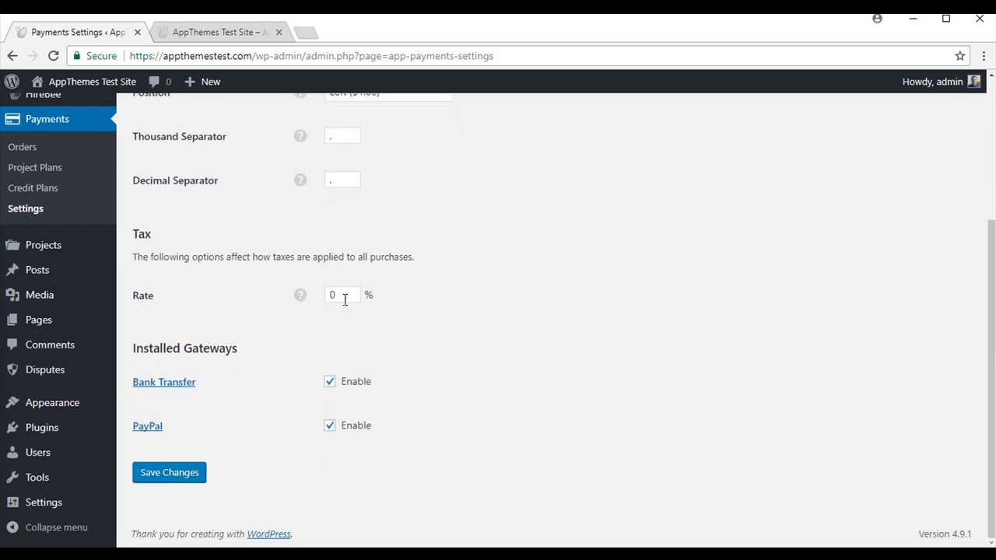
pyautogui.click(342, 295)
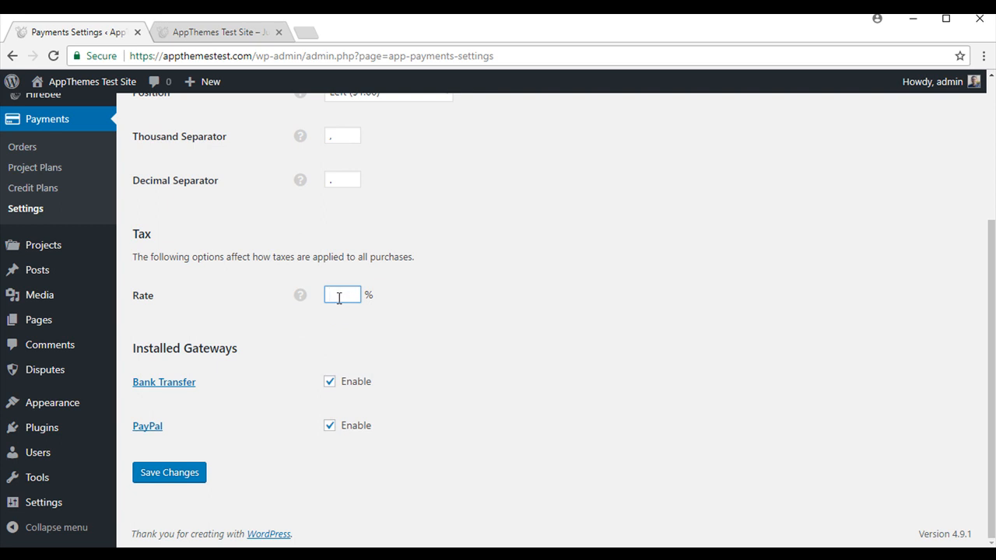
pyautogui.write('15')
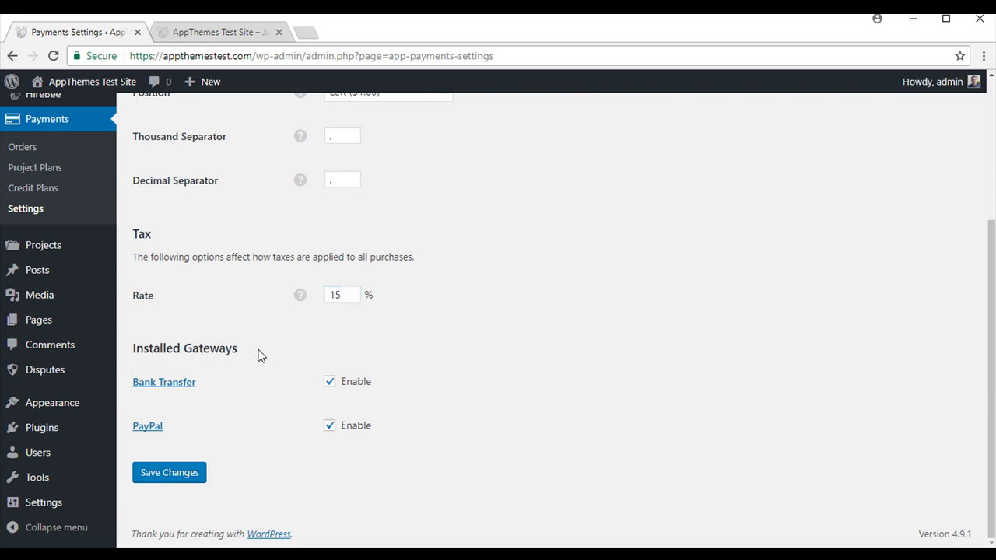
pyautogui.moveTo(239, 394)
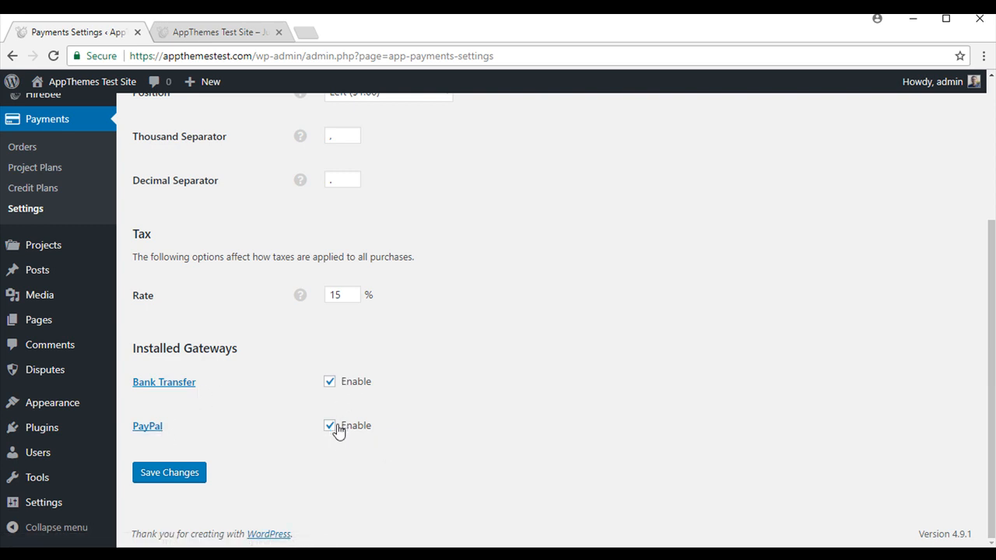
pyautogui.click(169, 473)
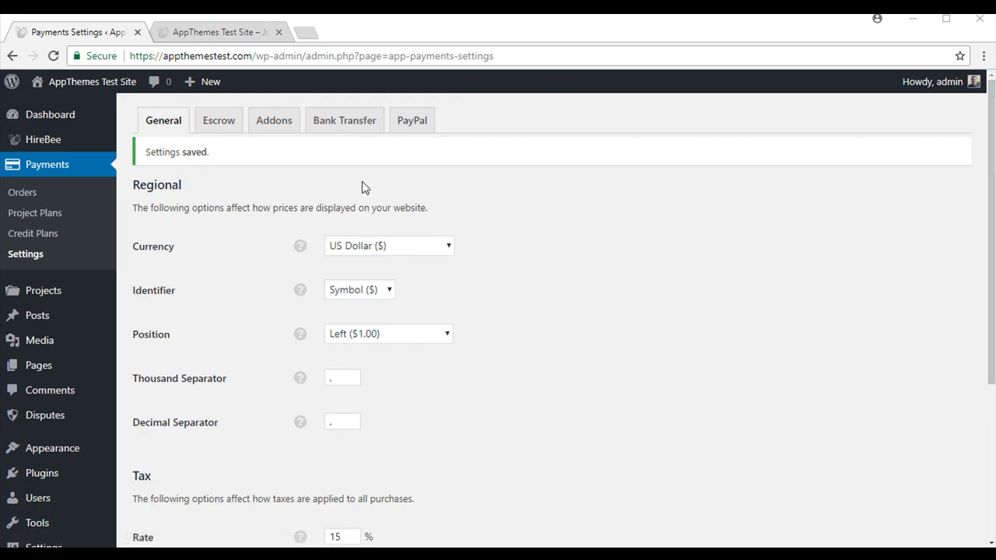
pyautogui.click(344, 120)
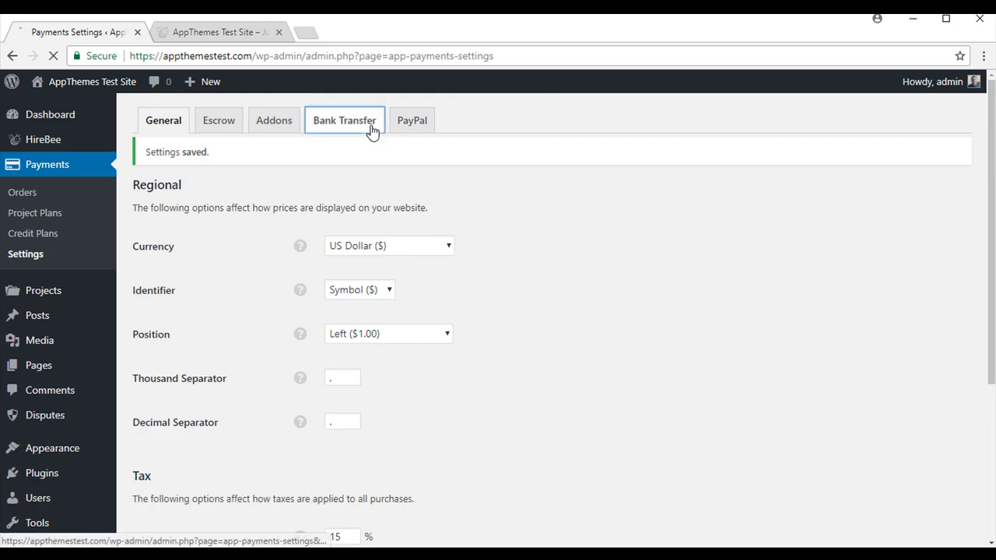
# Step: Show the Bank Transfer payment tab with its empty checkout message field
pyautogui.click(344, 119)
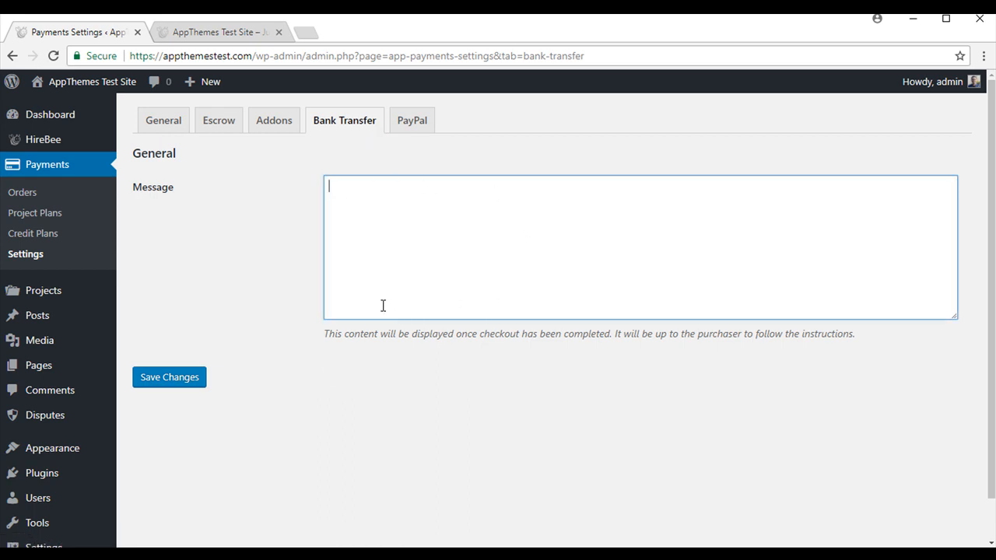
pyautogui.moveTo(362, 194)
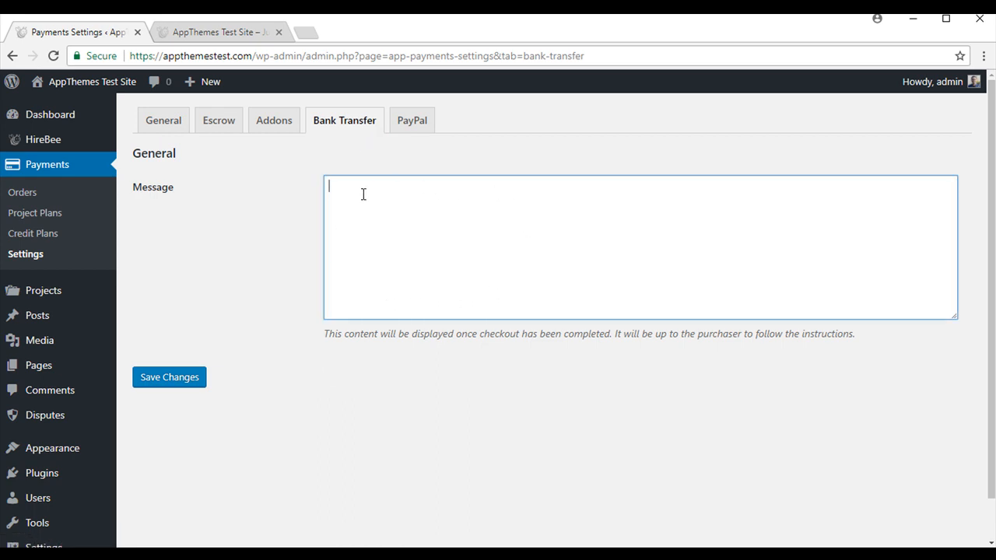
pyautogui.moveTo(419, 147)
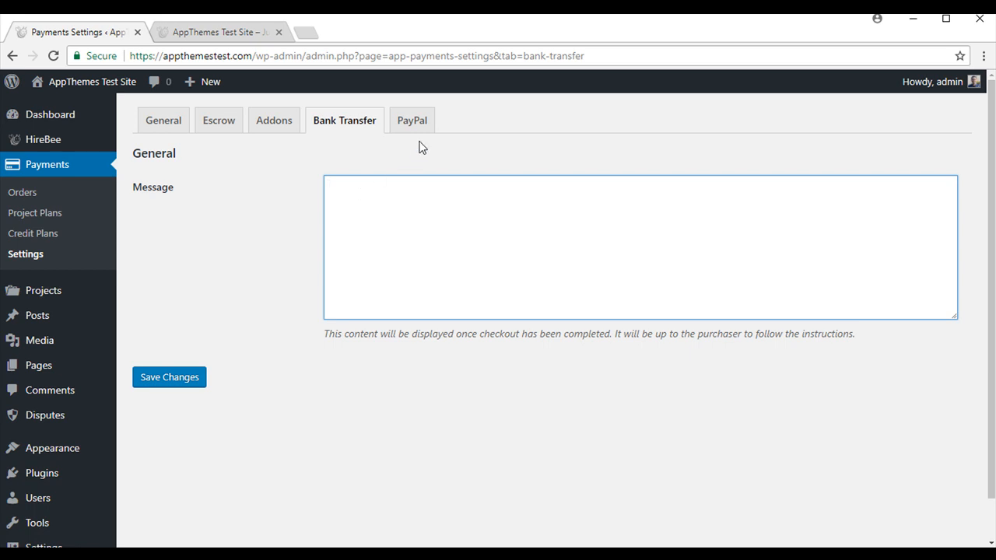
# Step: Scroll through the PayPal payment tab options and save them
pyautogui.click(412, 119)
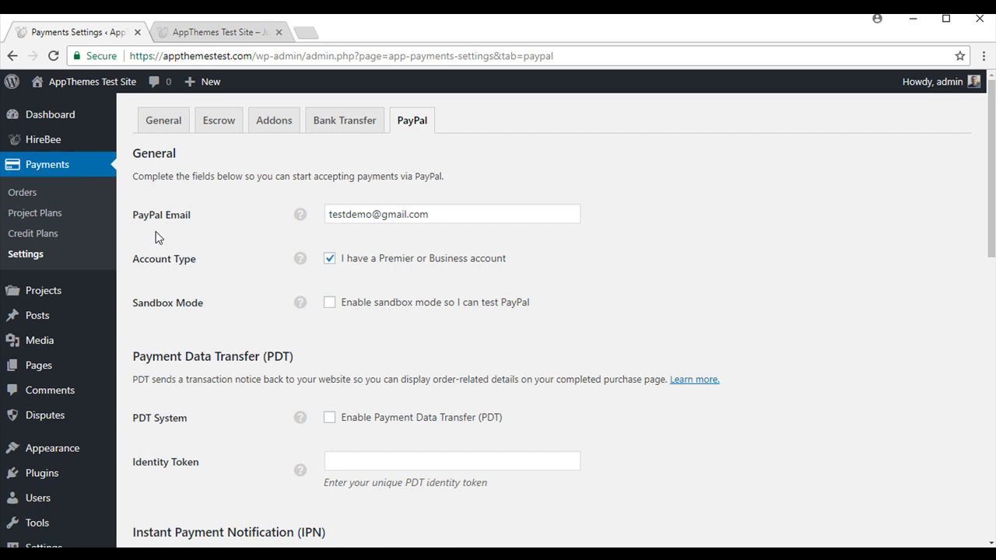
pyautogui.moveTo(205, 227)
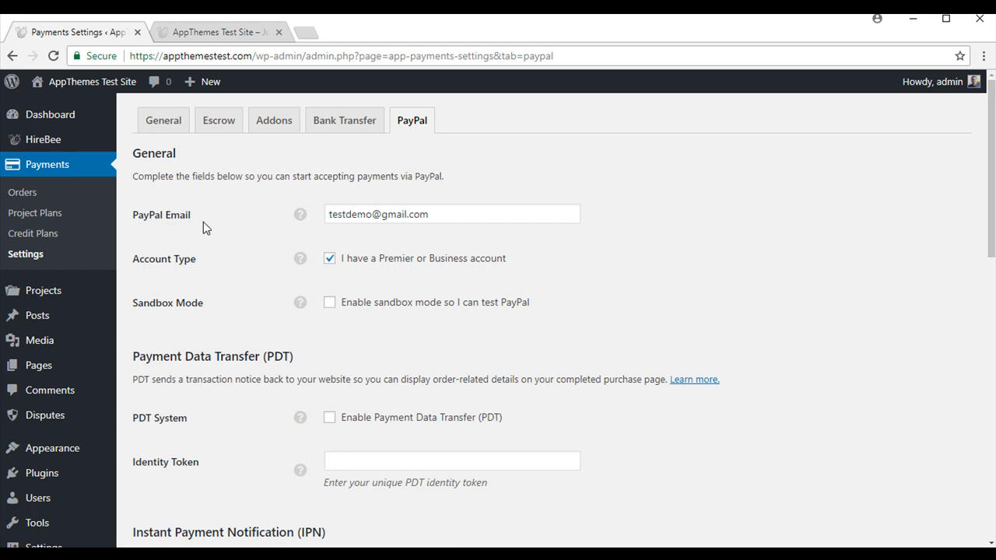
pyautogui.moveTo(187, 273)
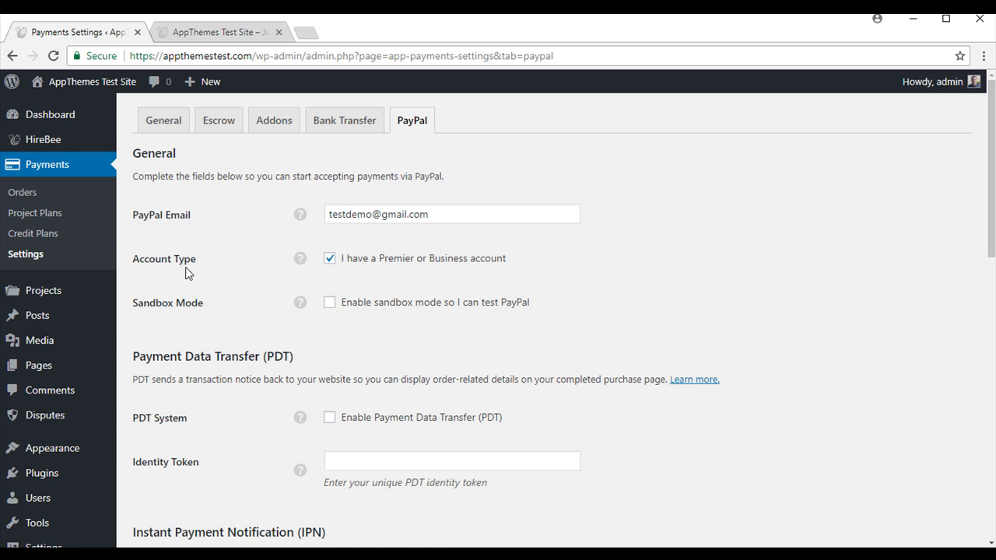
pyautogui.scroll(-3)
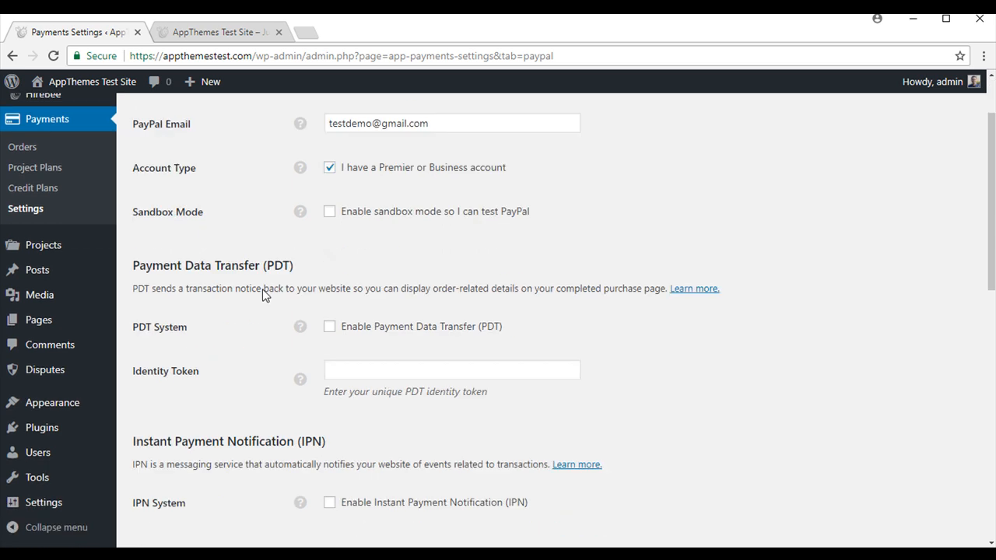
pyautogui.scroll(-3)
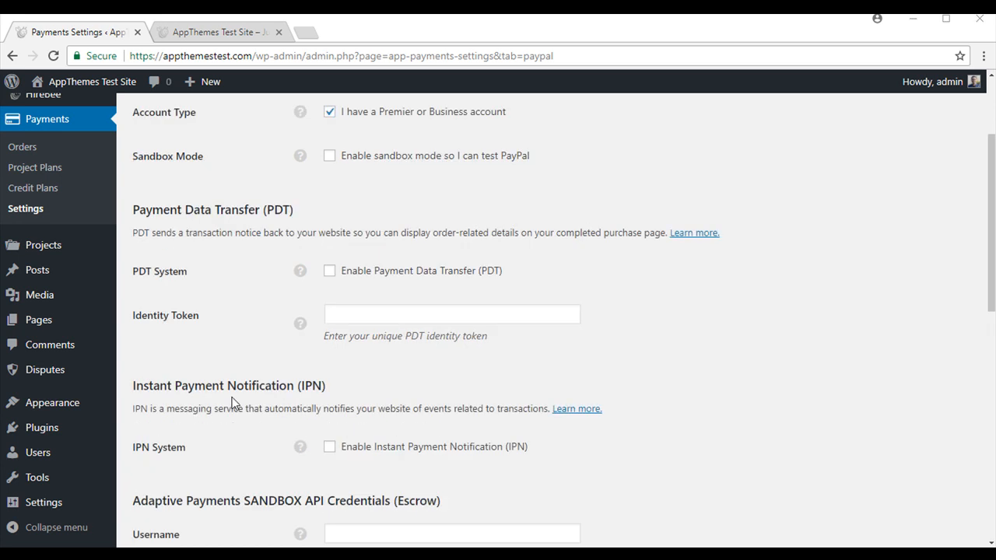
pyautogui.scroll(-3)
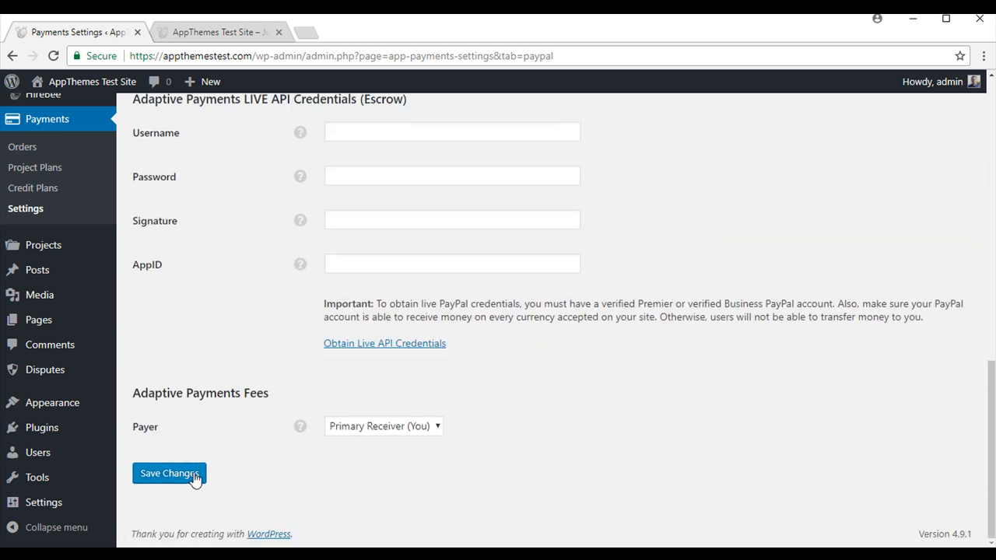
pyautogui.click(169, 472)
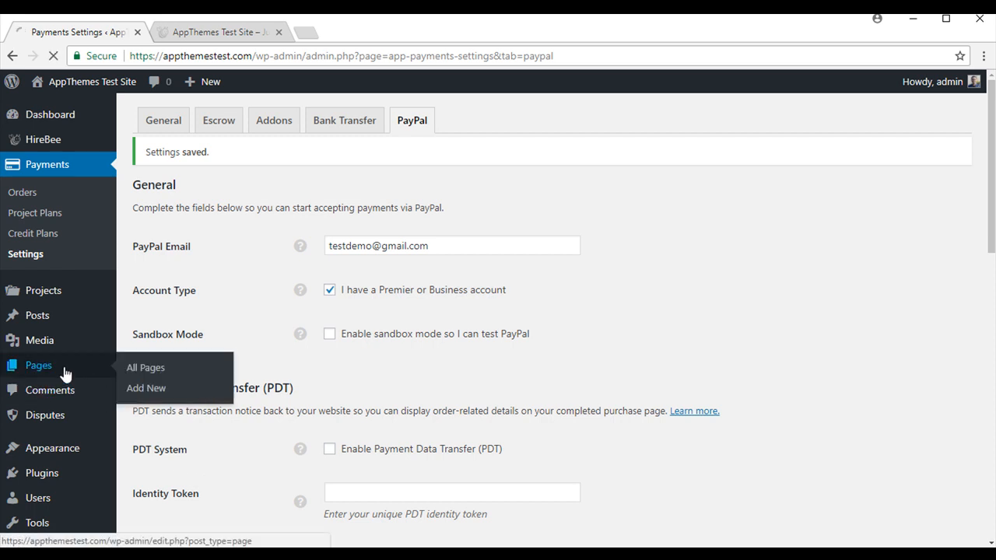
# Step: Open the Blog front page from All Pages, view it live, and return to the editor
pyautogui.click(145, 367)
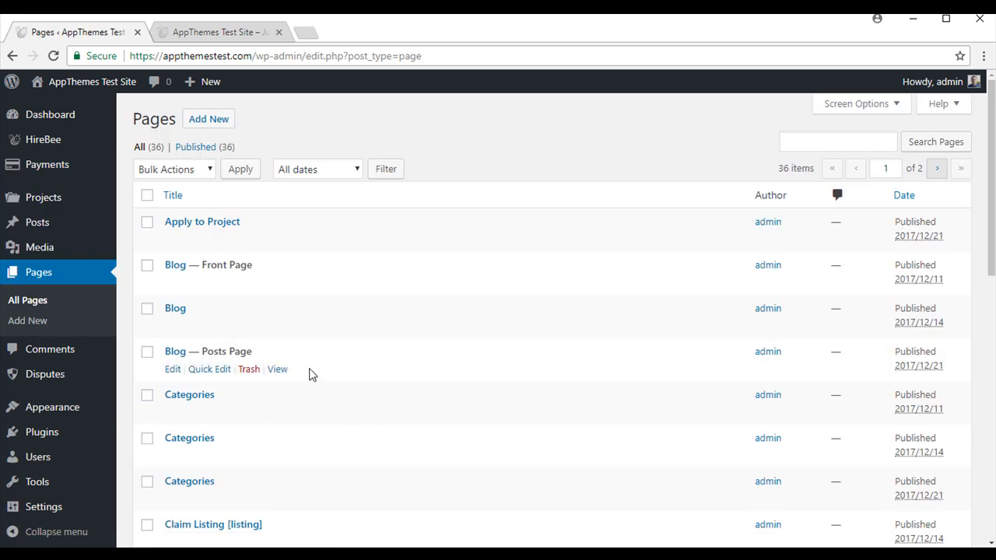
pyautogui.moveTo(205, 347)
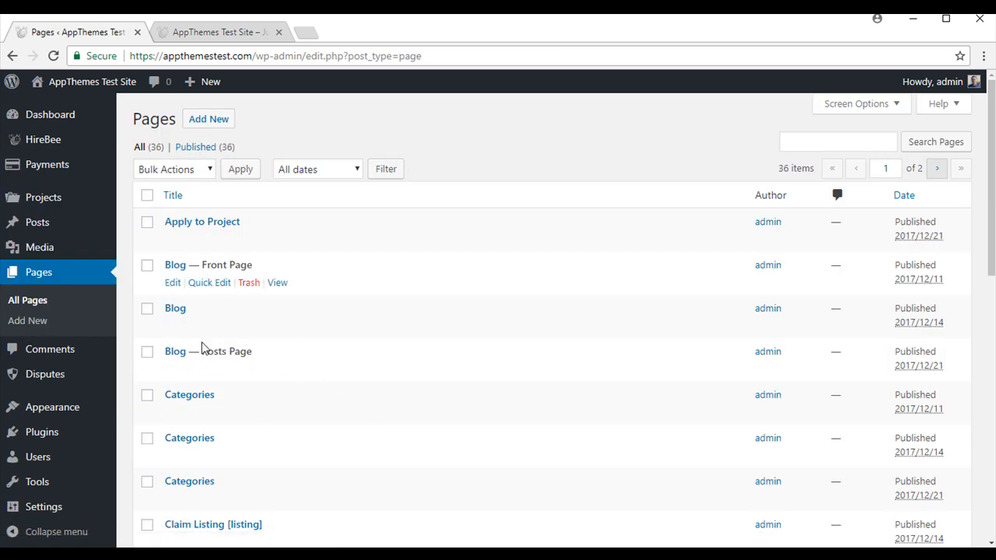
pyautogui.moveTo(169, 316)
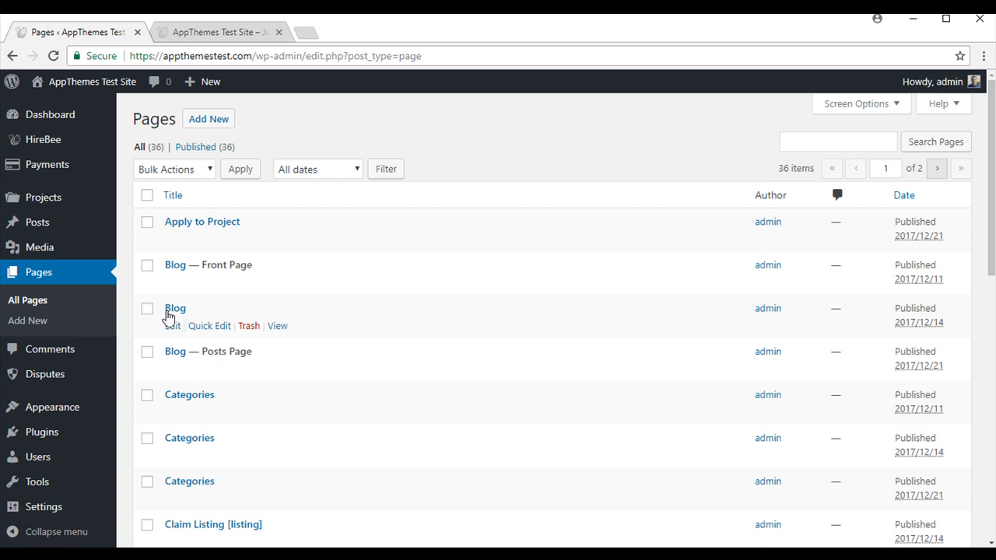
pyautogui.click(175, 264)
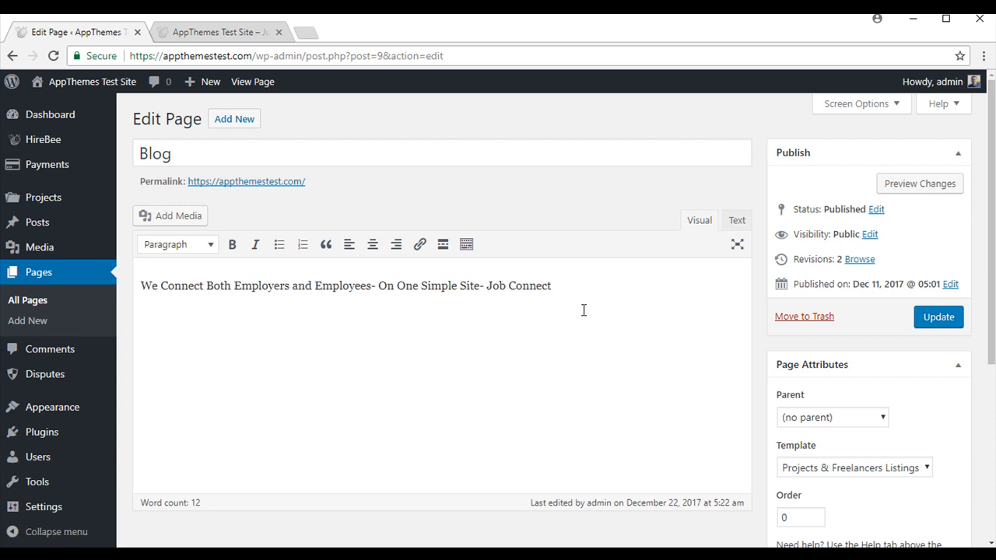
pyautogui.click(218, 32)
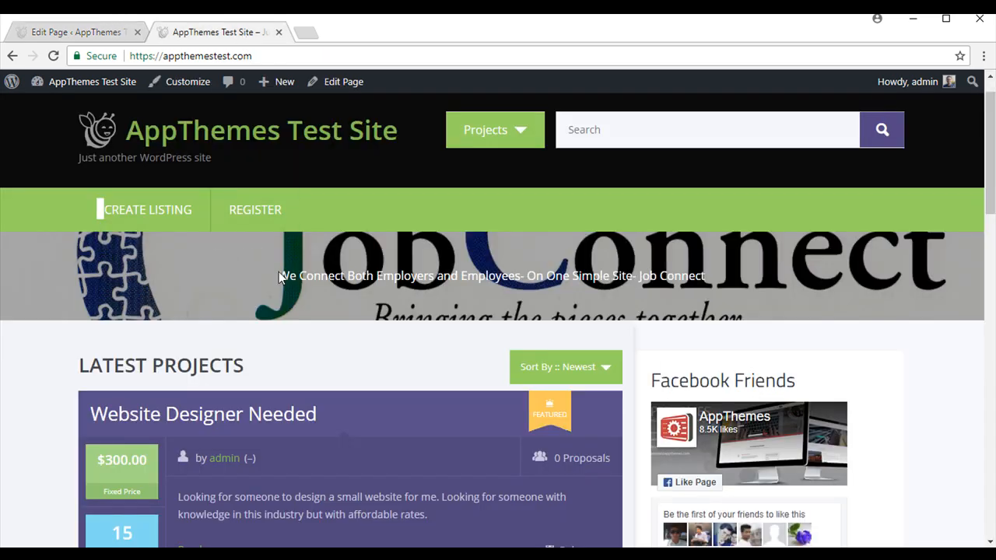
pyautogui.moveTo(133, 280)
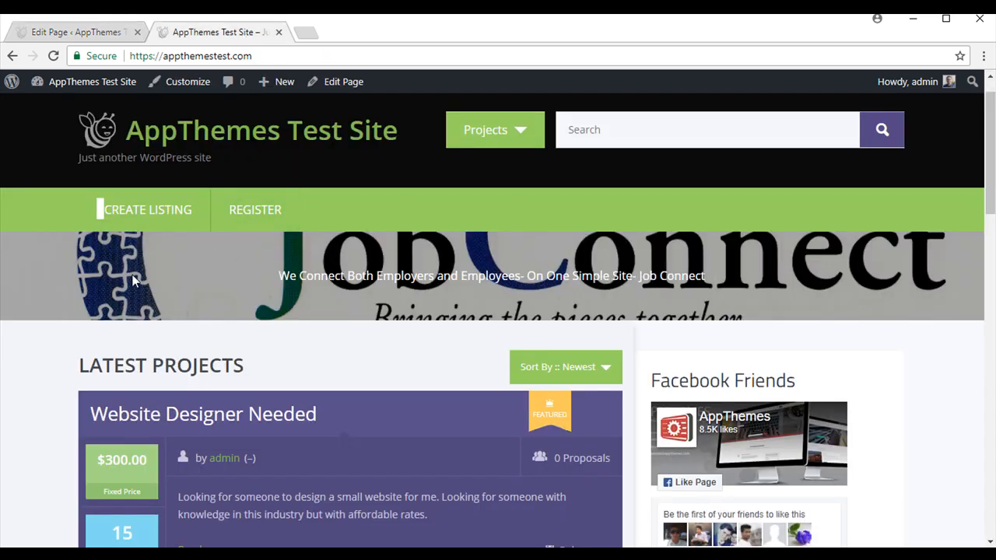
pyautogui.click(73, 32)
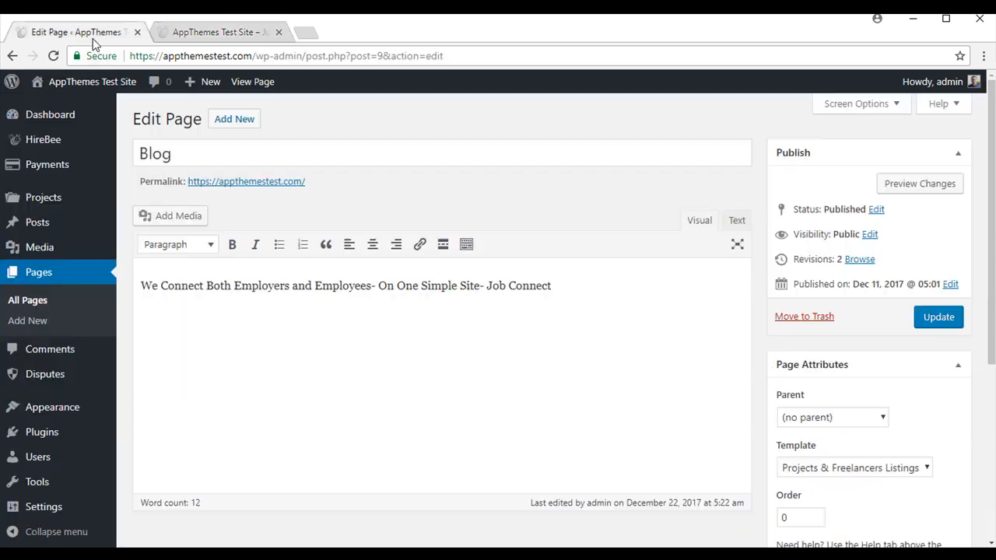
# Step: Review the Blog page's featured image and update the page
pyautogui.scroll(-3)
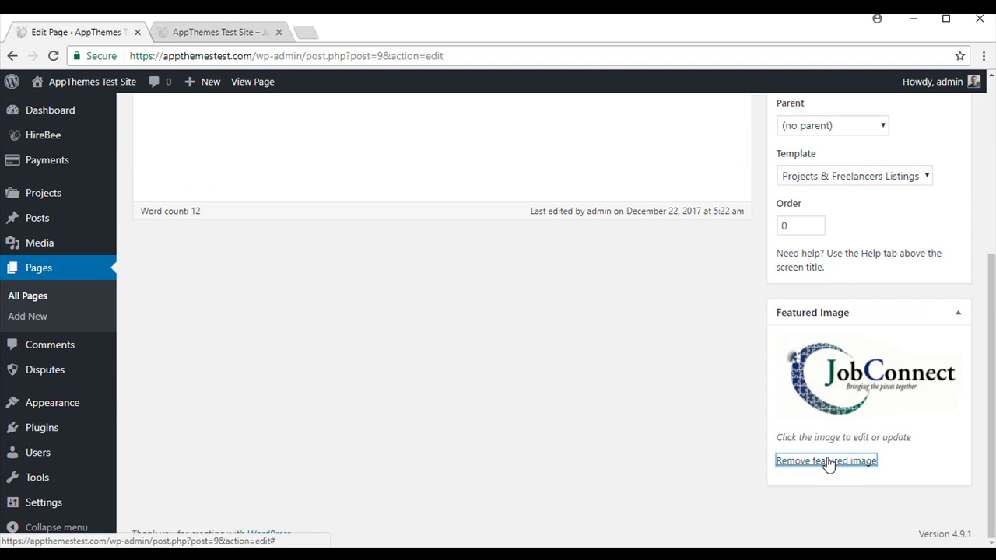
pyautogui.click(868, 376)
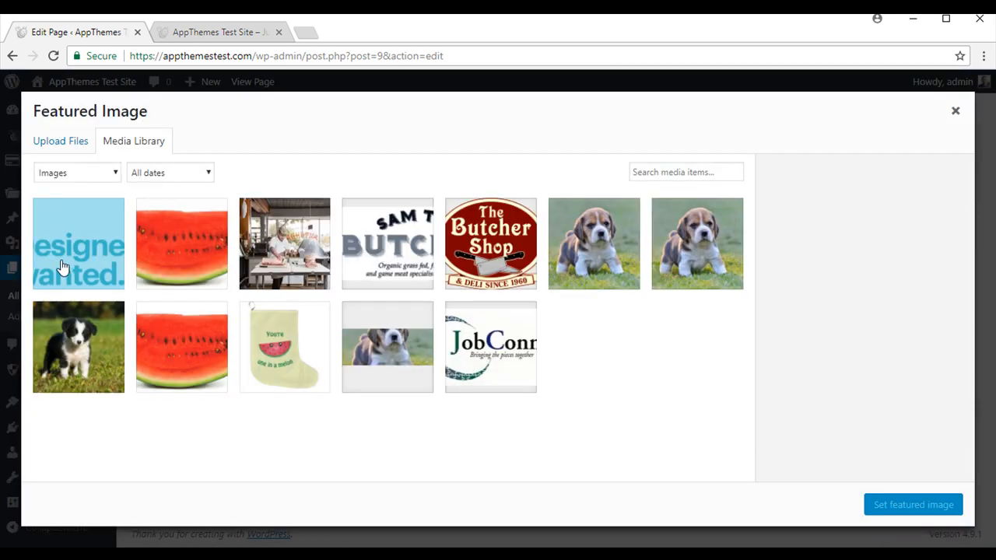
pyautogui.click(912, 504)
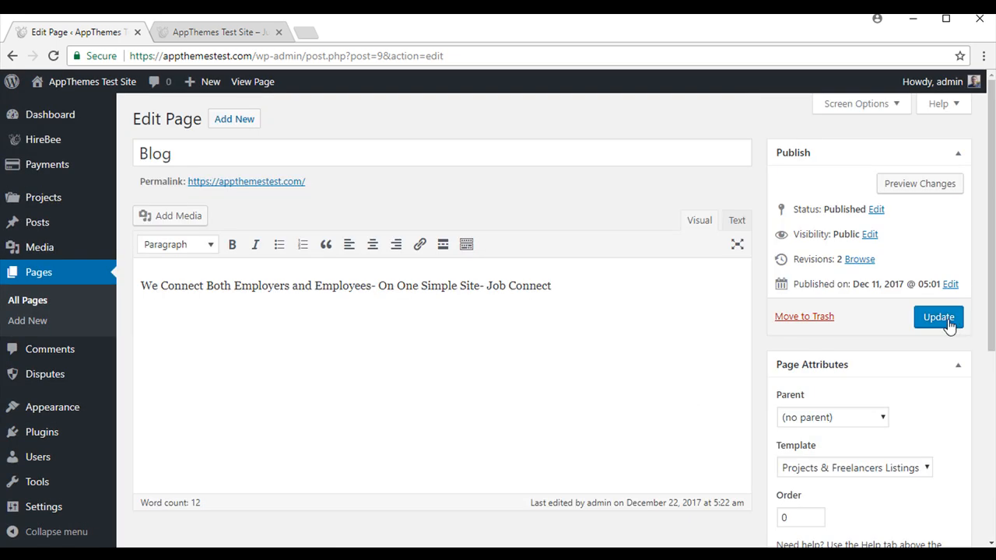
pyautogui.click(217, 31)
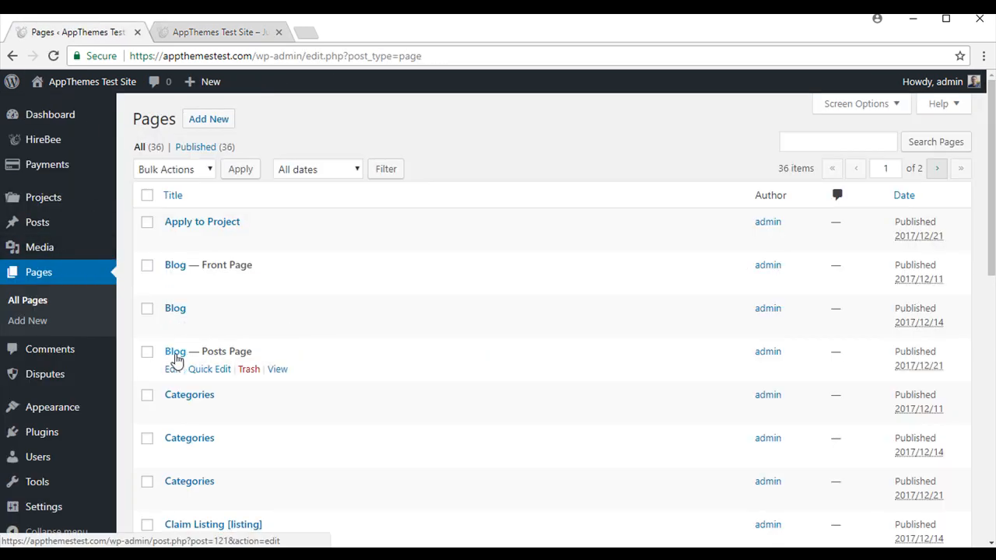
# Step: Set border-collie-puppies.jpg as the Blog page's featured image and update the page
pyautogui.click(174, 351)
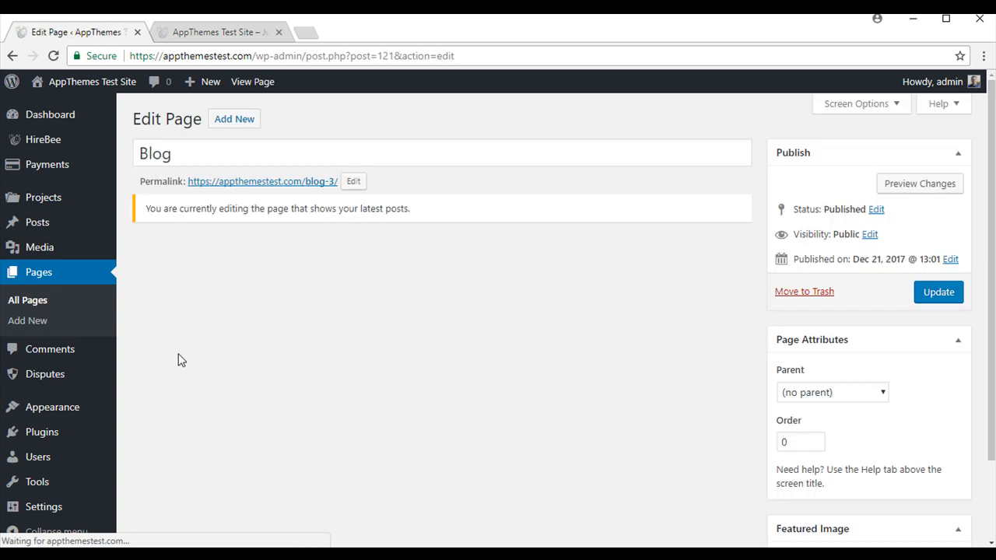
pyautogui.scroll(-3)
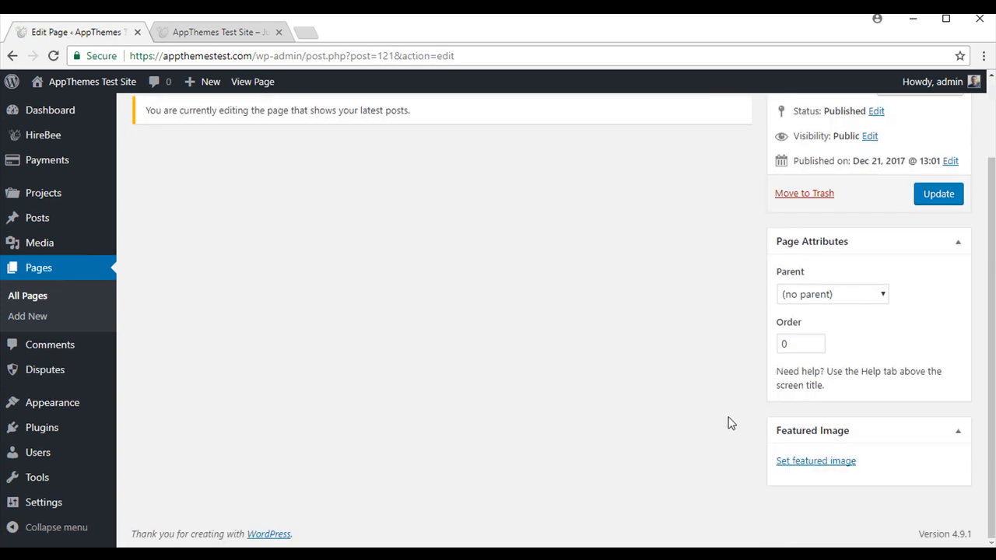
pyautogui.click(815, 459)
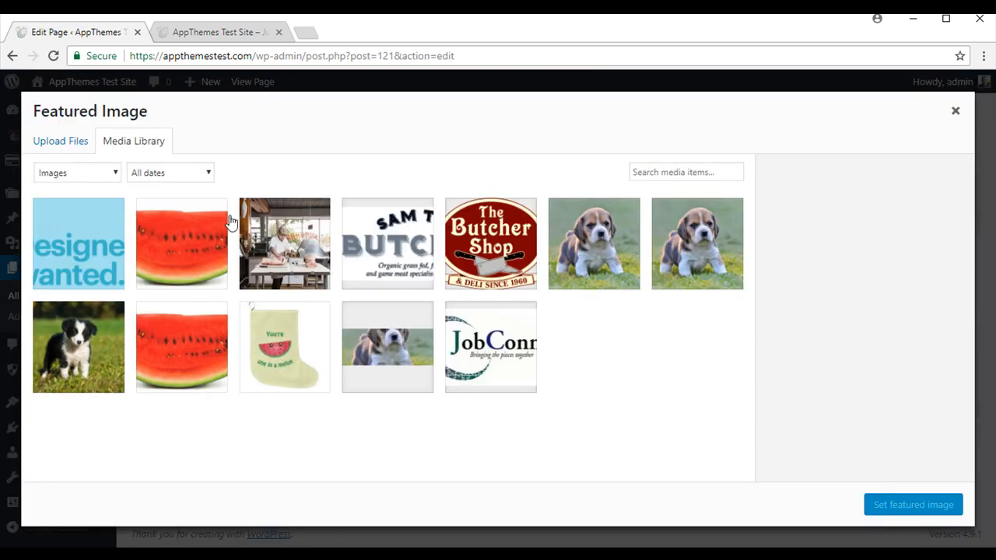
pyautogui.click(78, 347)
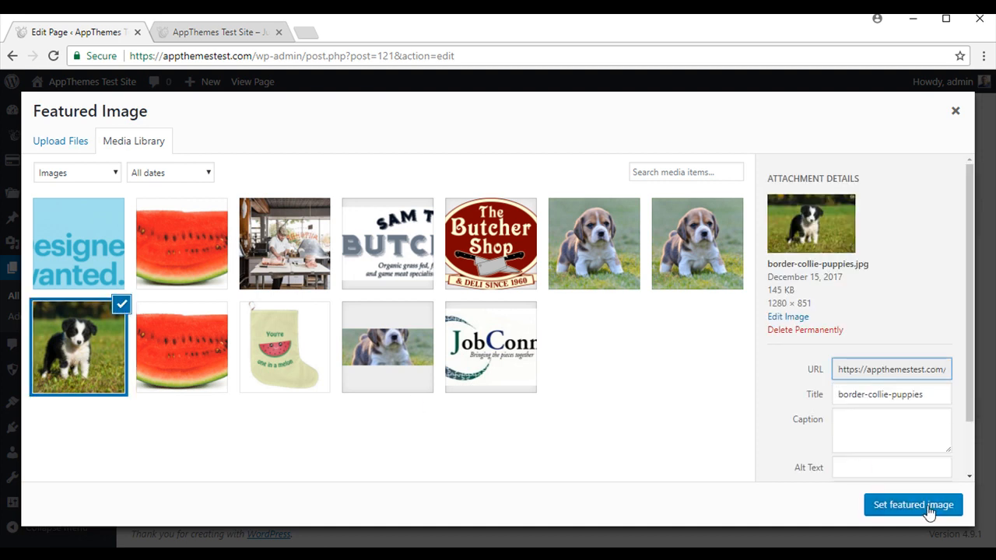
pyautogui.click(912, 504)
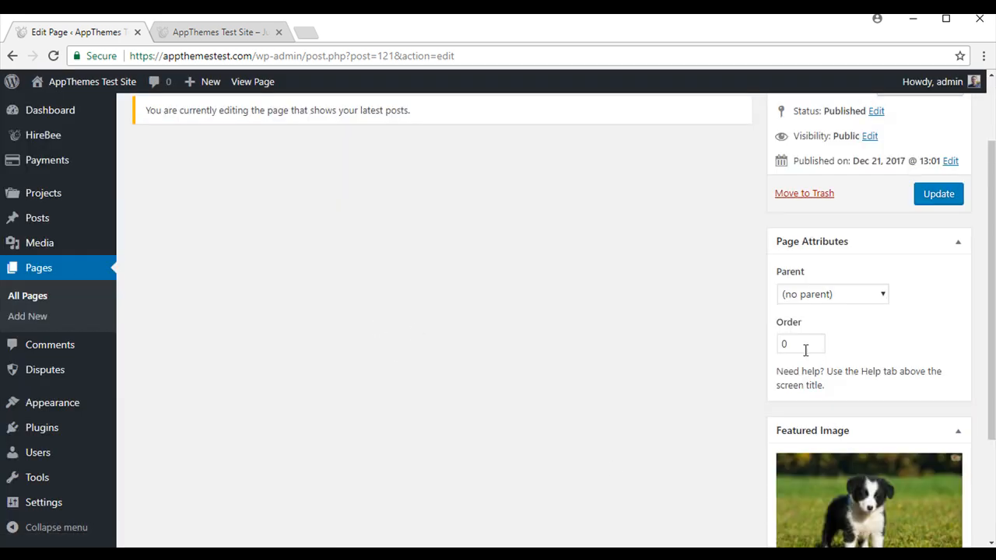
pyautogui.click(937, 194)
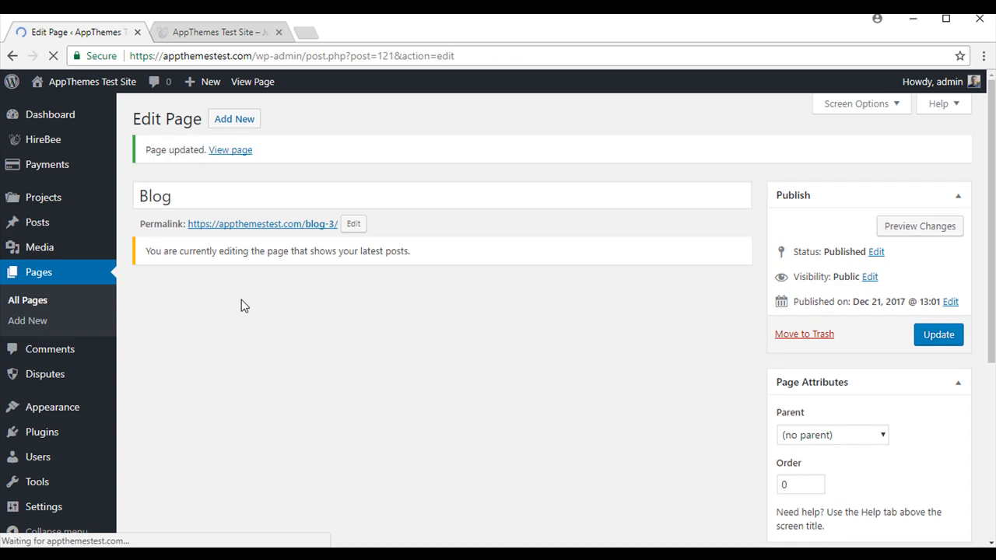
# Step: View the updated Blog page live, then return to the editor
pyautogui.click(218, 32)
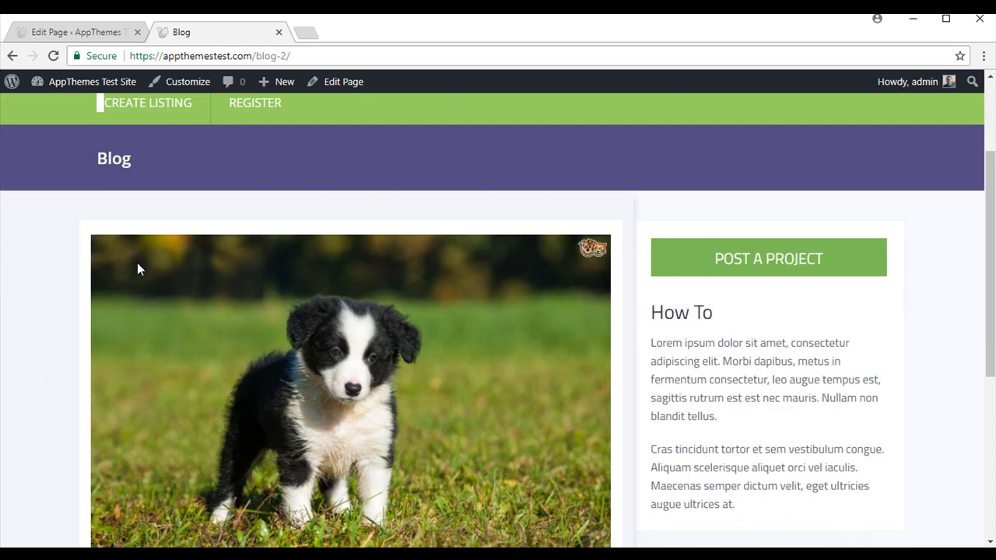
pyautogui.scroll(-3)
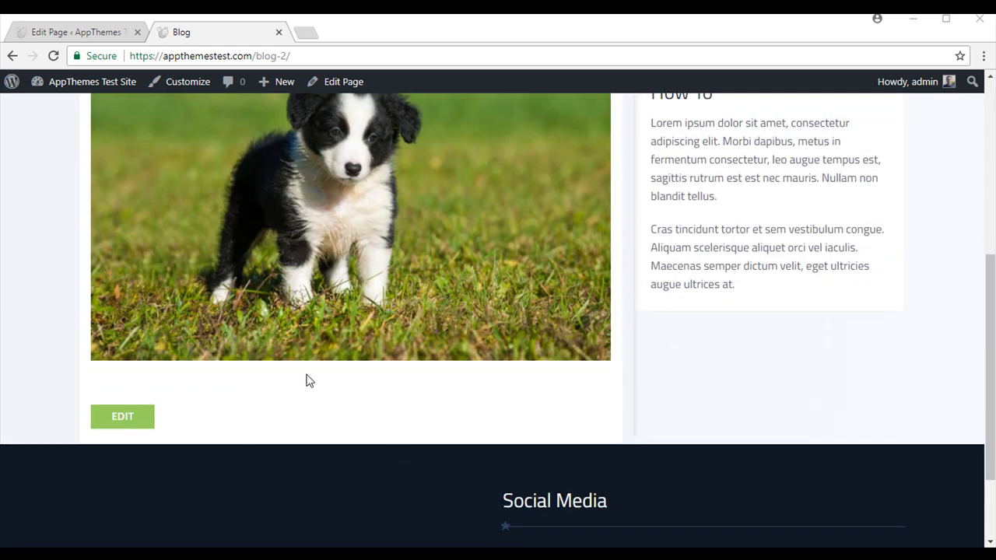
pyautogui.click(122, 416)
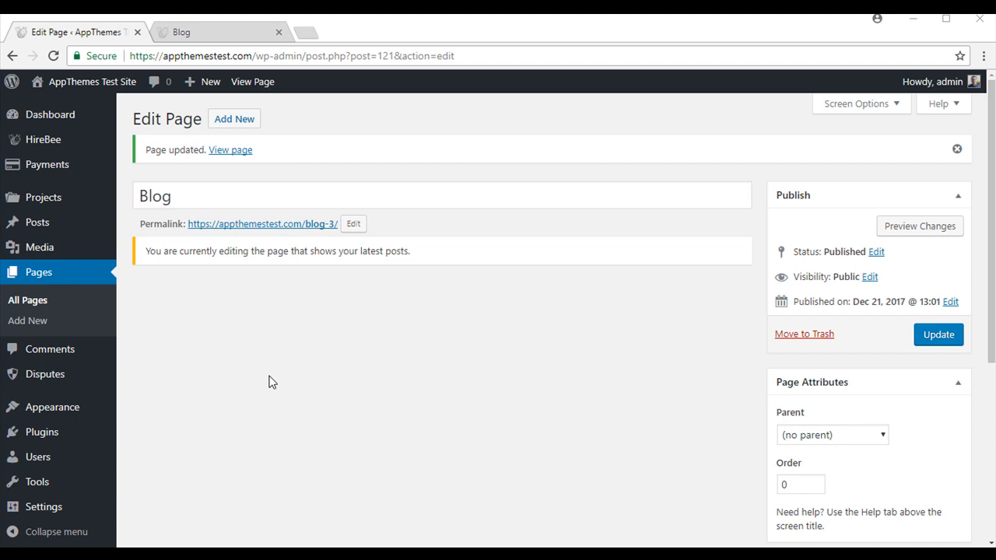
pyautogui.moveTo(52, 406)
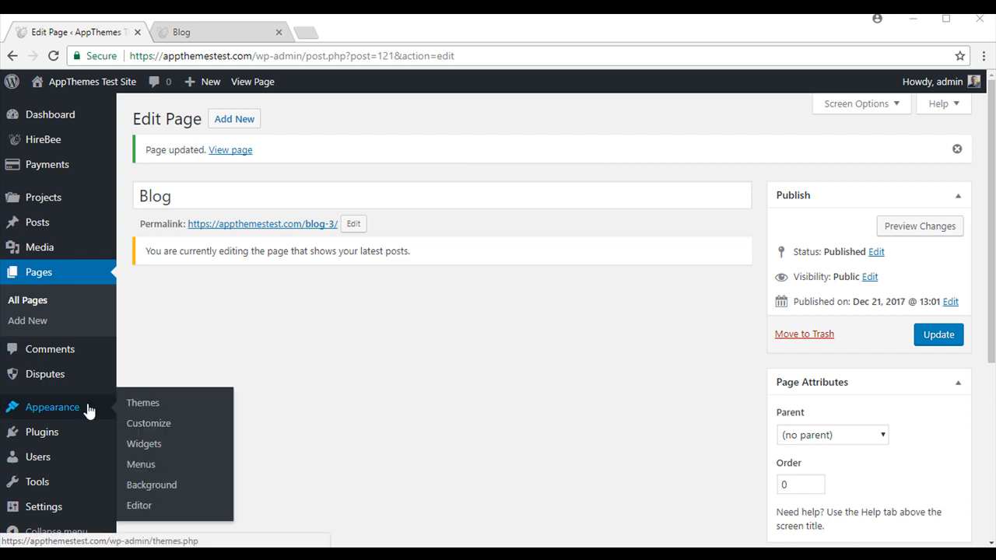
# Step: Pick Bee Green under Customize > Colors, publish it, and close the Customizer
pyautogui.click(149, 422)
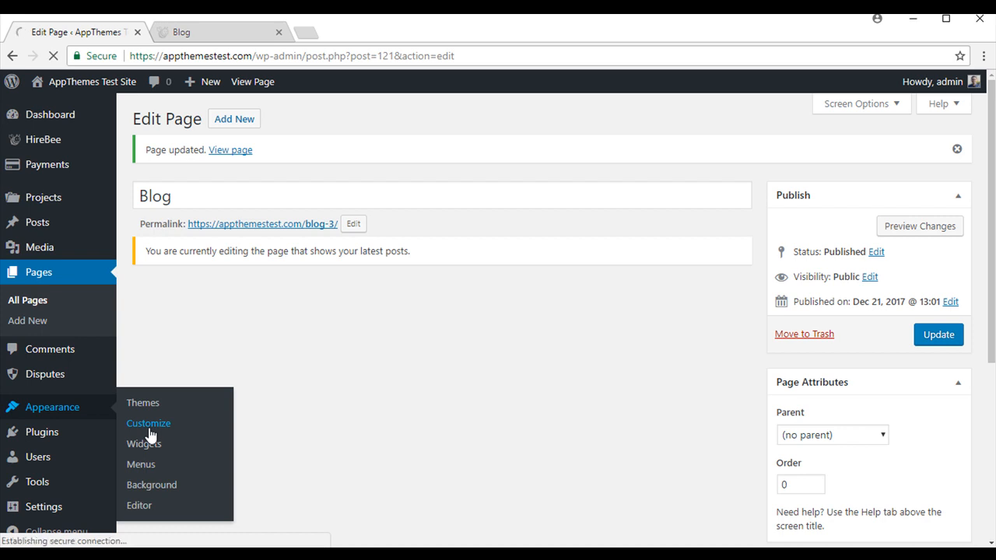
pyautogui.click(148, 422)
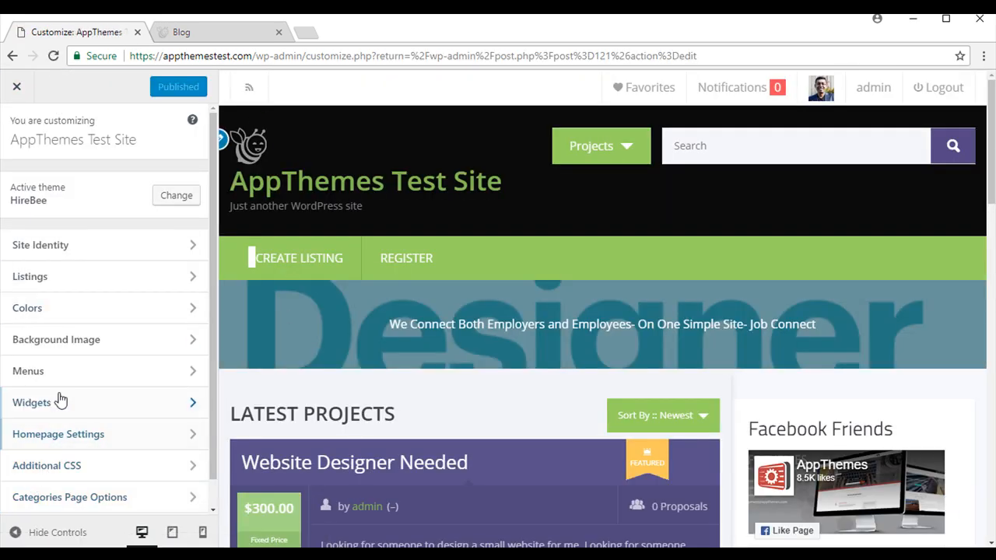
pyautogui.click(27, 308)
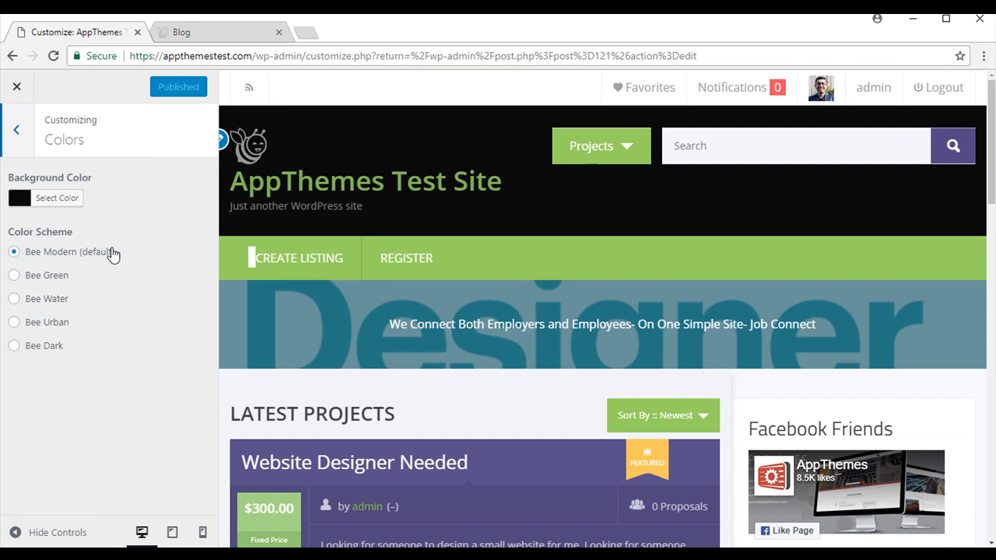
pyautogui.moveTo(45, 279)
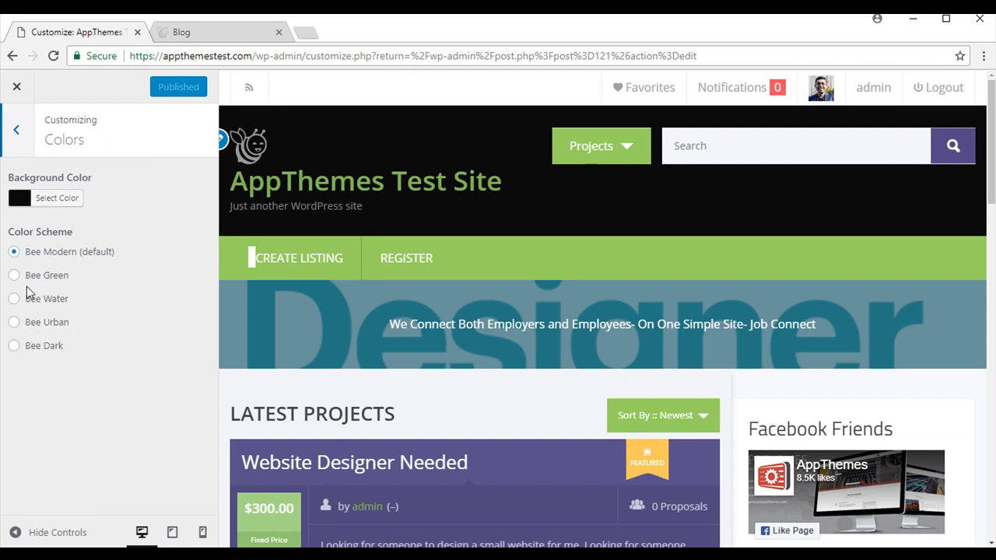
pyautogui.moveTo(72, 260)
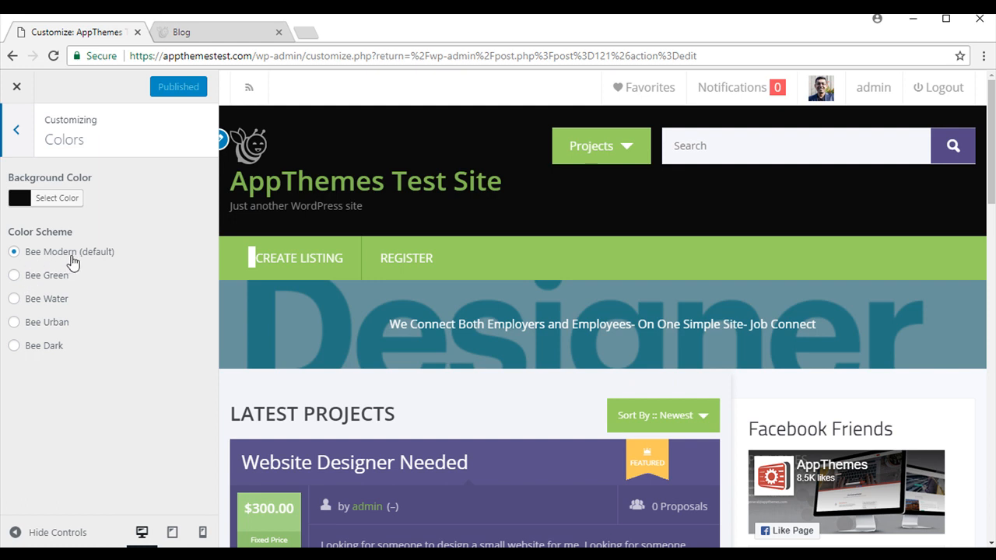
pyautogui.moveTo(19, 307)
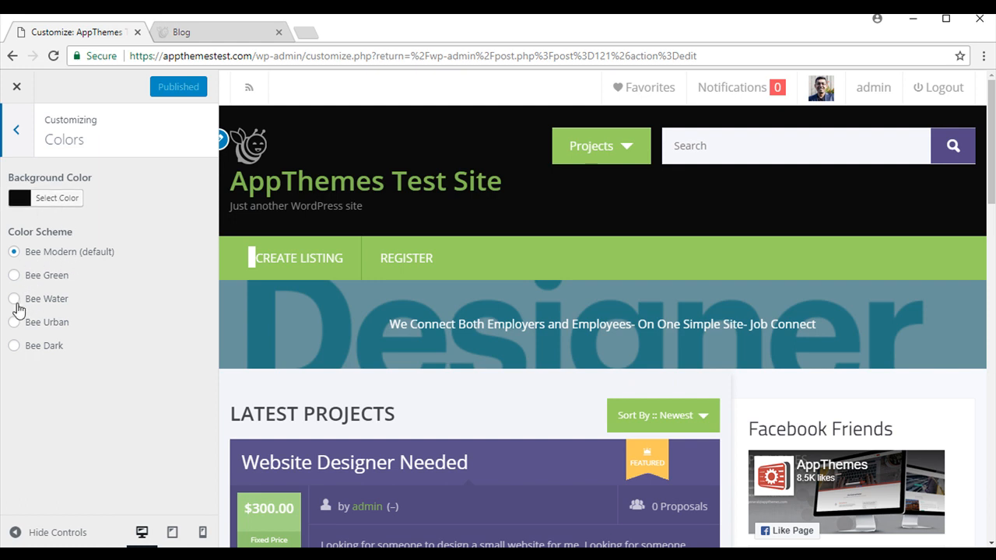
pyautogui.moveTo(20, 280)
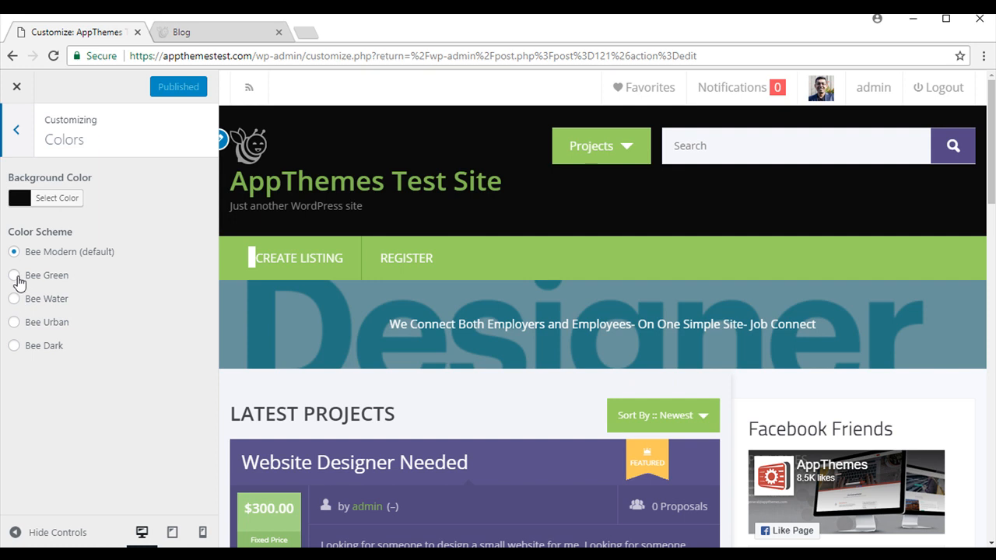
pyautogui.click(14, 274)
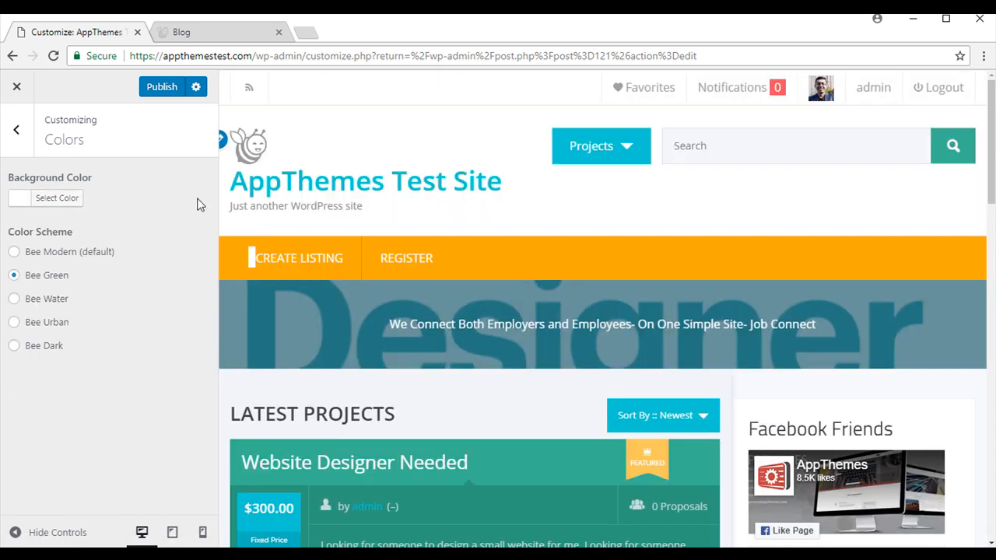
pyautogui.moveTo(301, 437)
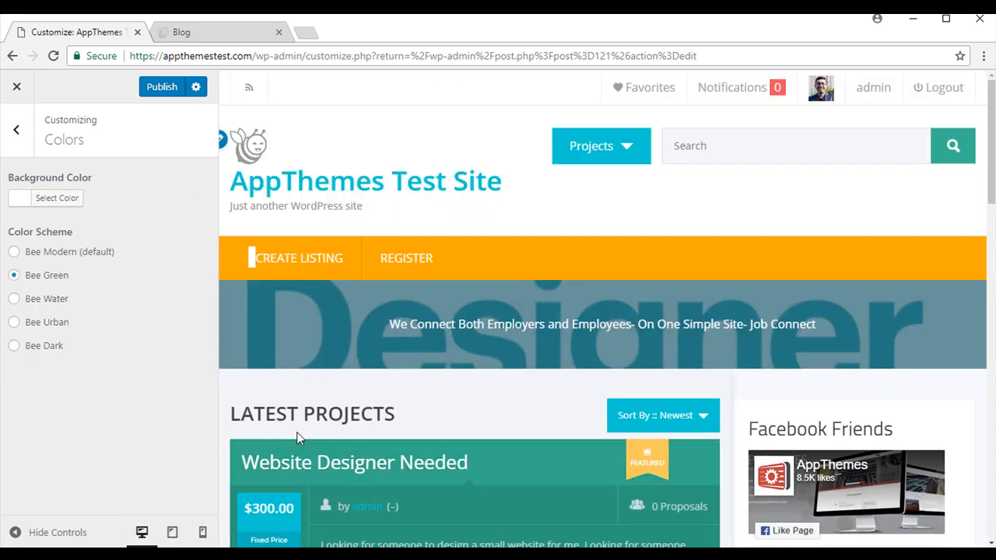
pyautogui.click(162, 87)
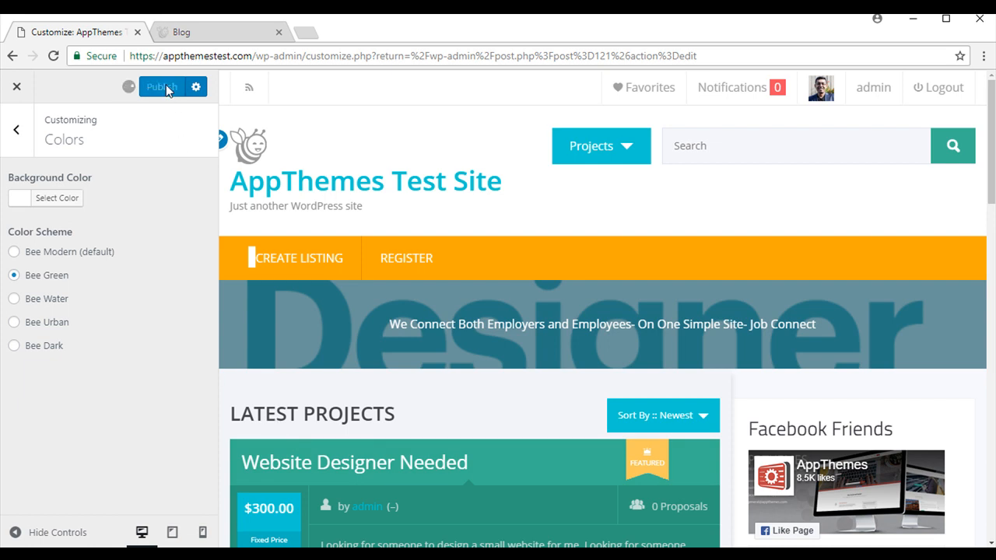
pyautogui.click(162, 86)
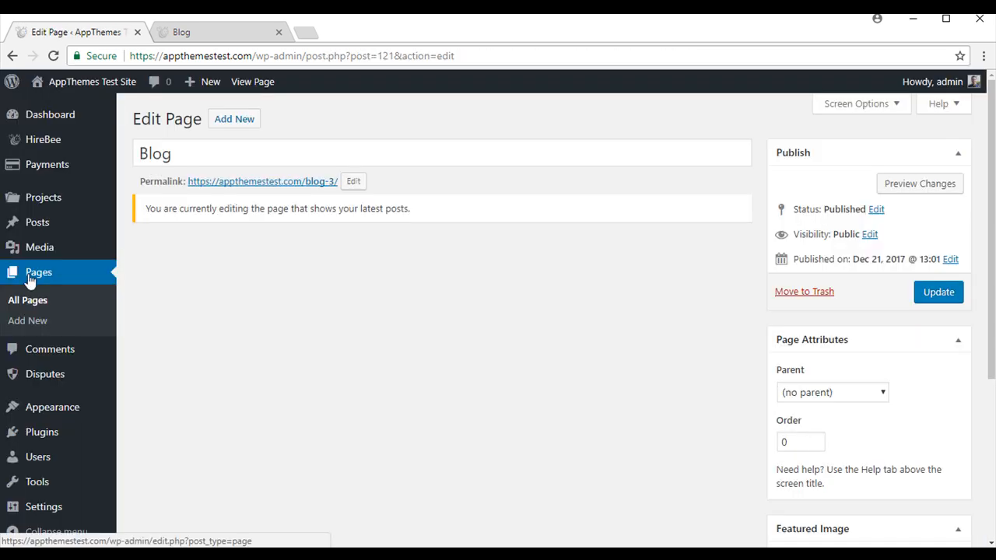
pyautogui.moveTo(43, 196)
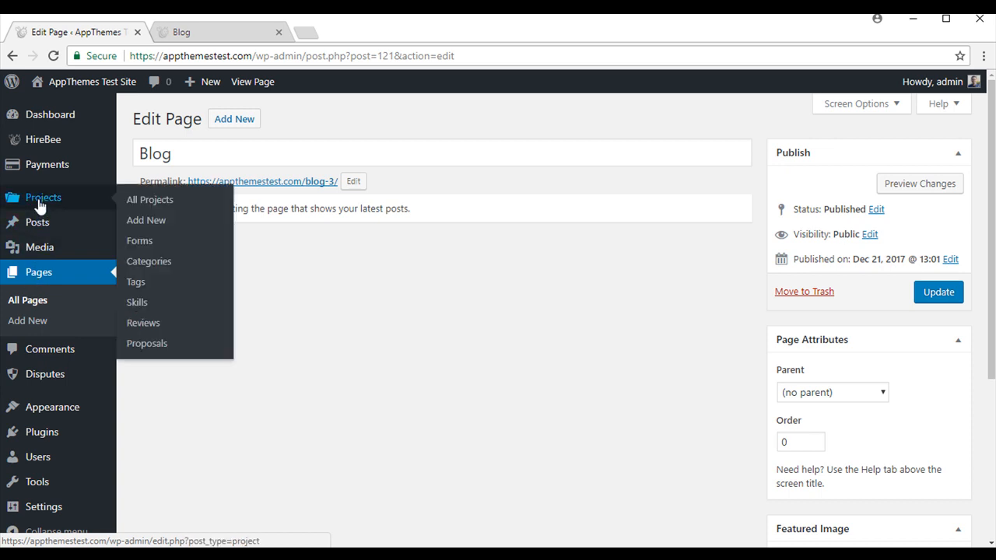
pyautogui.moveTo(145, 220)
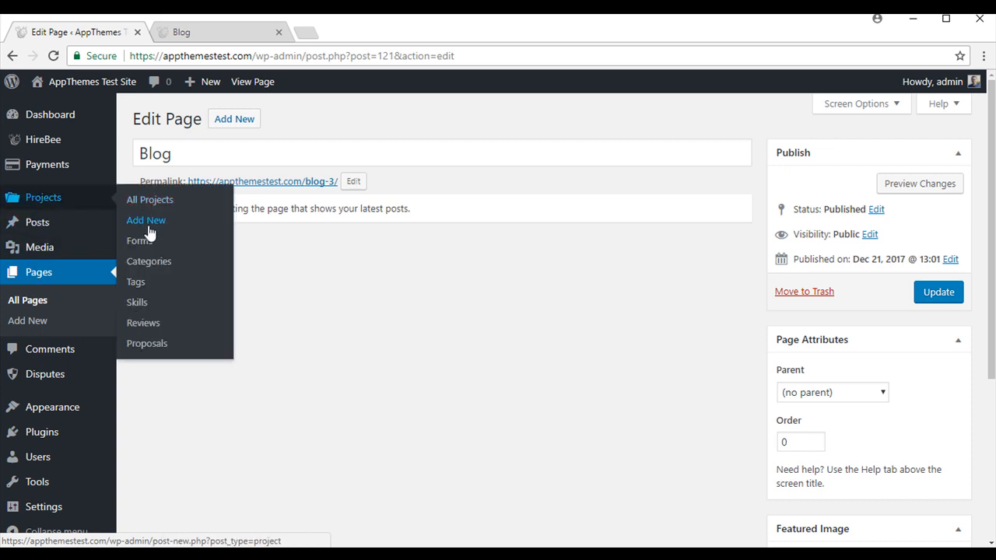
# Step: Start a new project 'Looking for a Graphics Designer' describing a business cards and graphics job
pyautogui.click(146, 220)
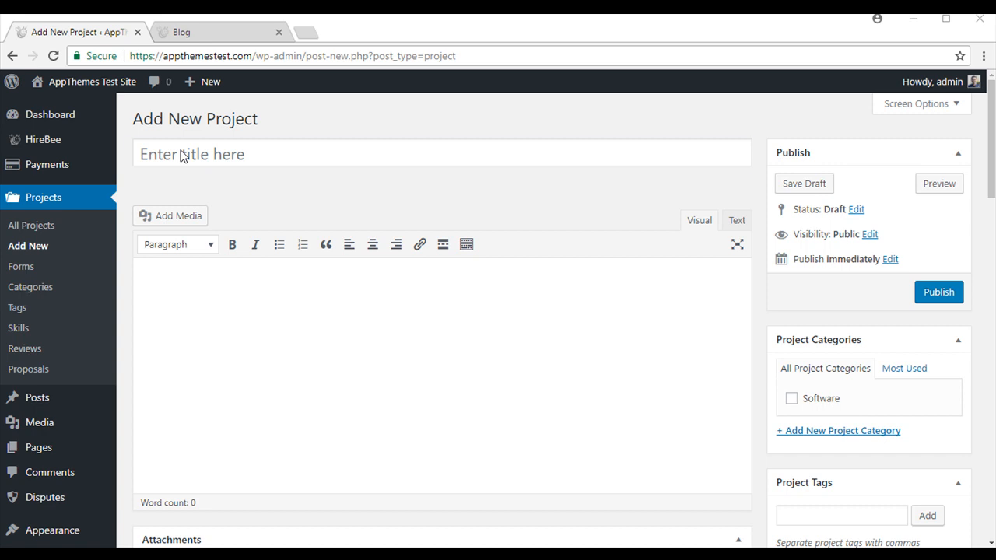
pyautogui.moveTo(259, 154)
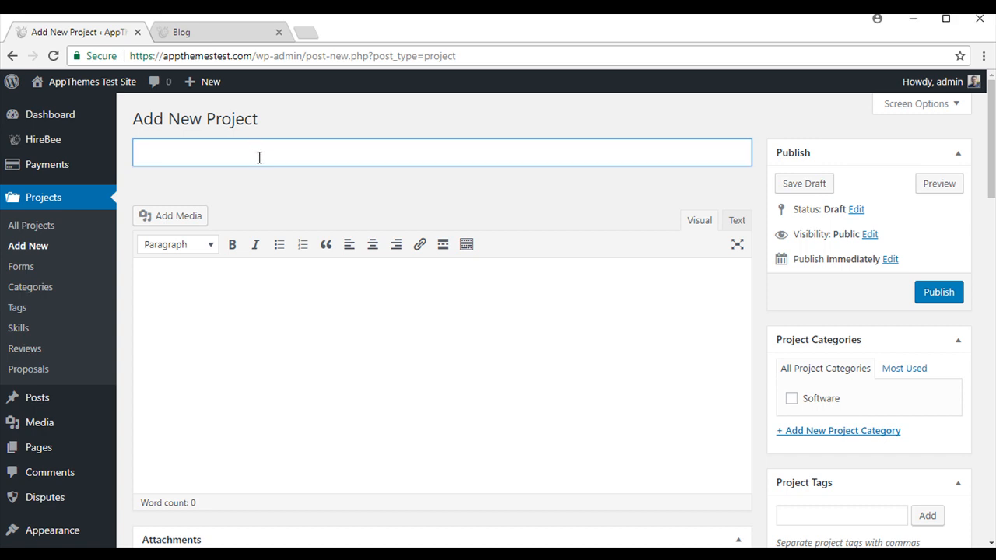
pyautogui.write('Looking for a Graphics Designer')
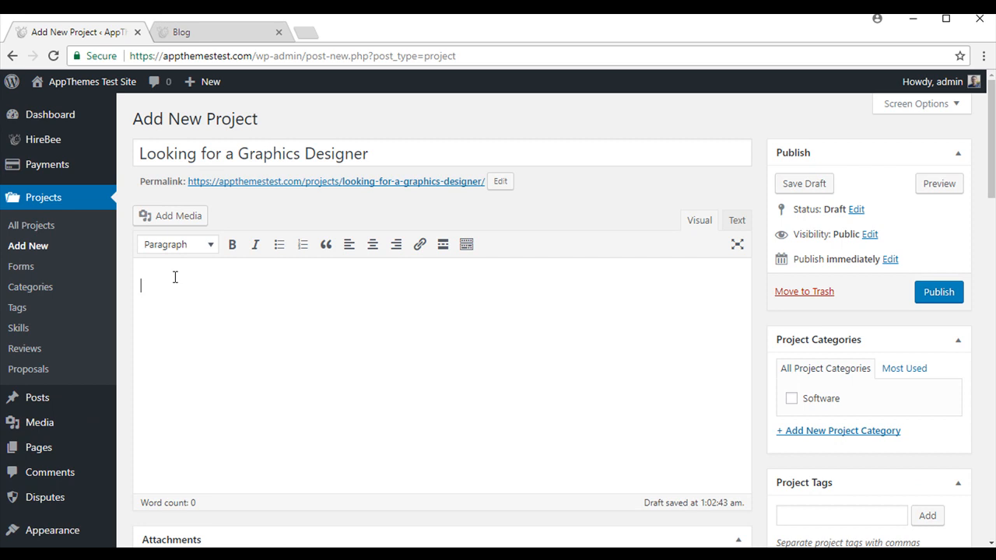
pyautogui.write('Hoping to find a freelance designer to complete a set of business cards and graphics needed for my business.')
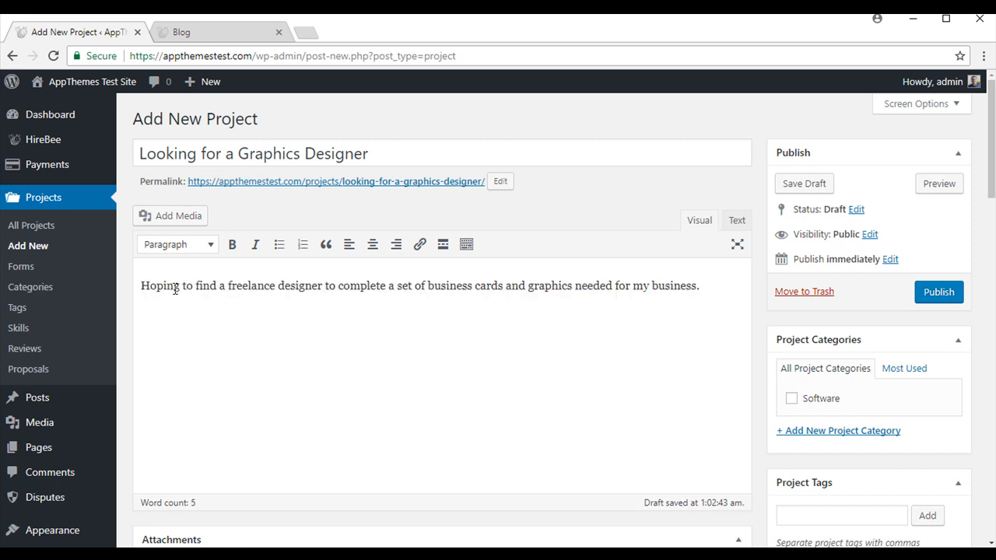
pyautogui.scroll(-3)
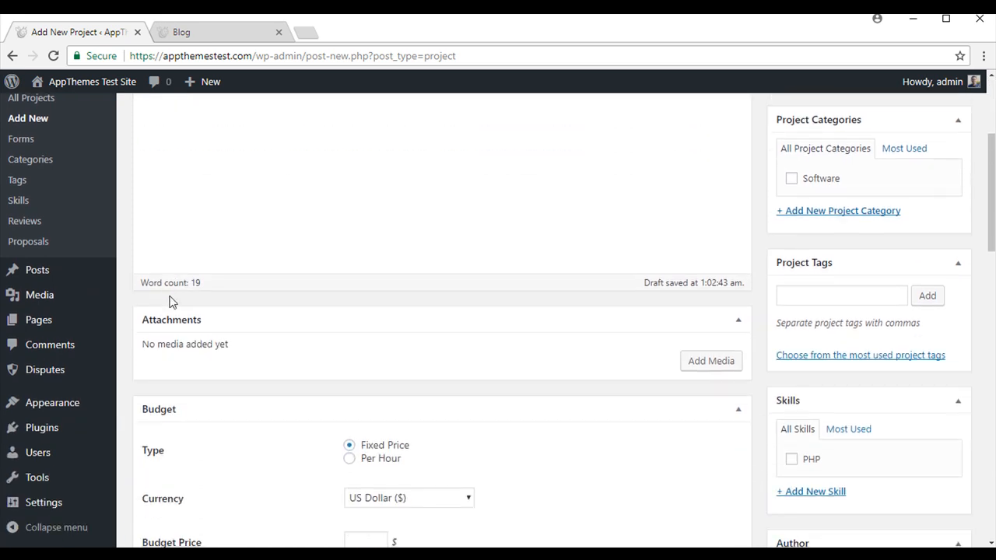
pyautogui.moveTo(238, 345)
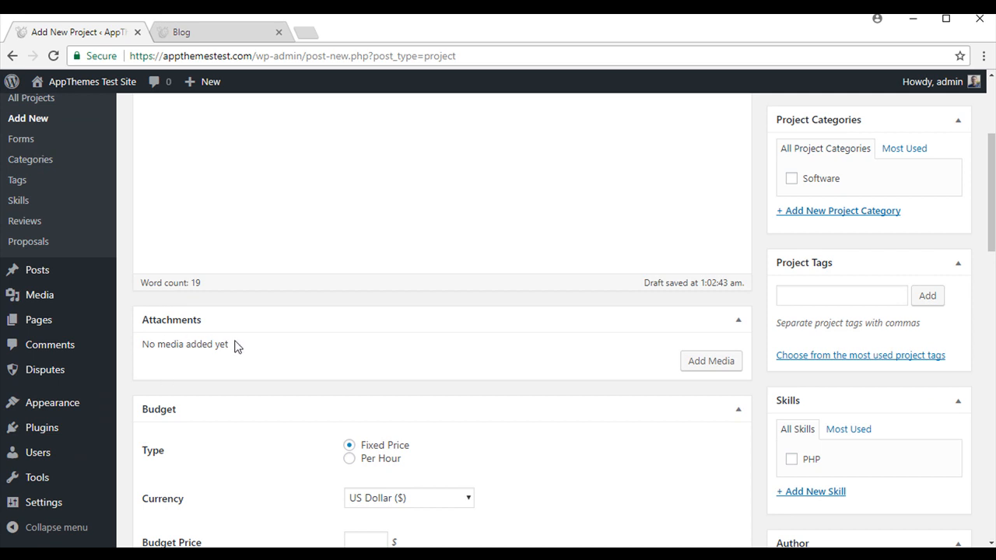
pyautogui.moveTo(238, 350)
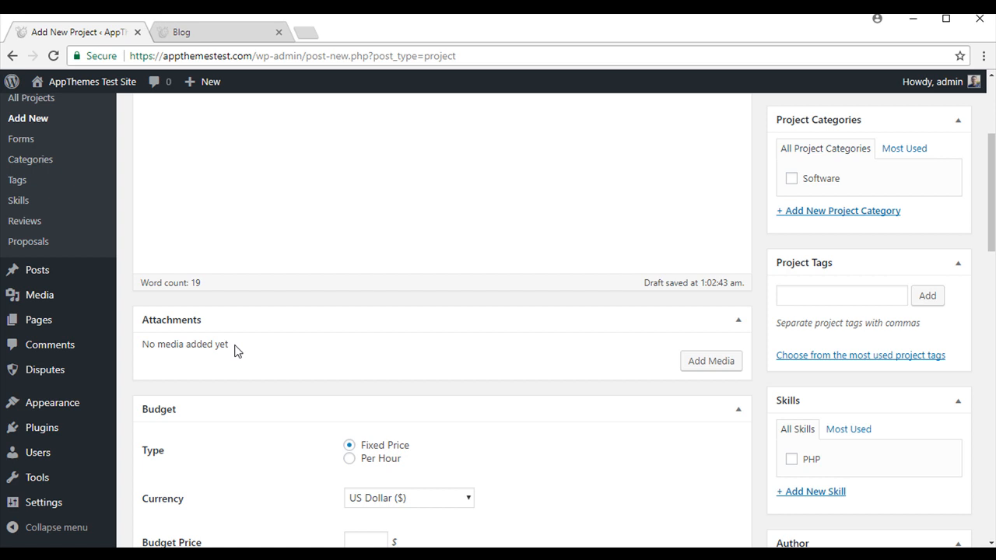
# Step: Make the budget Per Hour with price 30 and 6 minimum hours needed
pyautogui.scroll(-3)
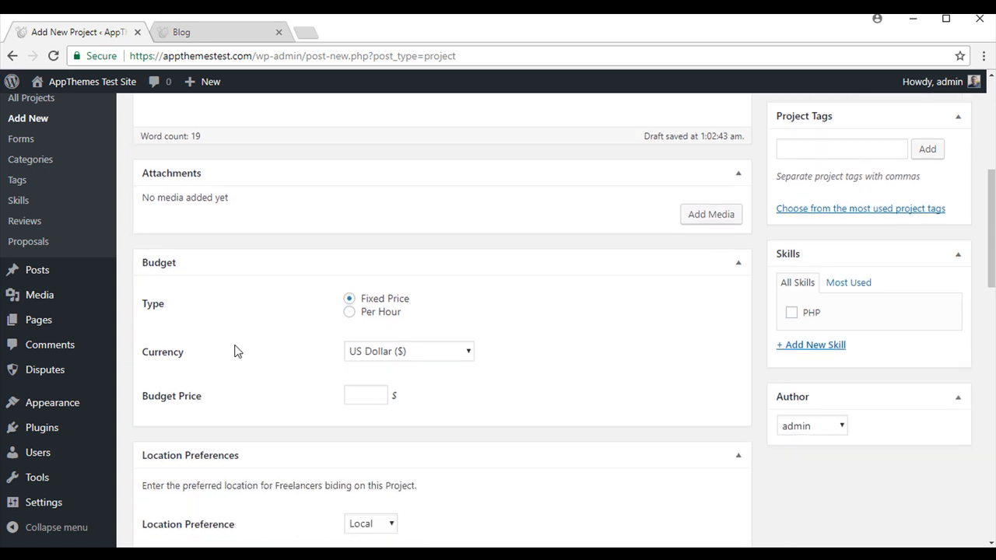
pyautogui.moveTo(131, 270)
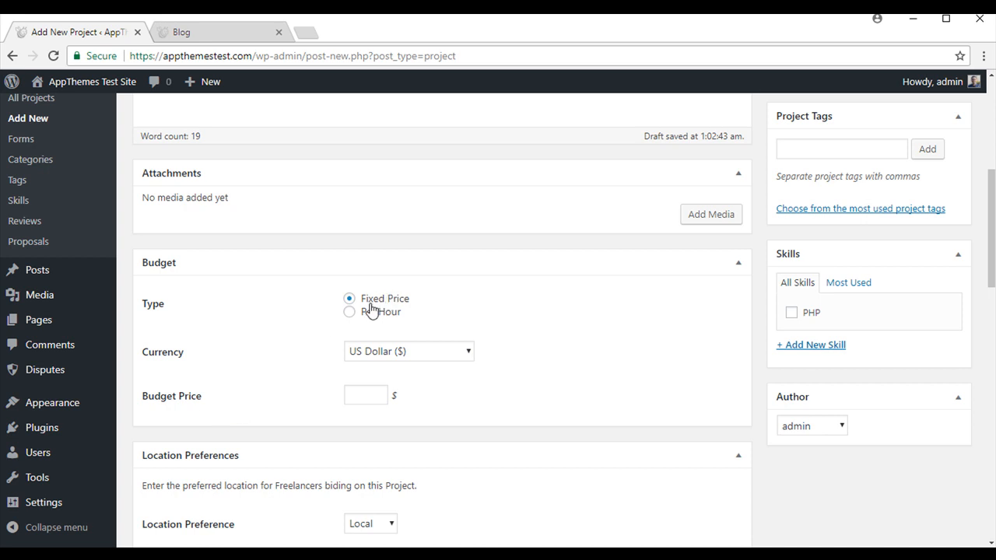
pyautogui.moveTo(417, 306)
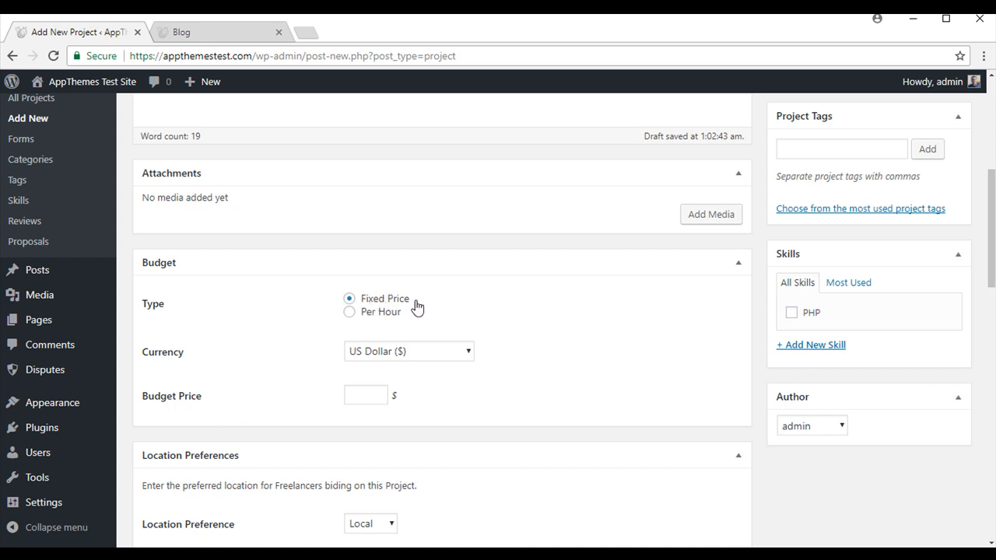
pyautogui.moveTo(396, 320)
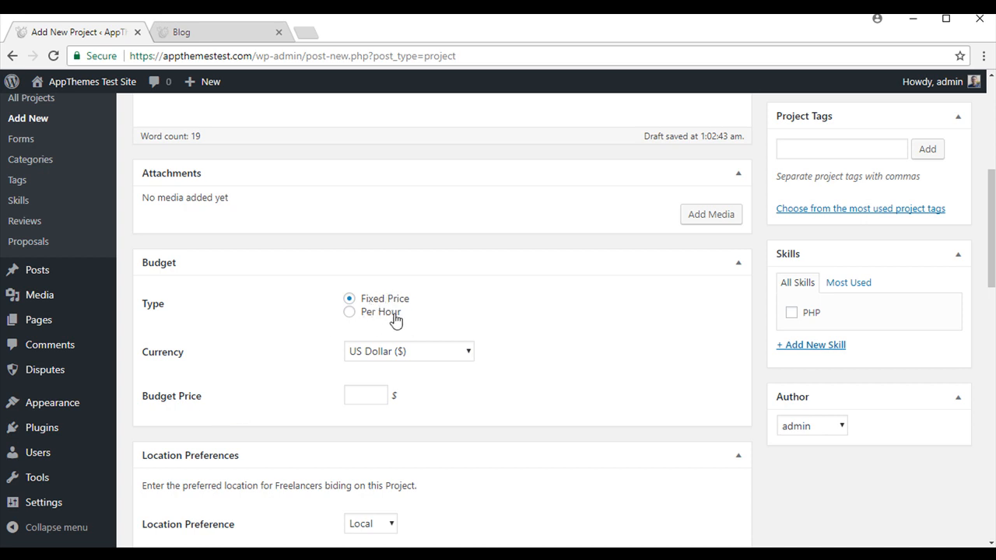
pyautogui.click(349, 311)
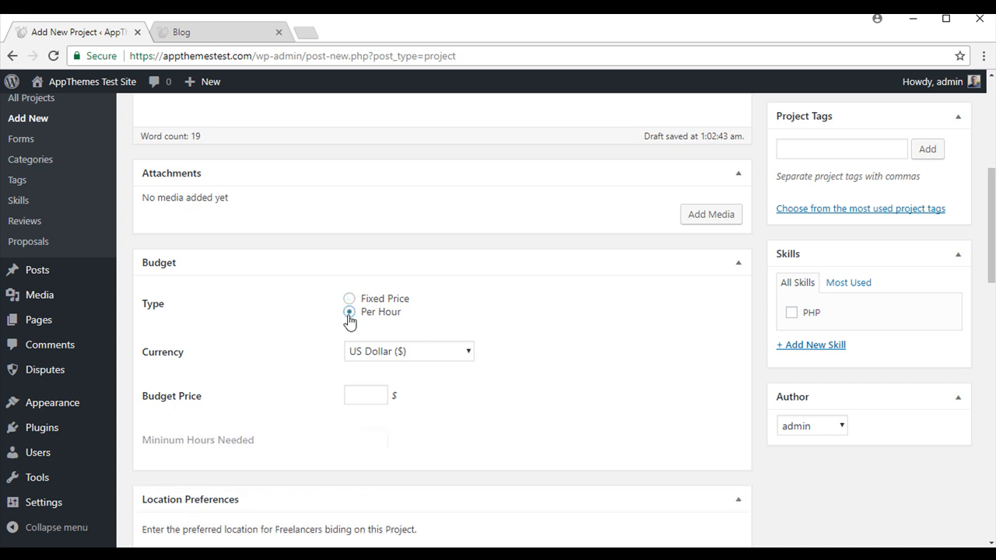
pyautogui.click(348, 311)
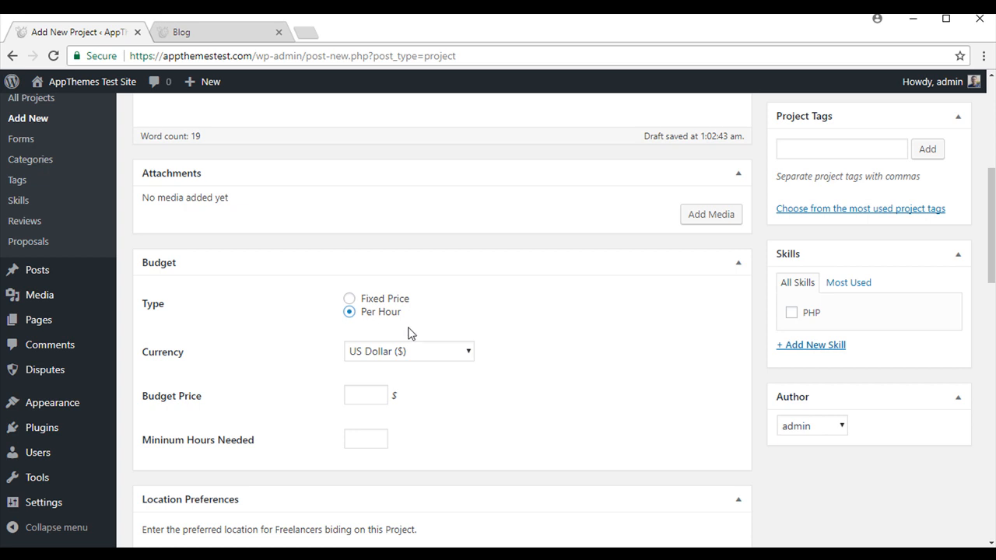
pyautogui.moveTo(437, 357)
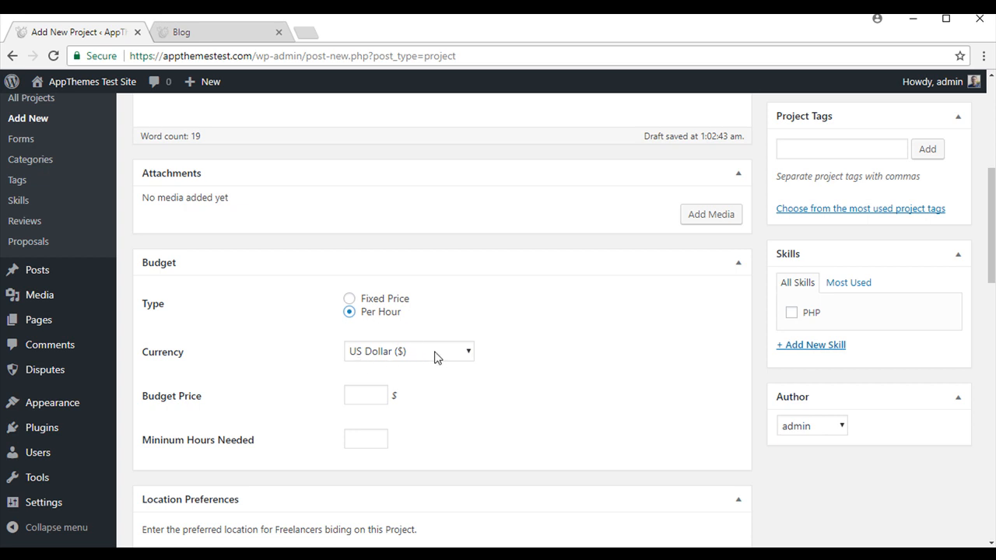
pyautogui.click(366, 394)
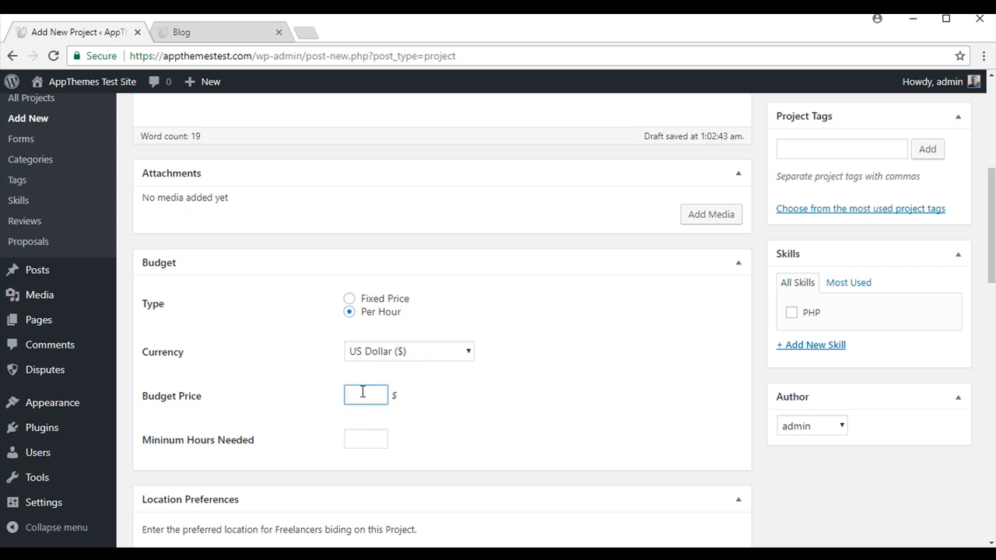
pyautogui.click(366, 395)
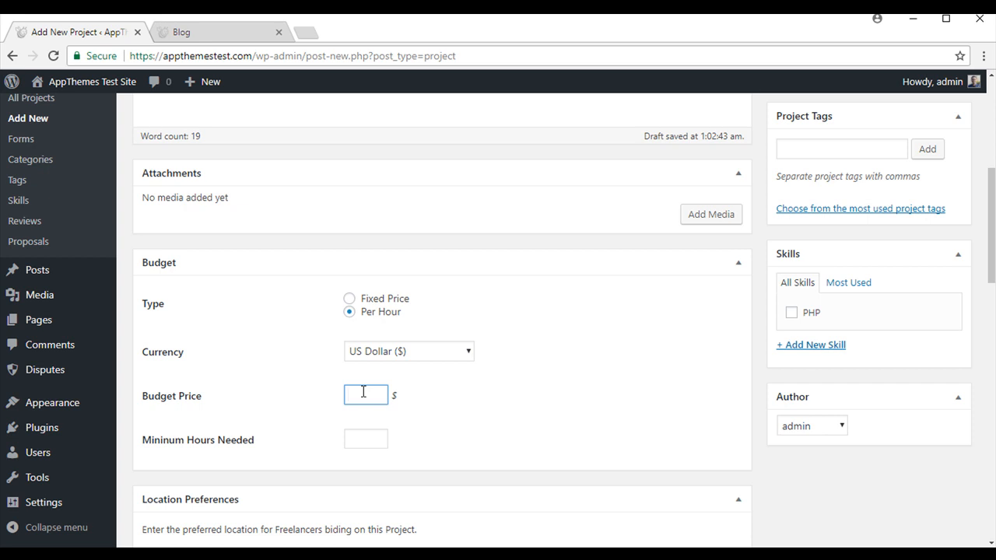
pyautogui.write('30')
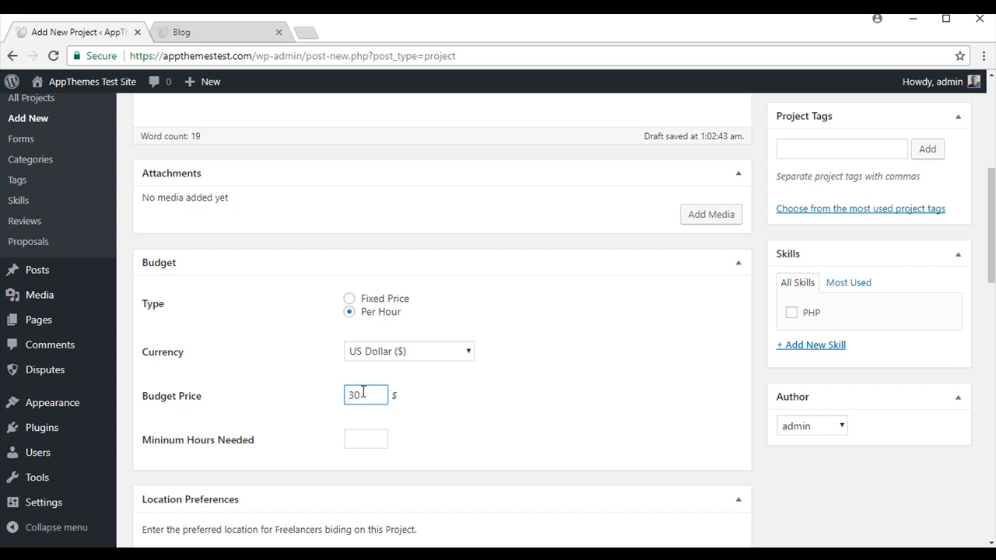
pyautogui.scroll(-3)
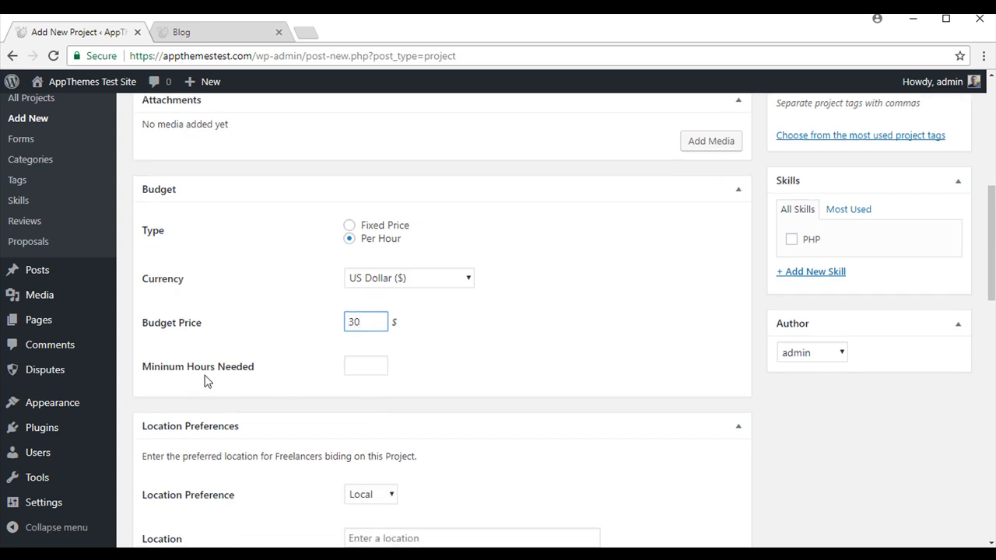
pyautogui.click(365, 365)
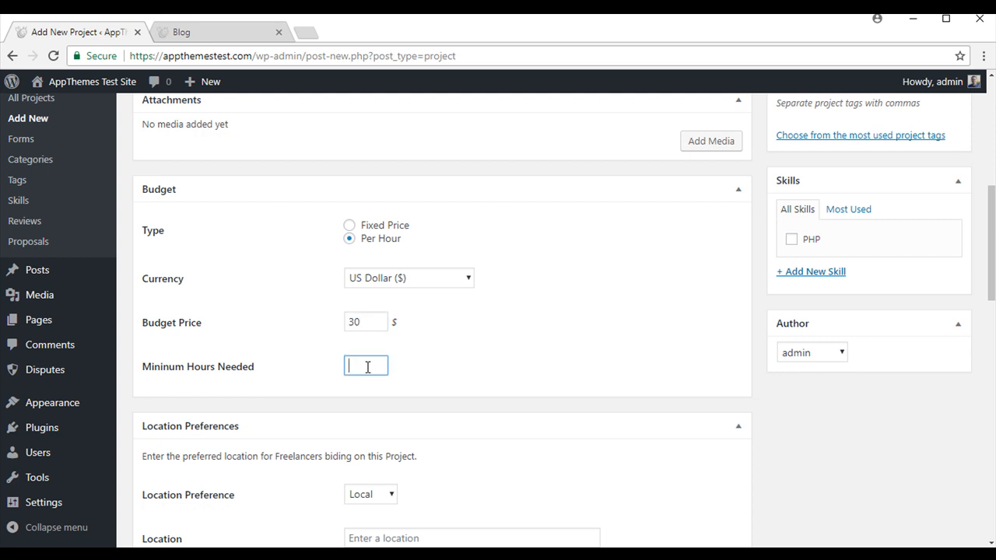
pyautogui.write('6')
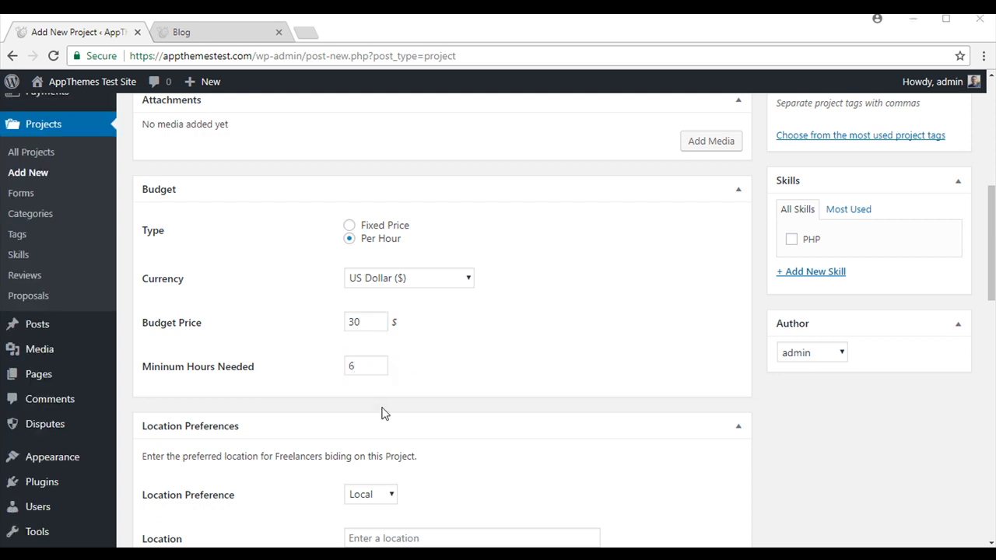
# Step: Set the project location to United States and the posting period to 30 days
pyautogui.scroll(-3)
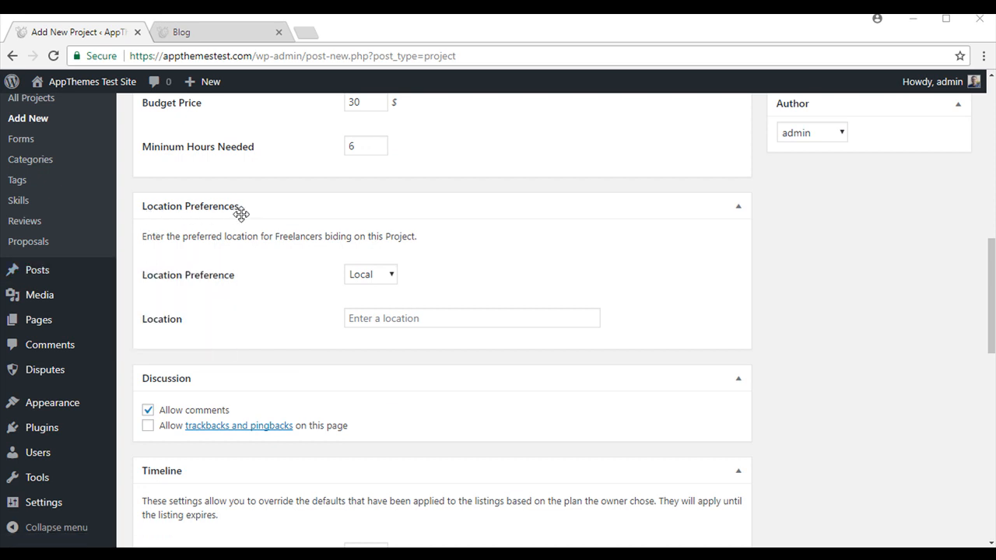
pyautogui.click(472, 318)
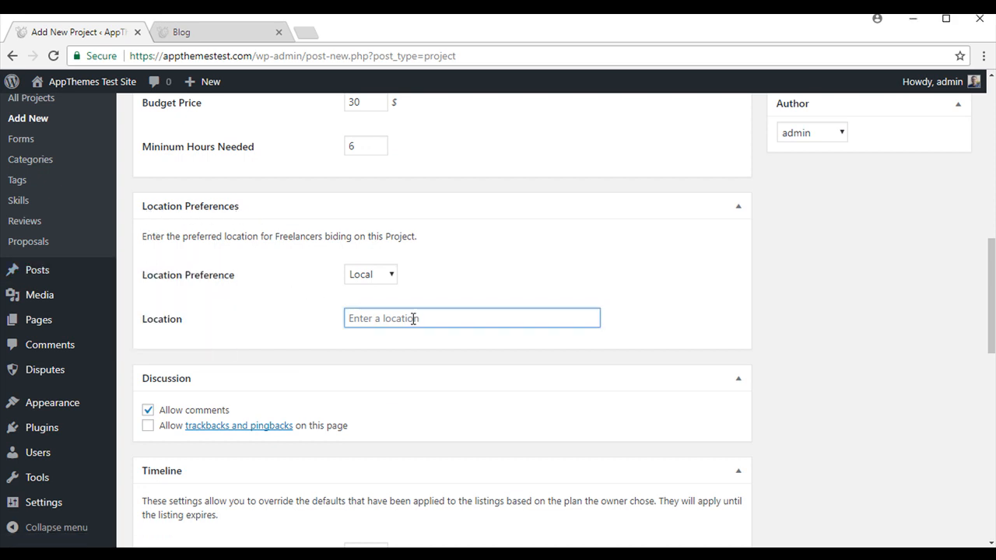
pyautogui.write('United')
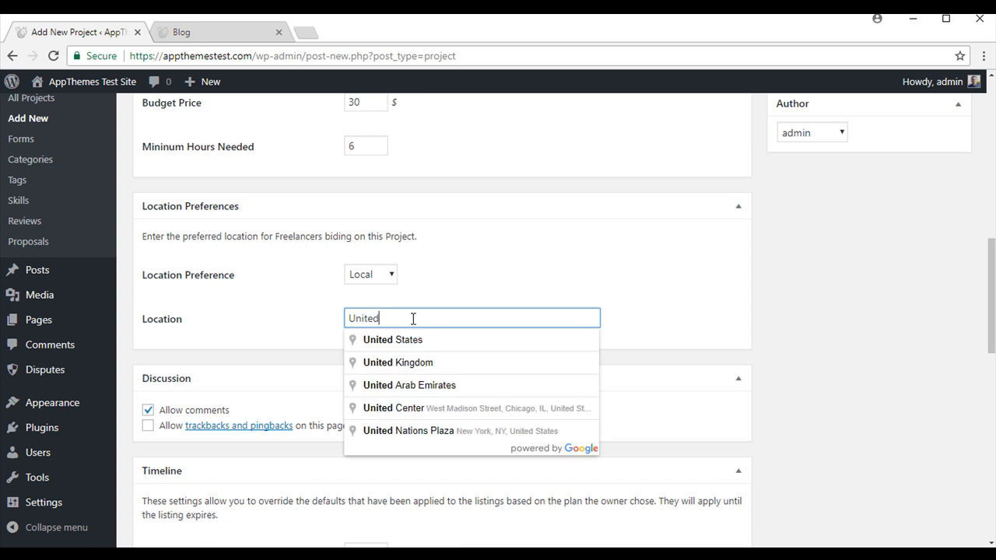
pyautogui.click(392, 339)
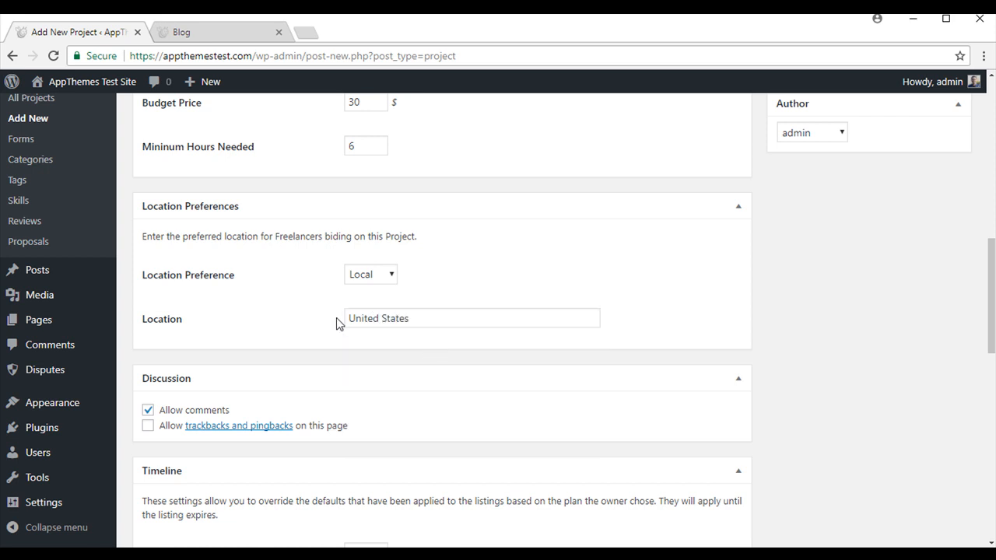
pyautogui.moveTo(329, 321)
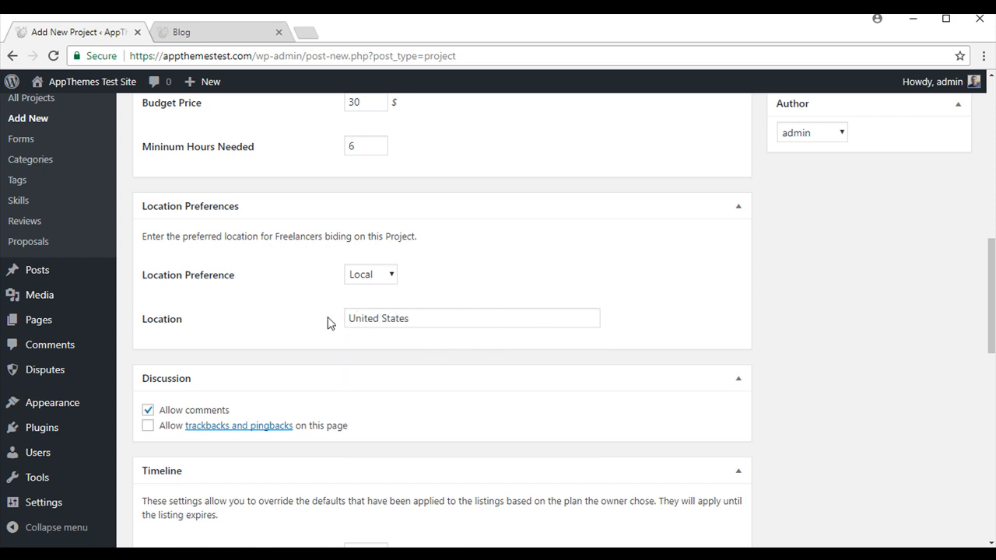
pyautogui.scroll(-3)
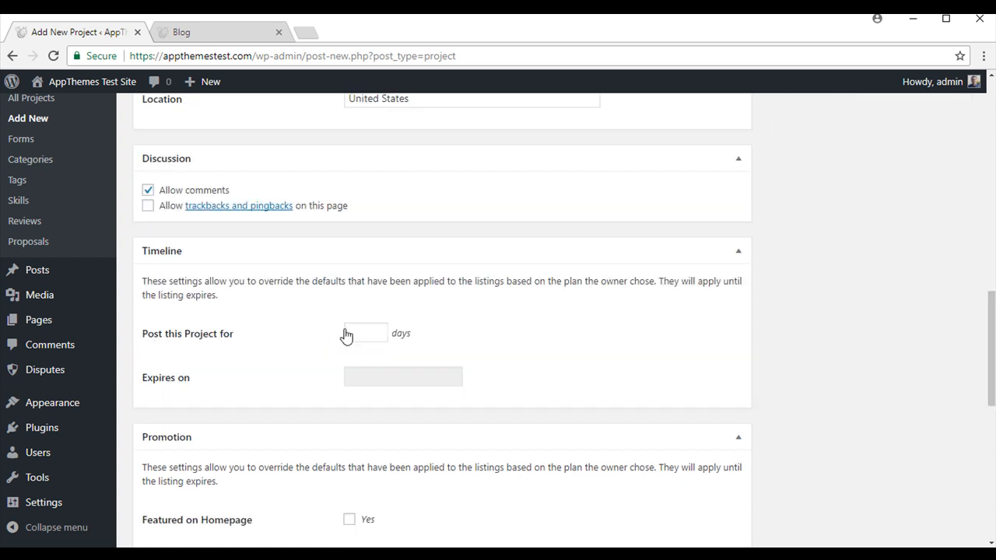
pyautogui.write('30')
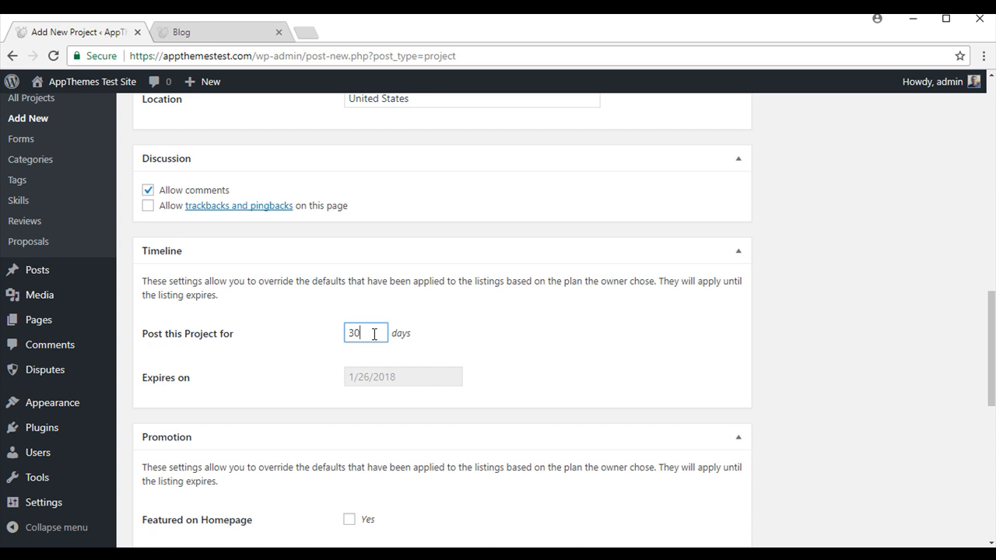
pyautogui.click(171, 395)
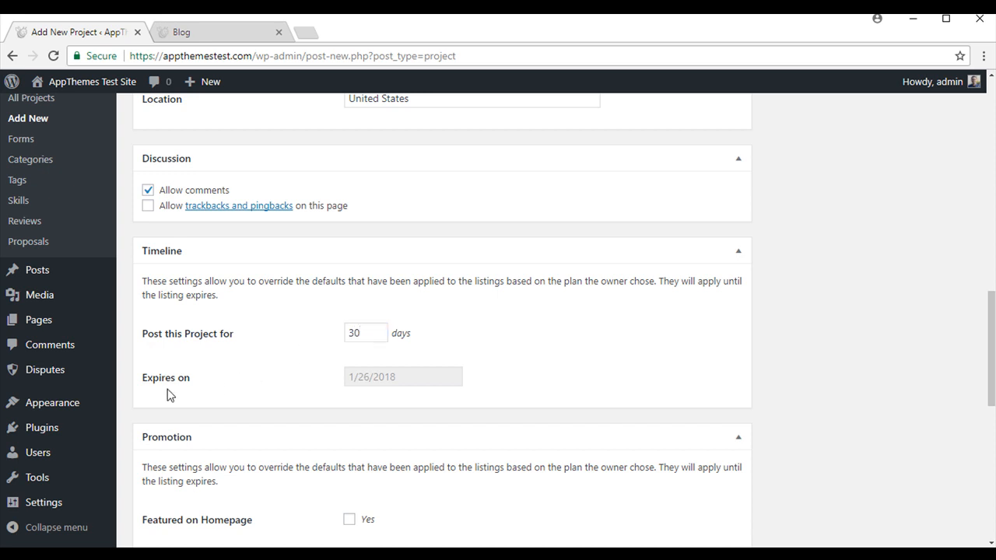
# Step: Tick Featured on Homepage with a 5-day duration and publish 'Looking for a Graphics Designer'
pyautogui.scroll(-3)
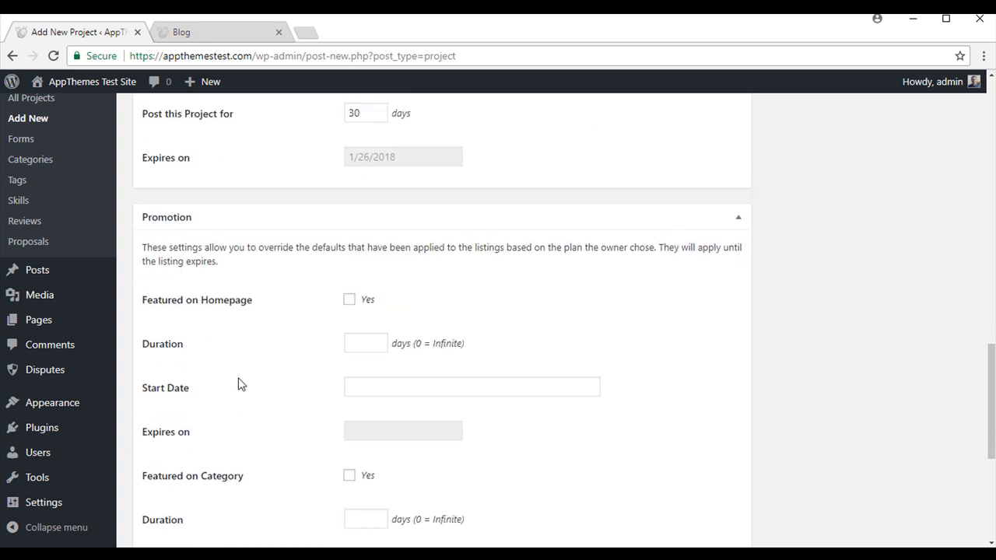
pyautogui.moveTo(339, 311)
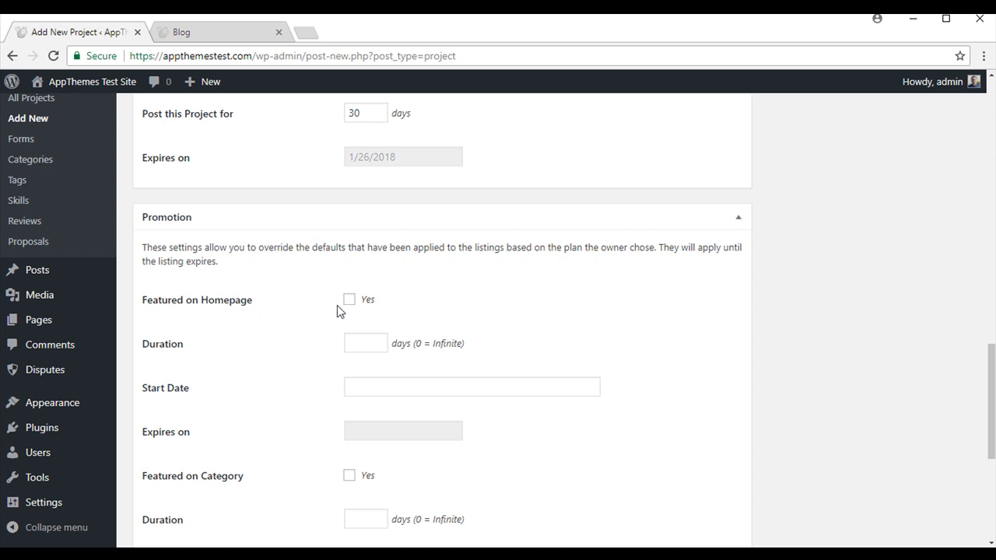
pyautogui.click(348, 299)
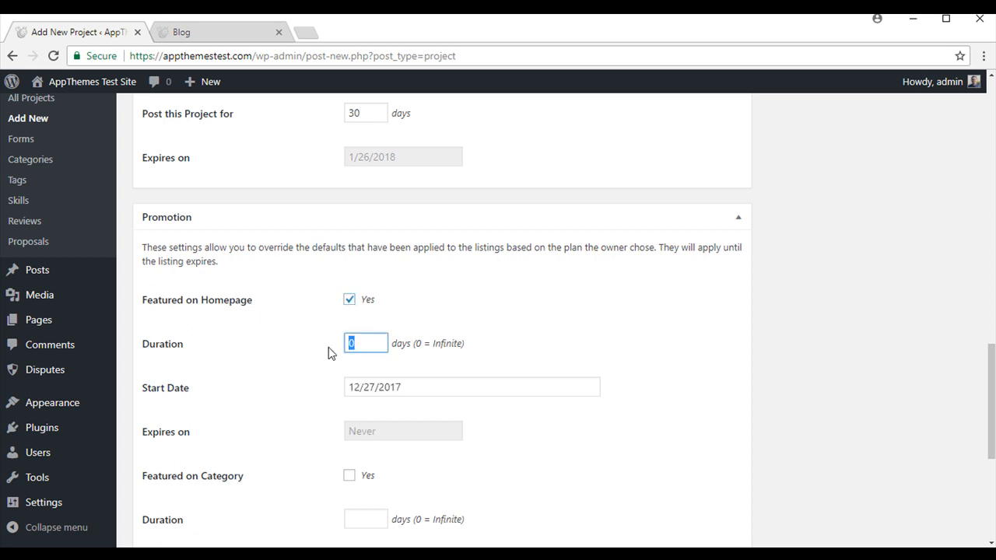
pyautogui.write('5')
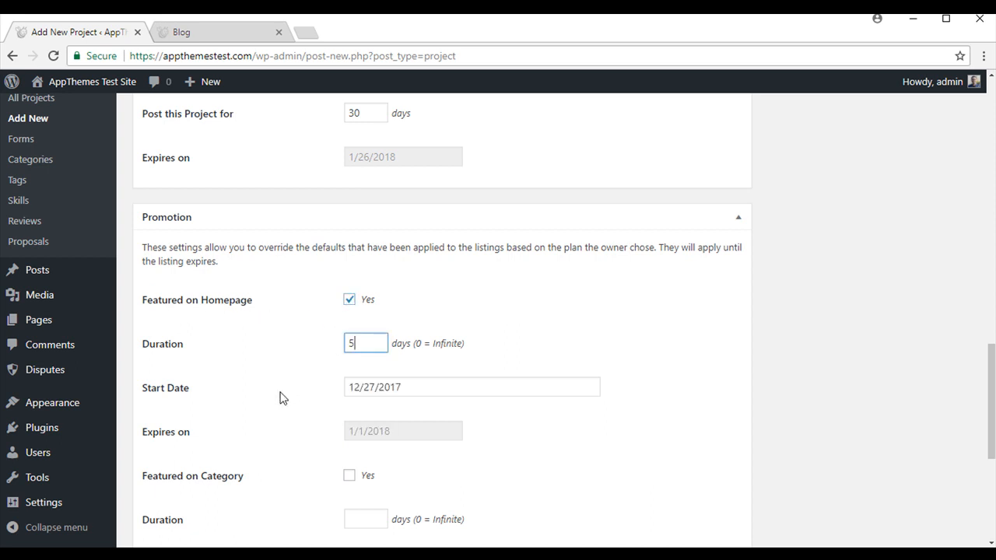
pyautogui.scroll(-3)
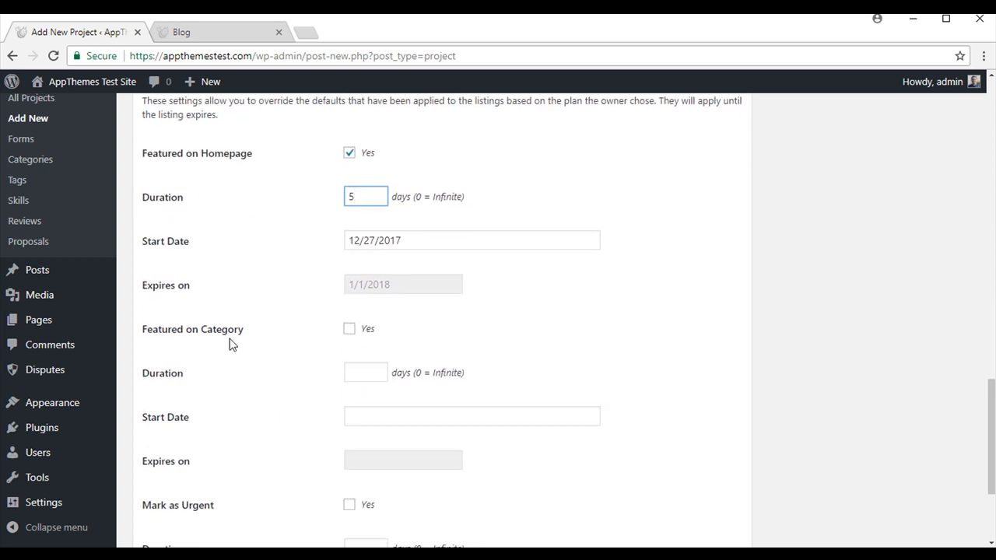
pyautogui.scroll(-3)
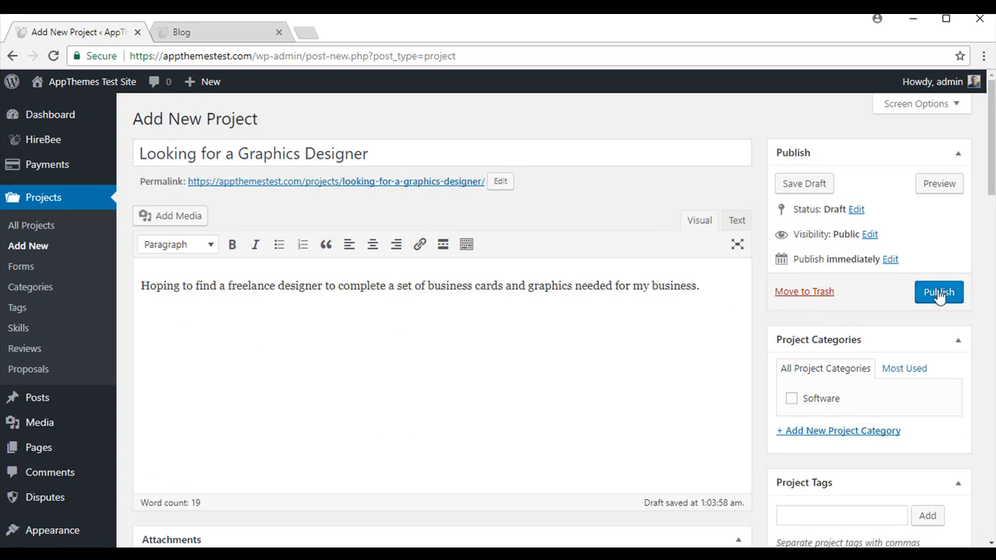
pyautogui.click(938, 292)
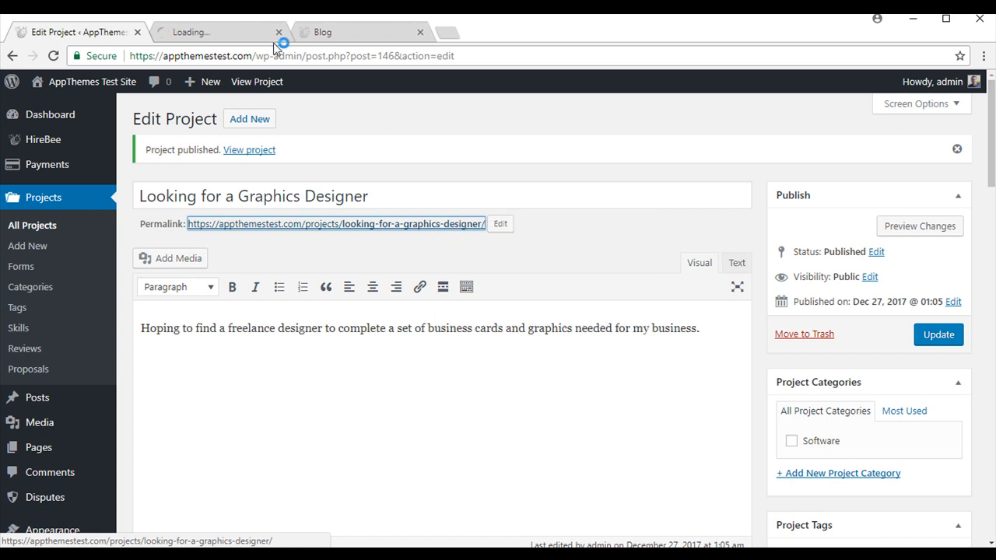
# Step: View the published 'Looking for a Graphics Designer' project page on the live site
pyautogui.click(218, 31)
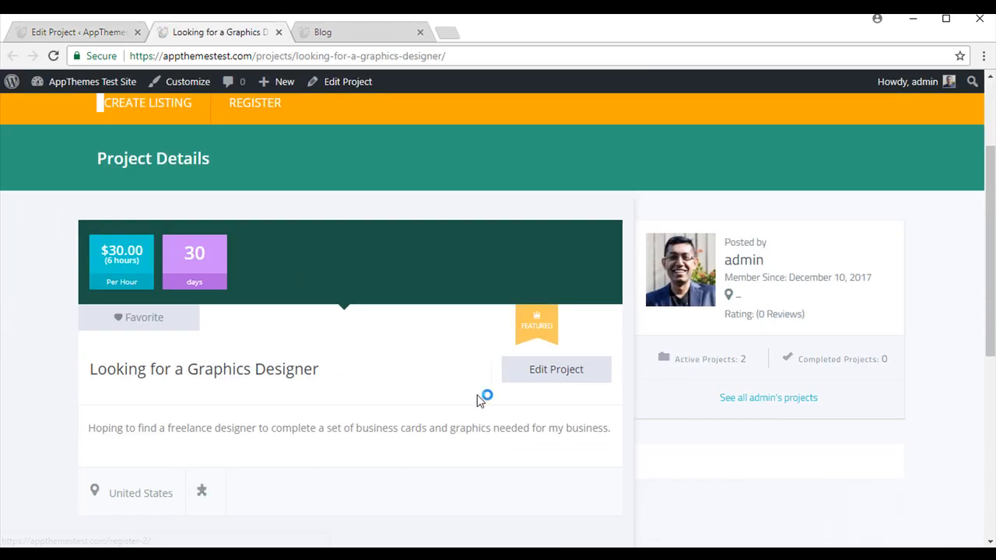
pyautogui.moveTo(338, 488)
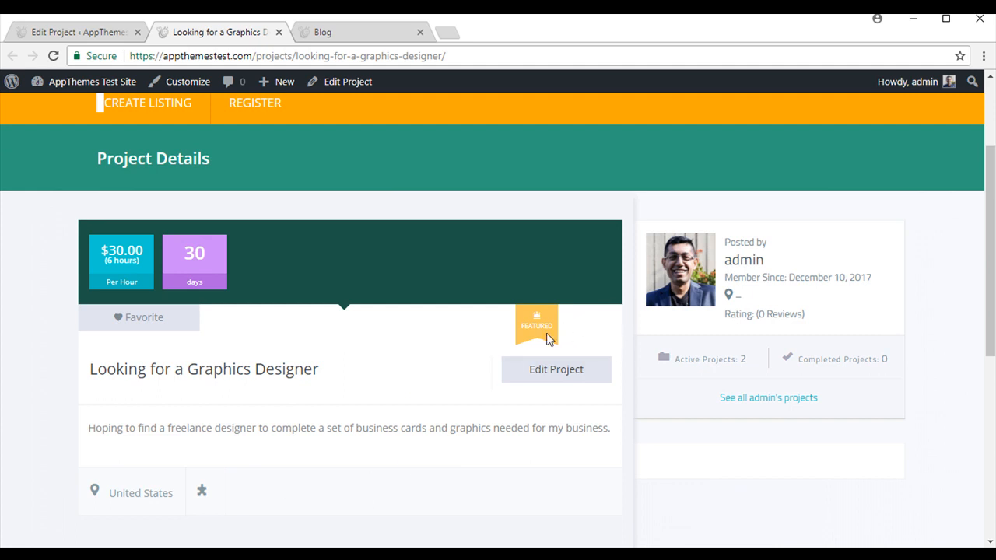
pyautogui.moveTo(517, 375)
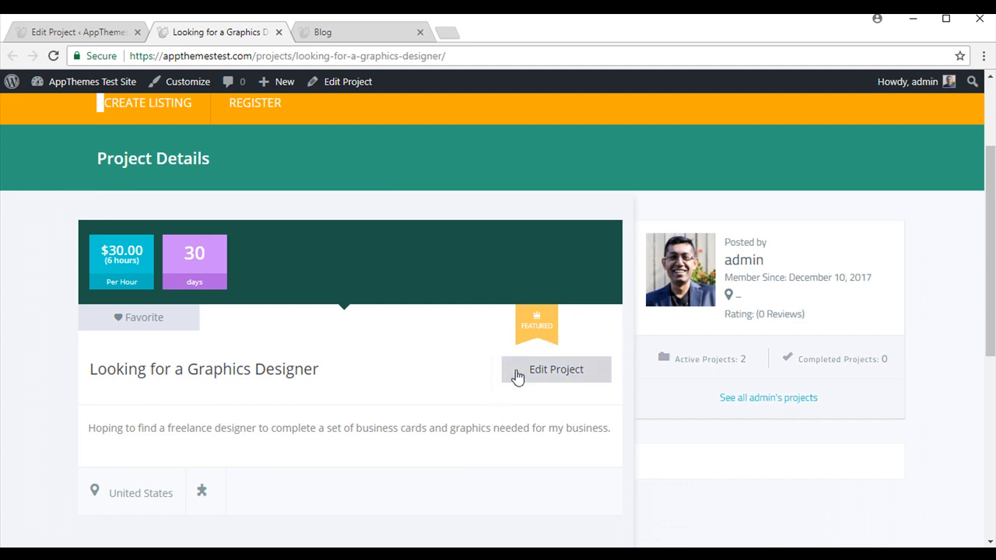
pyautogui.moveTo(477, 464)
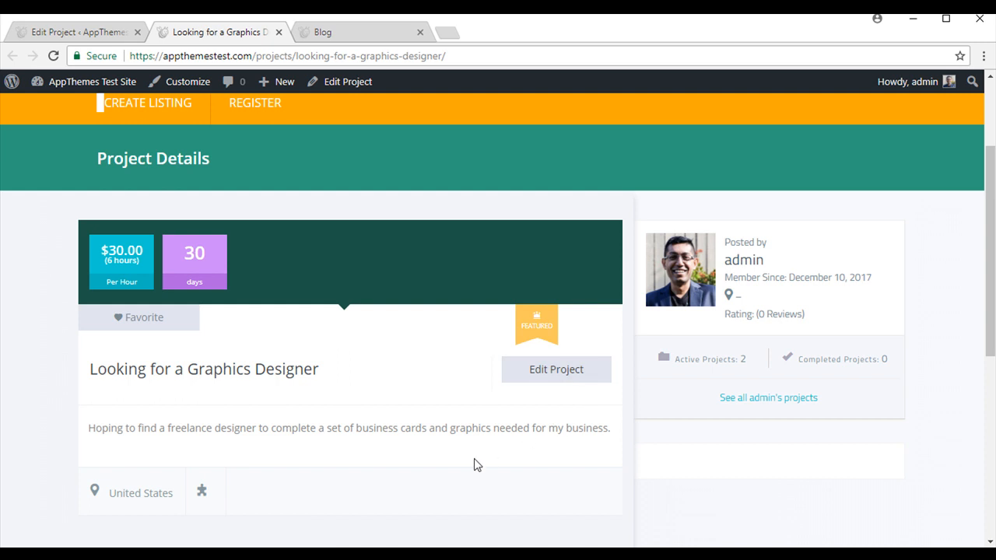
pyautogui.scroll(-3)
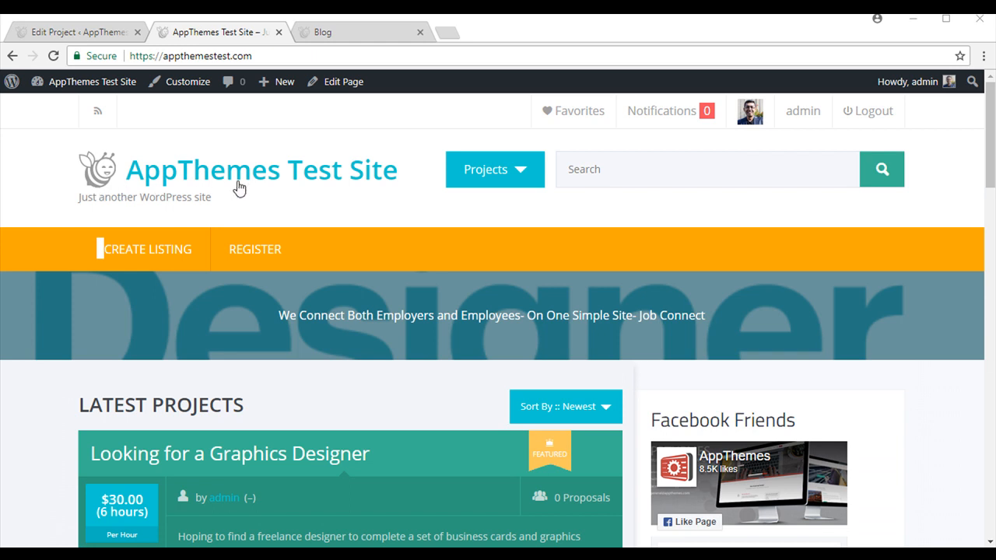
pyautogui.moveTo(271, 188)
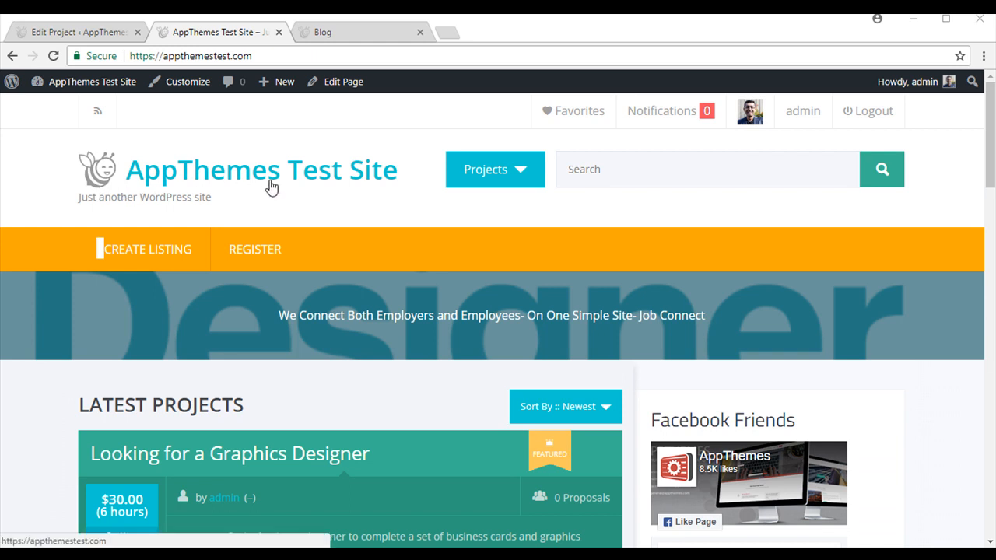